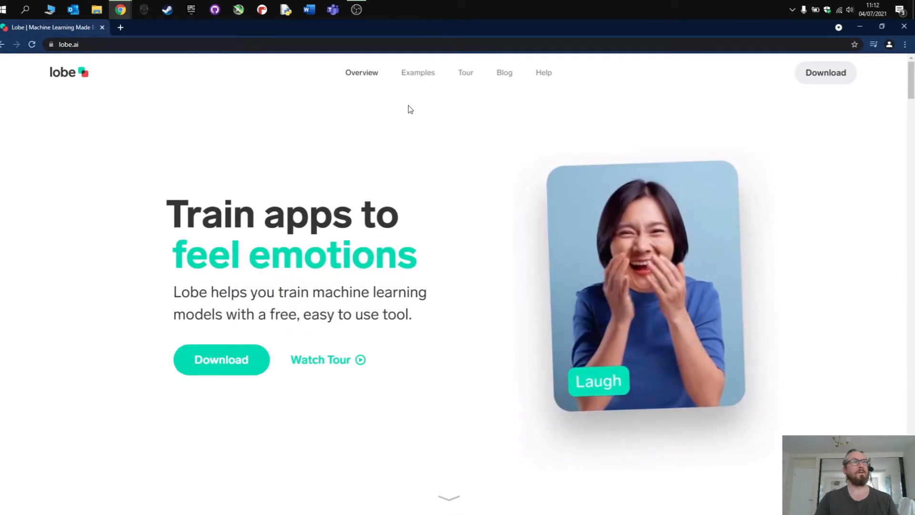
Step: Browse the lobe.ai Examples page, scrolling through the example model cards and back up
click(418, 72)
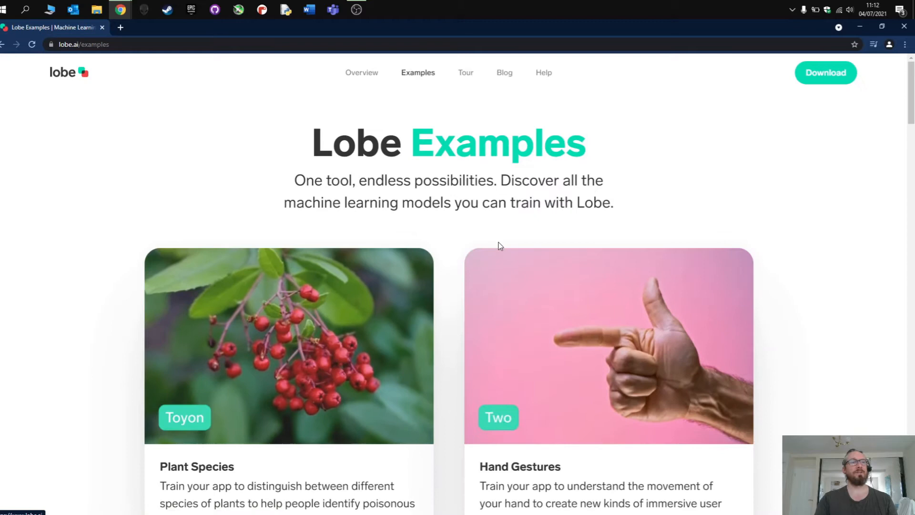
scroll(down, 3)
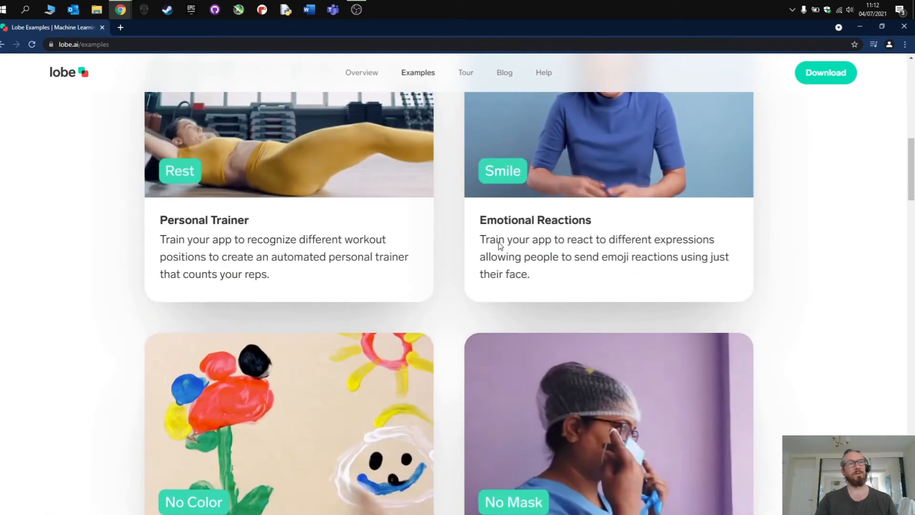
scroll(down, 3)
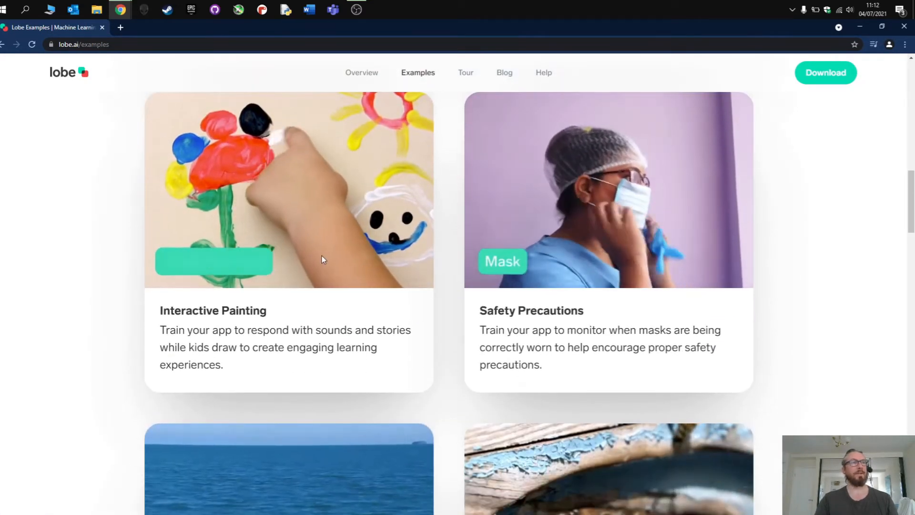
scroll(down, 3)
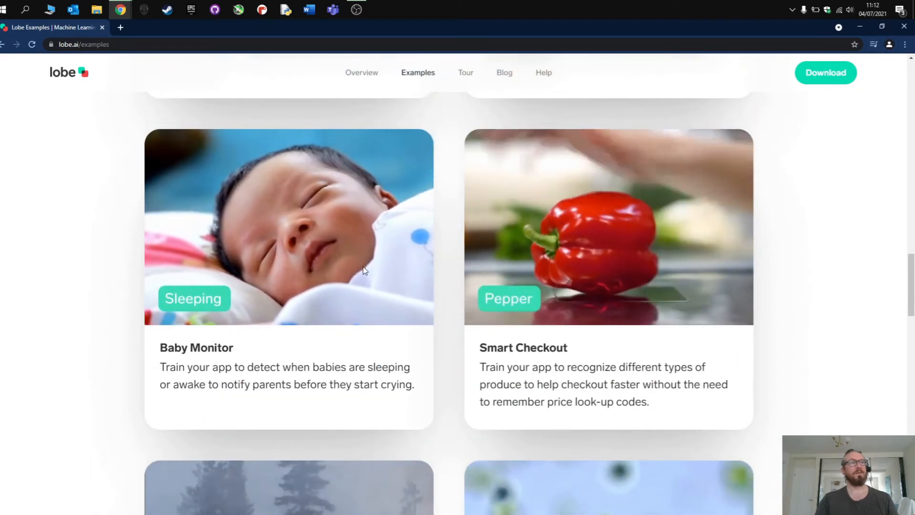
scroll(down, 3)
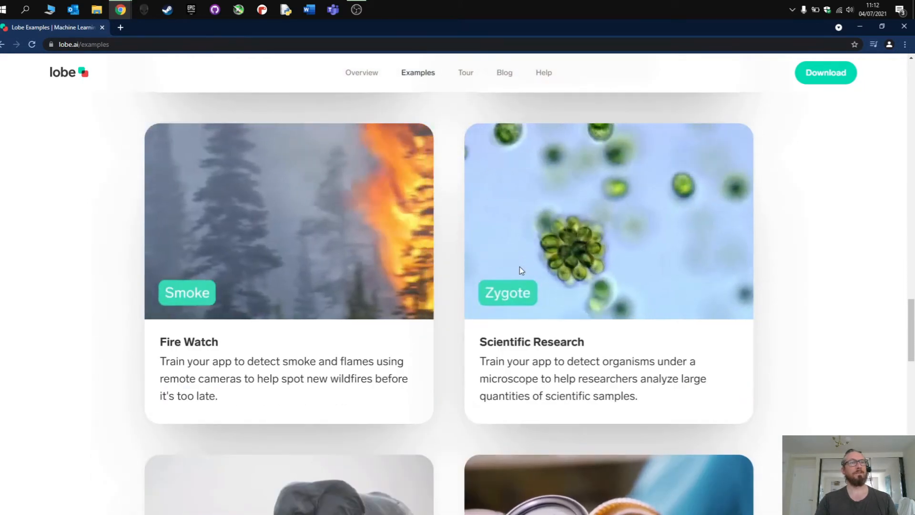
scroll(up, 3)
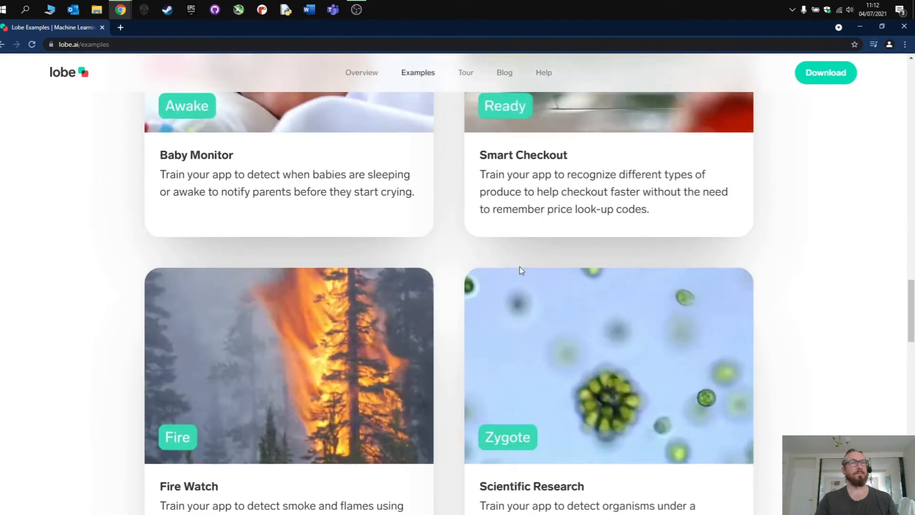
scroll(down, 3)
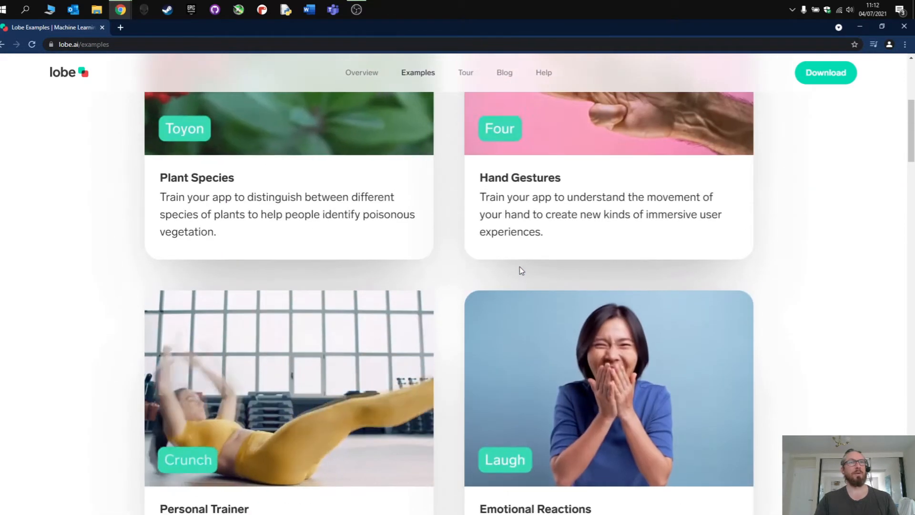
scroll(up, 3)
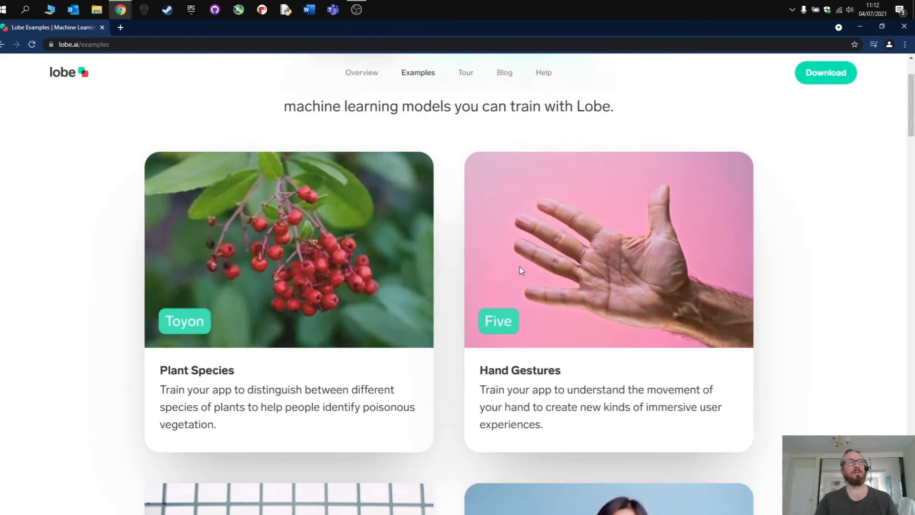
scroll(up, 3)
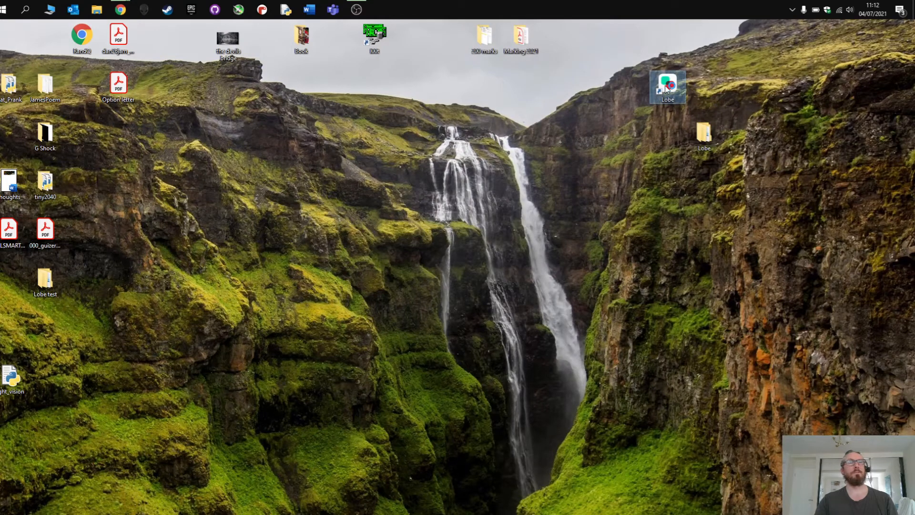
Step: Launch Lobe from its desktop shortcut and create a new project
double_click(668, 86)
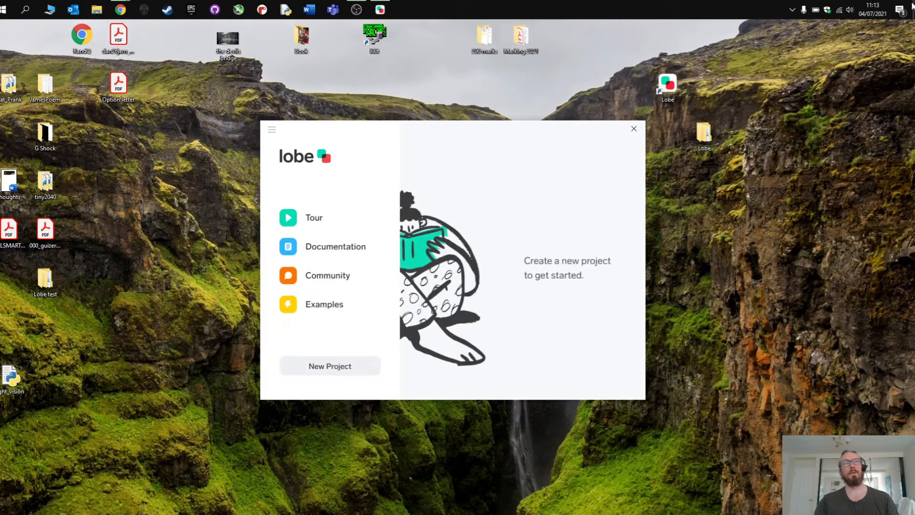
click(815, 10)
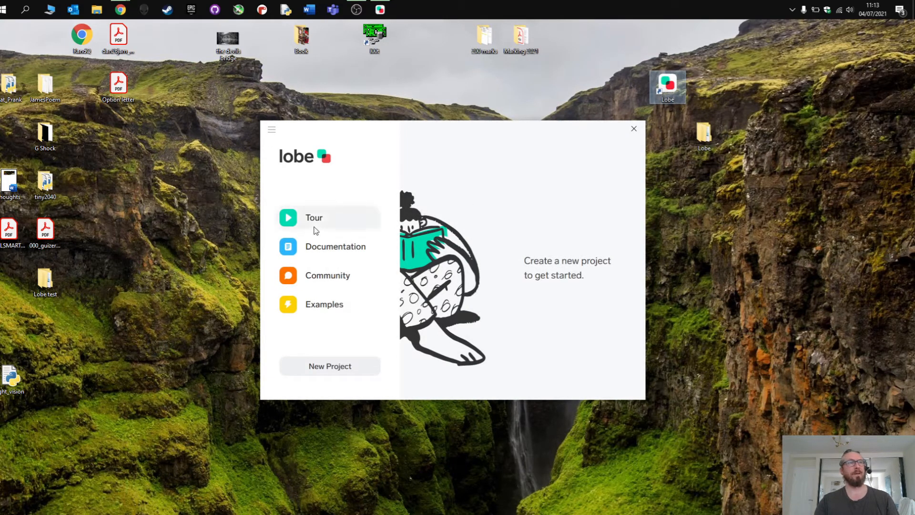
mouse_move(325, 280)
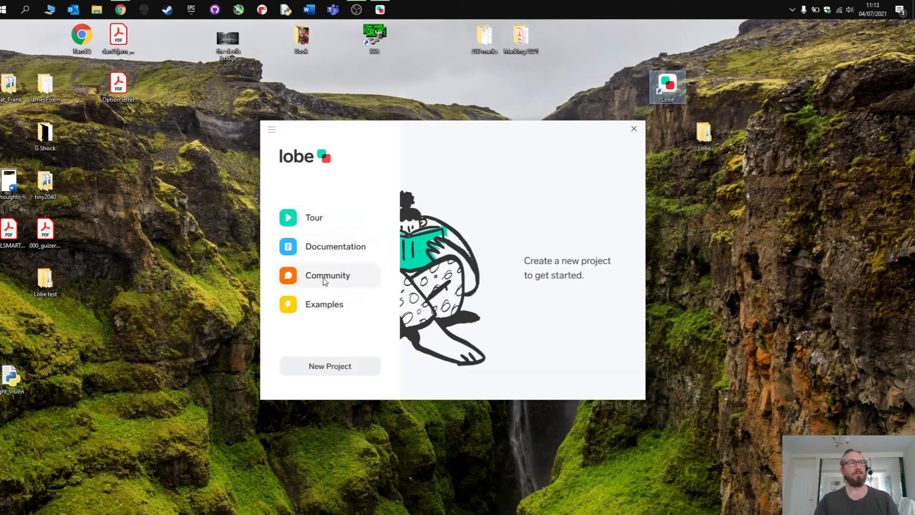
mouse_move(314, 218)
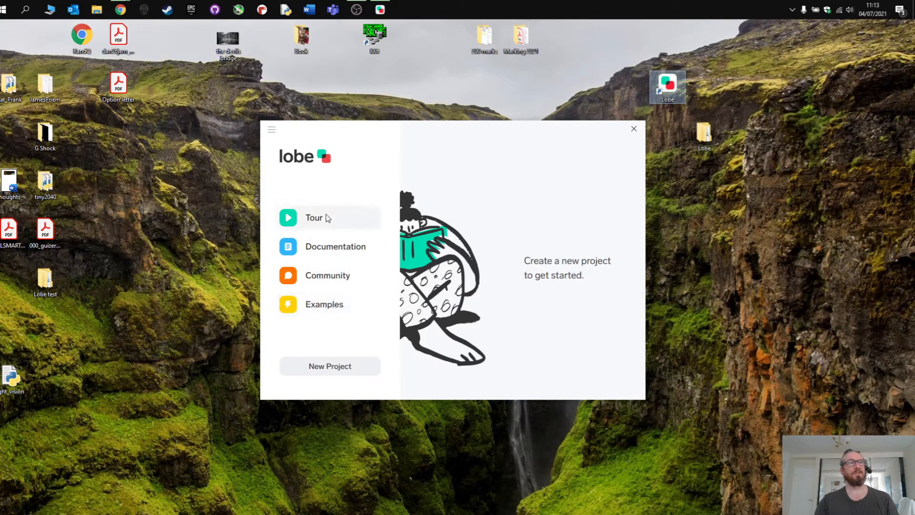
mouse_move(319, 335)
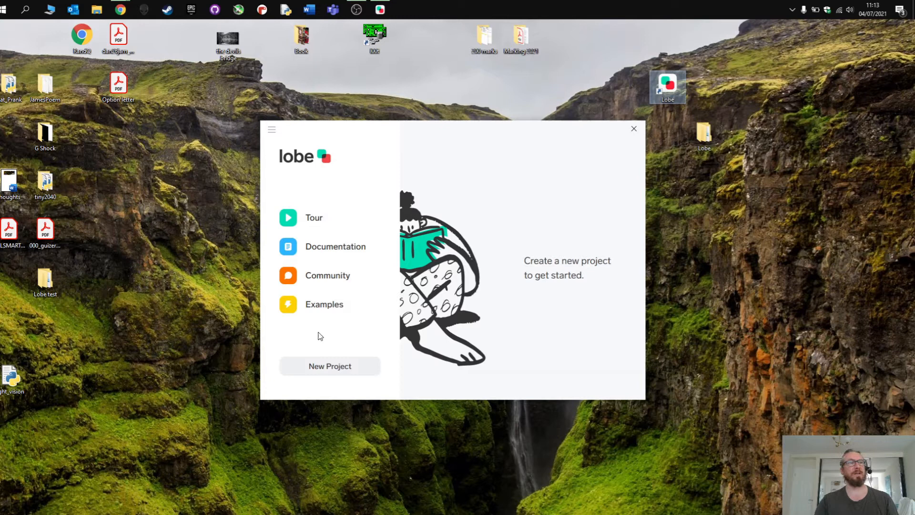
click(329, 366)
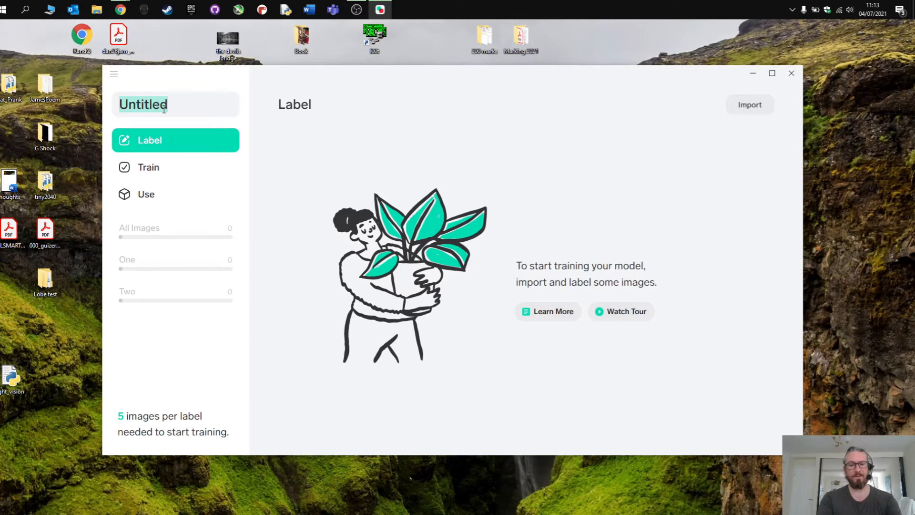
Step: Enter 'Keyboard' as the project name in place of Untitled
text(Ke)
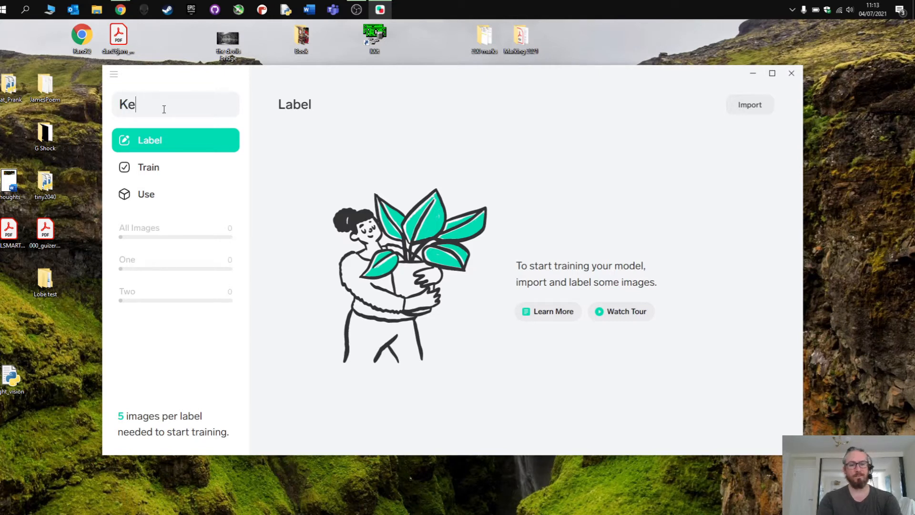
text(yboa)
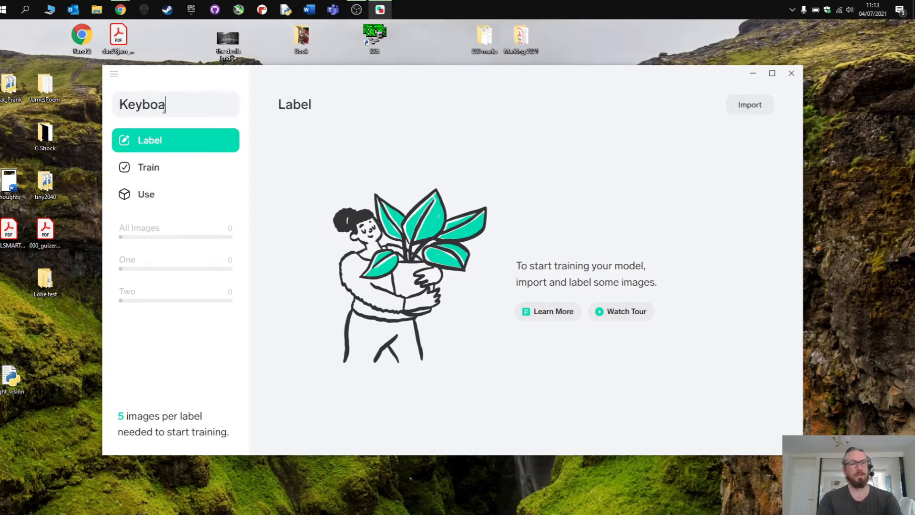
text(rd)
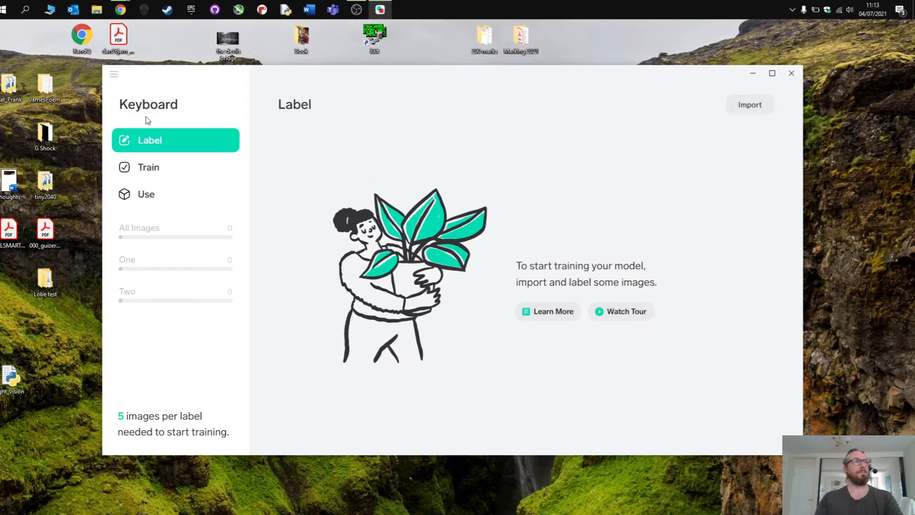
mouse_move(517, 123)
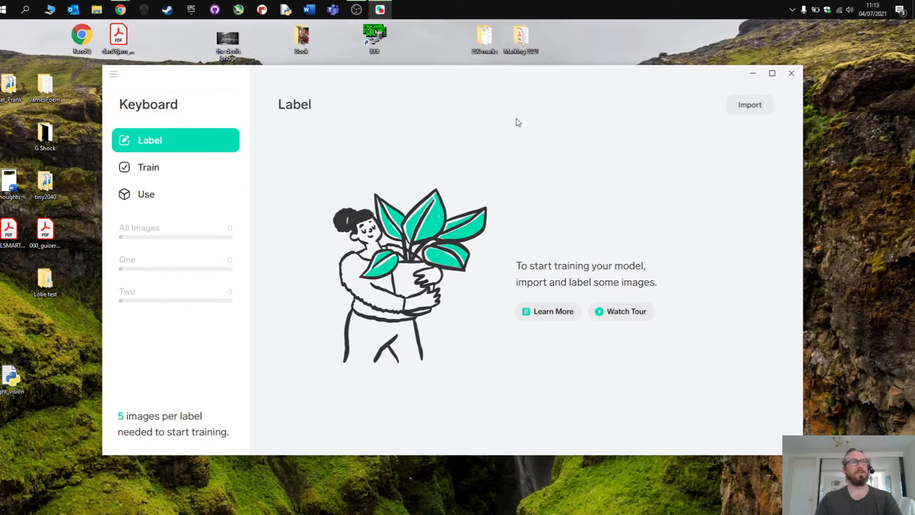
mouse_move(749, 104)
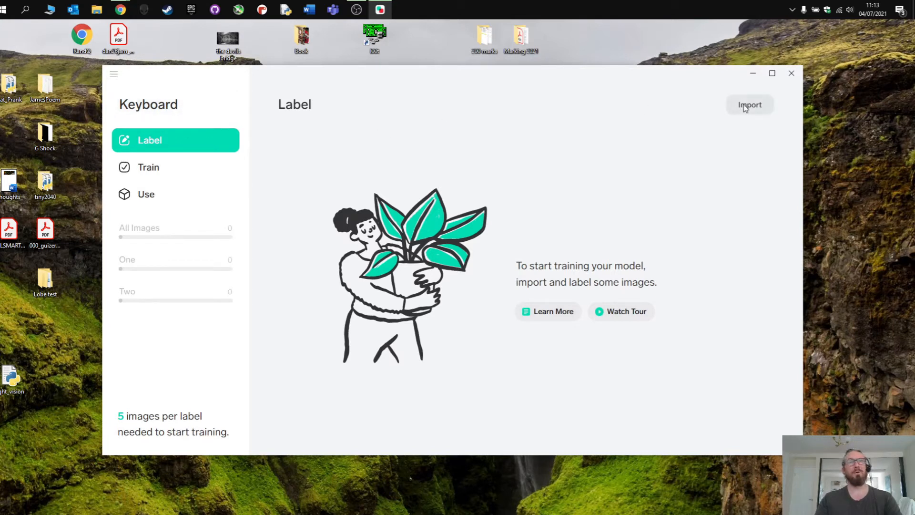
Step: Import the six keyboard photos from the Desktop > Lobe > KB folder
click(749, 105)
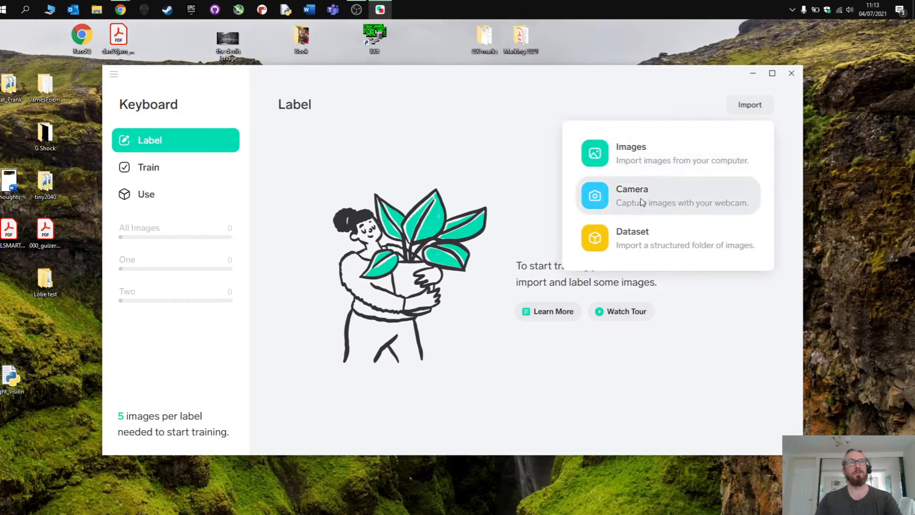
mouse_move(658, 204)
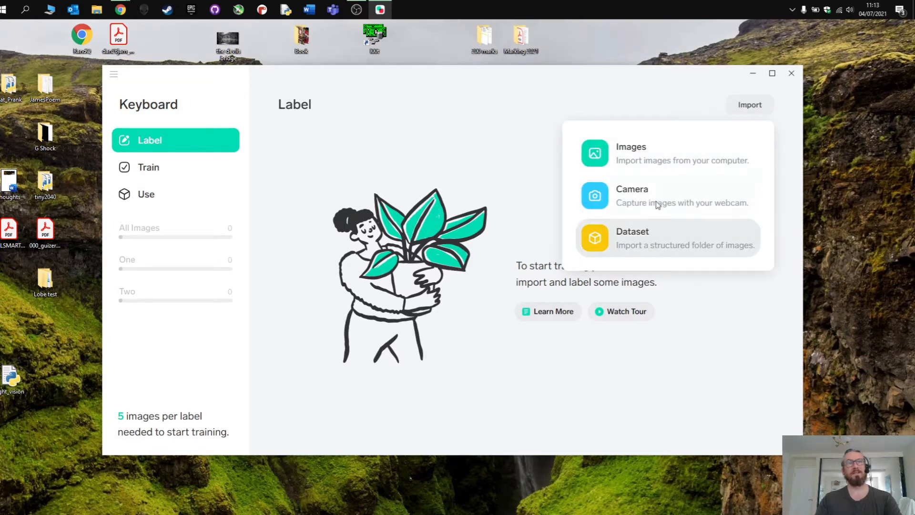
click(660, 163)
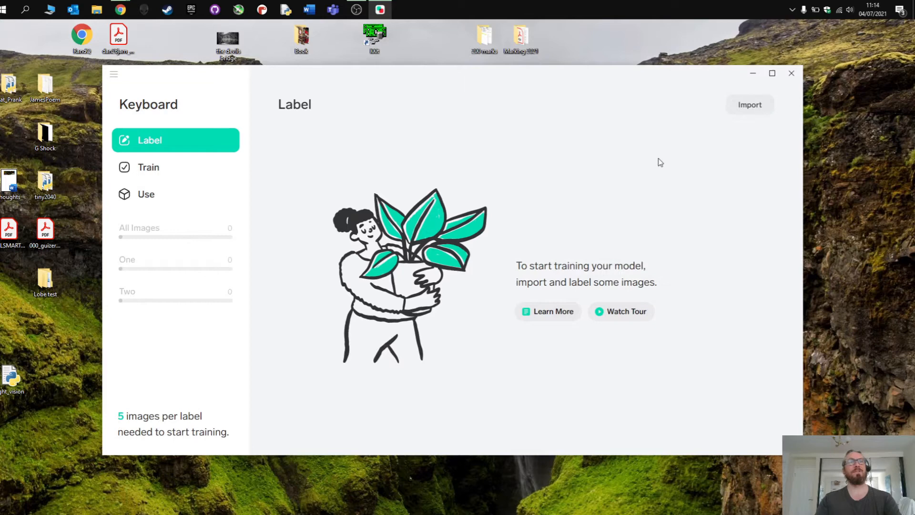
click(749, 104)
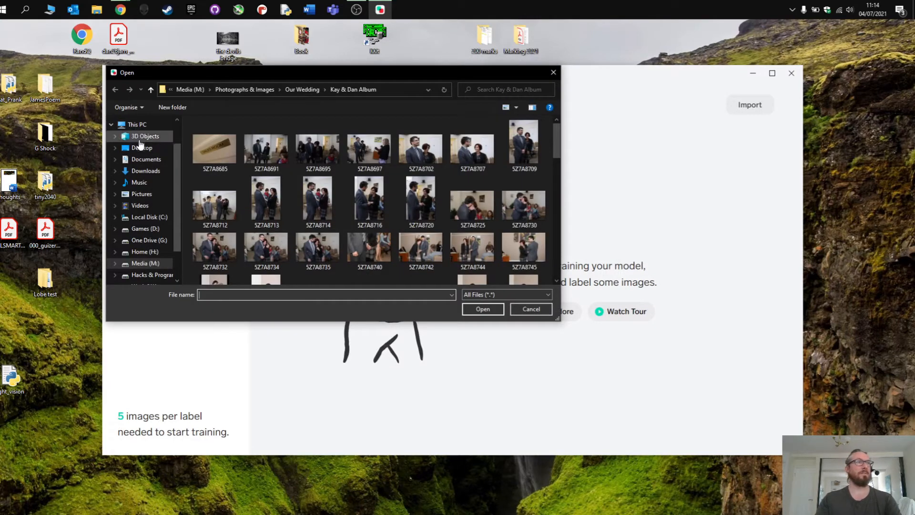
click(141, 147)
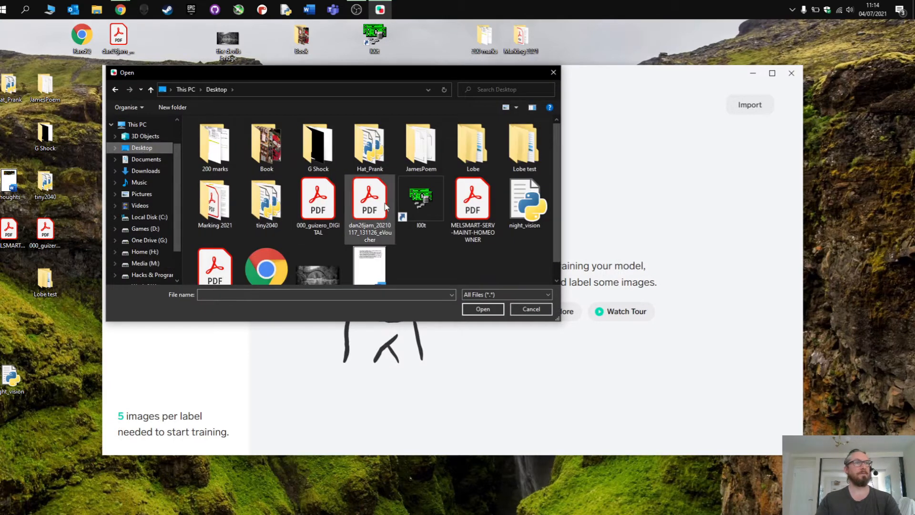
double_click(472, 143)
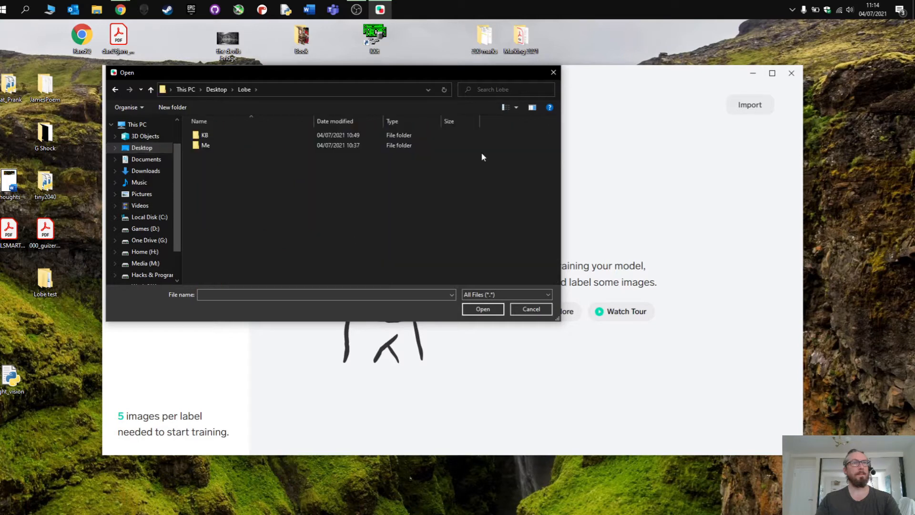
click(205, 135)
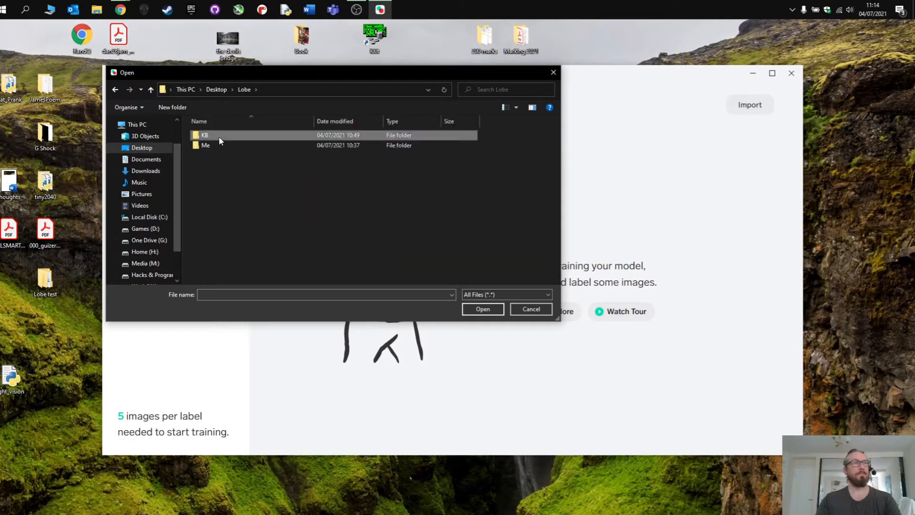
double_click(204, 135)
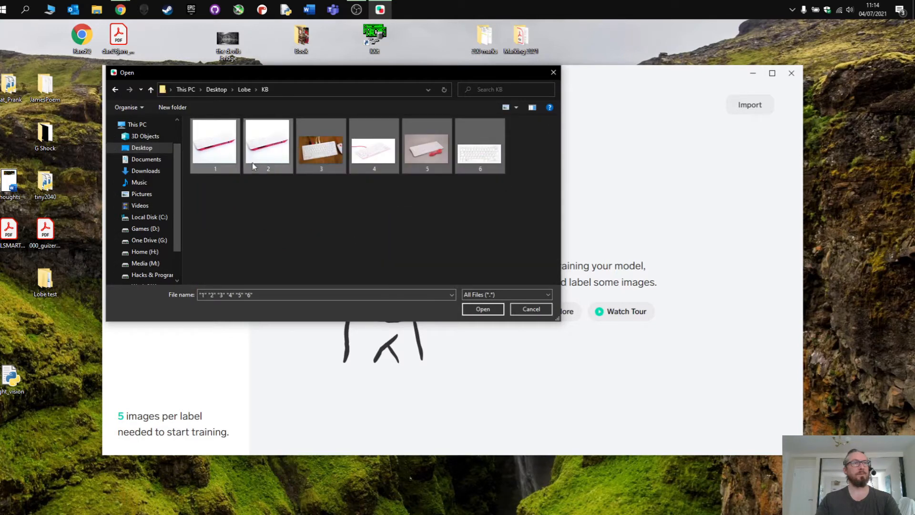
click(482, 309)
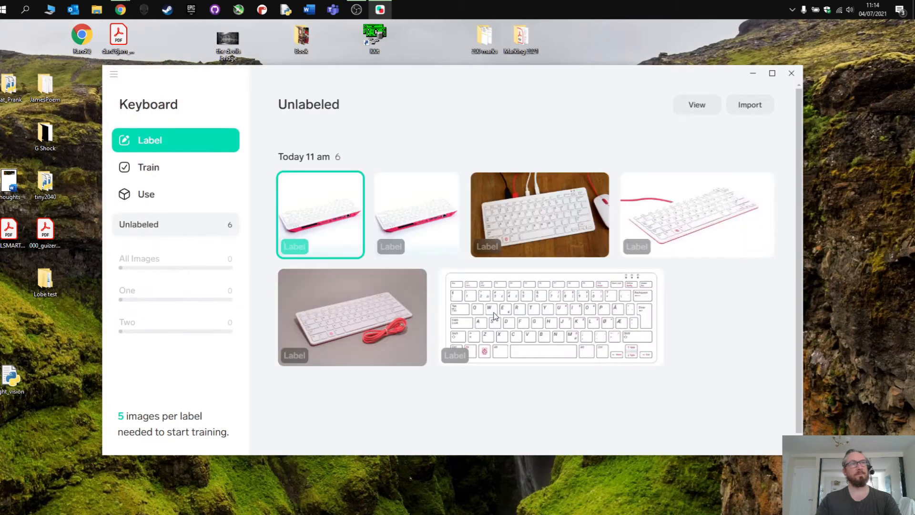
mouse_move(374, 258)
text(Keyboard)
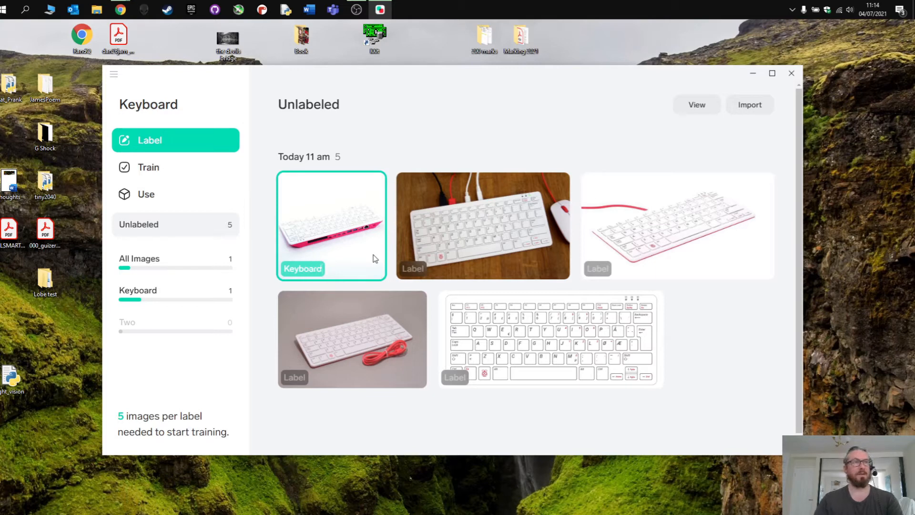
Step: Tag the pink-edged, wooden-desk, red-cable and grey-background keyboard photos as Keyboard
click(302, 269)
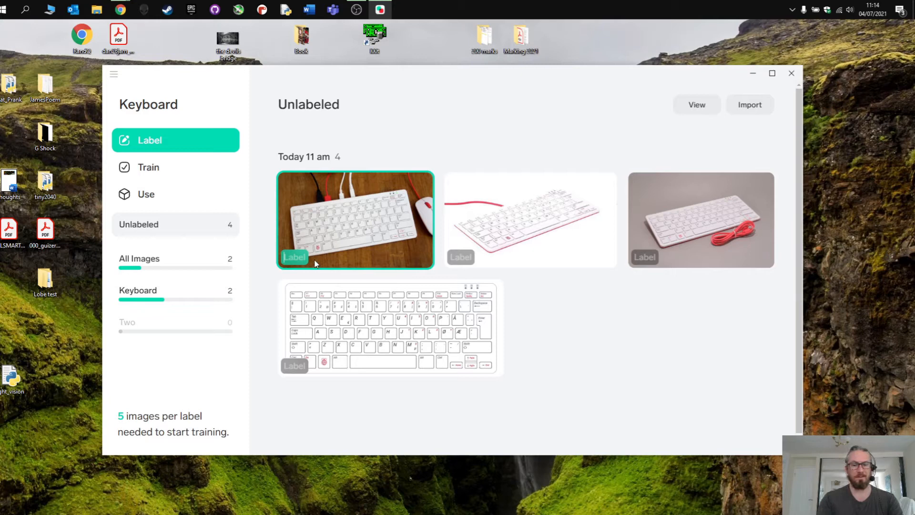
click(294, 257)
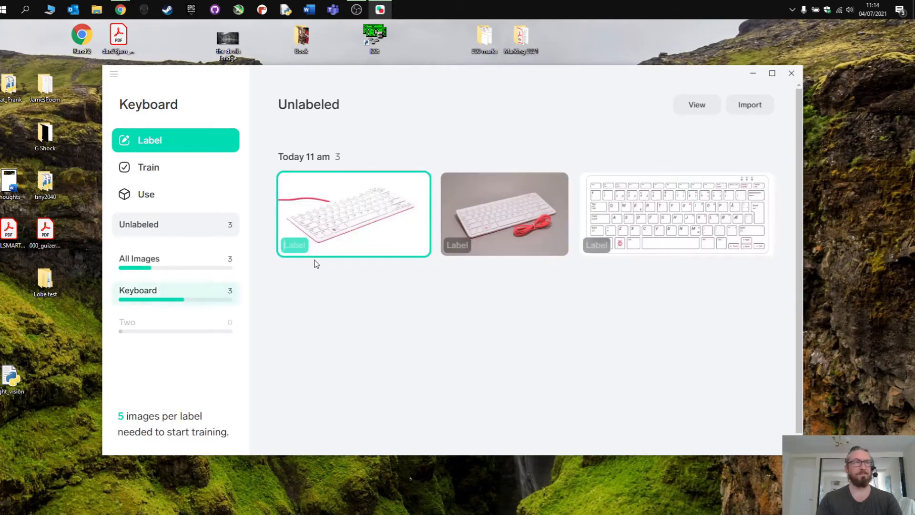
mouse_move(303, 245)
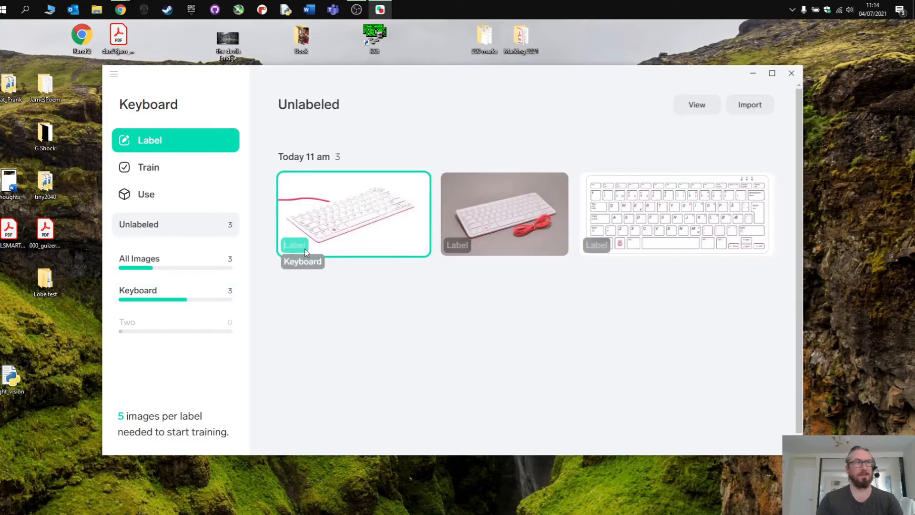
click(294, 245)
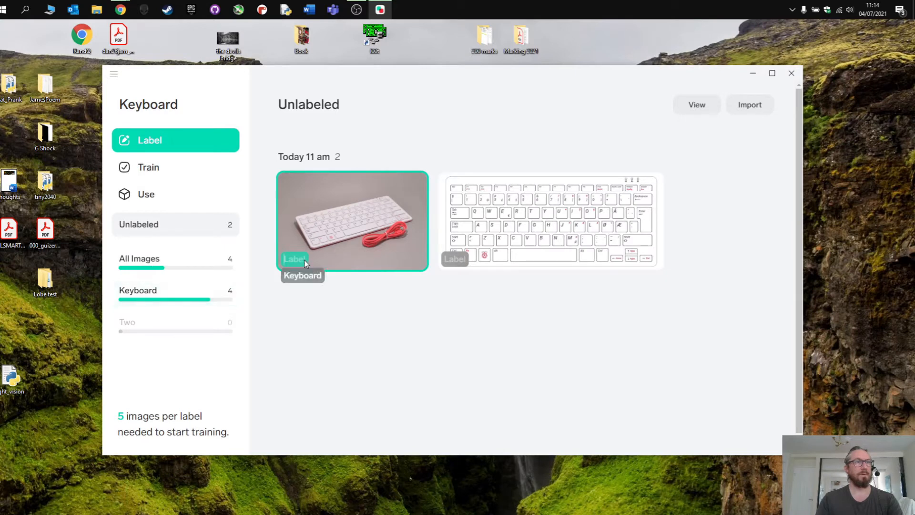
click(295, 260)
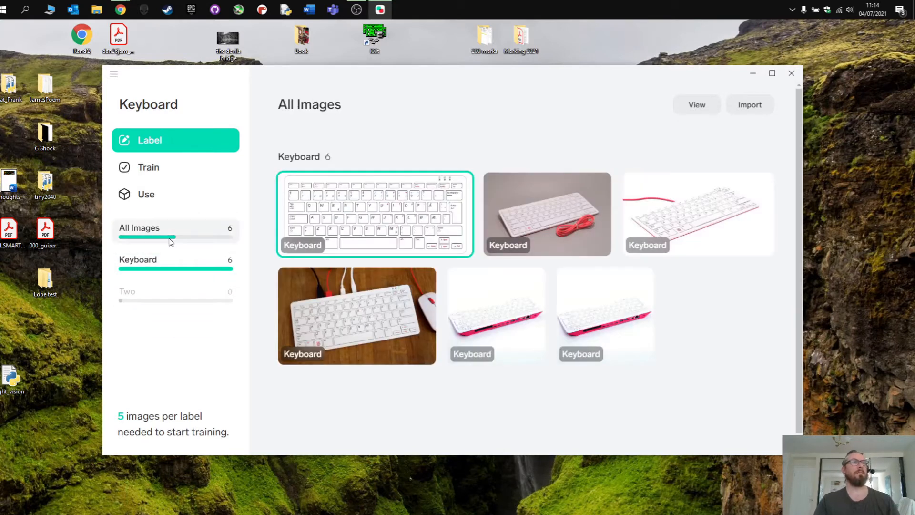
mouse_move(201, 228)
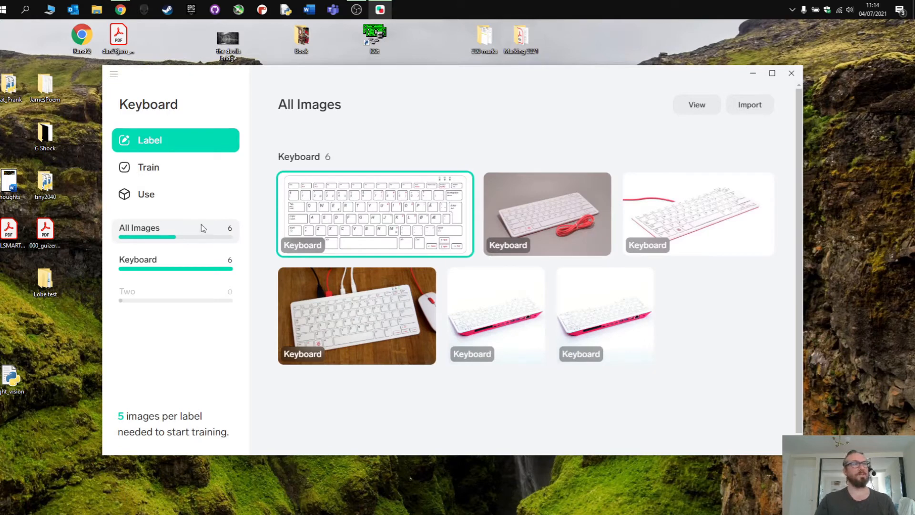
mouse_move(177, 267)
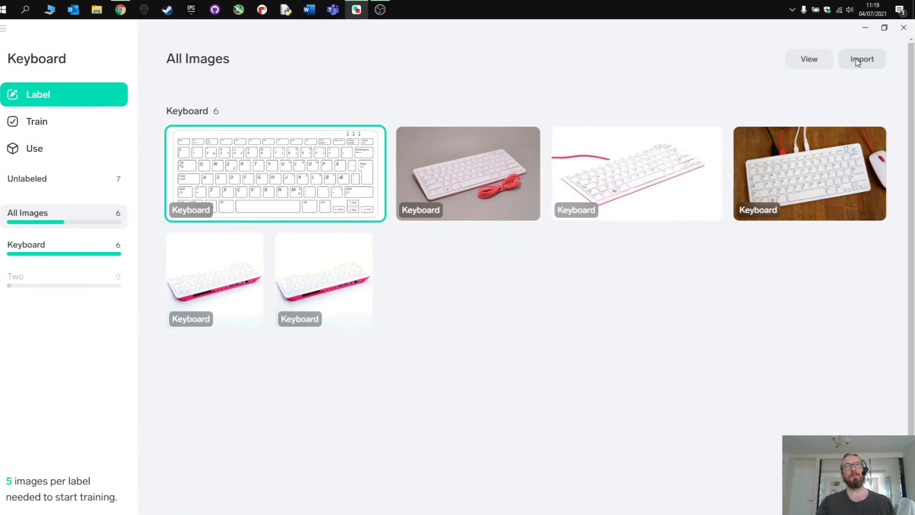
mouse_move(862, 58)
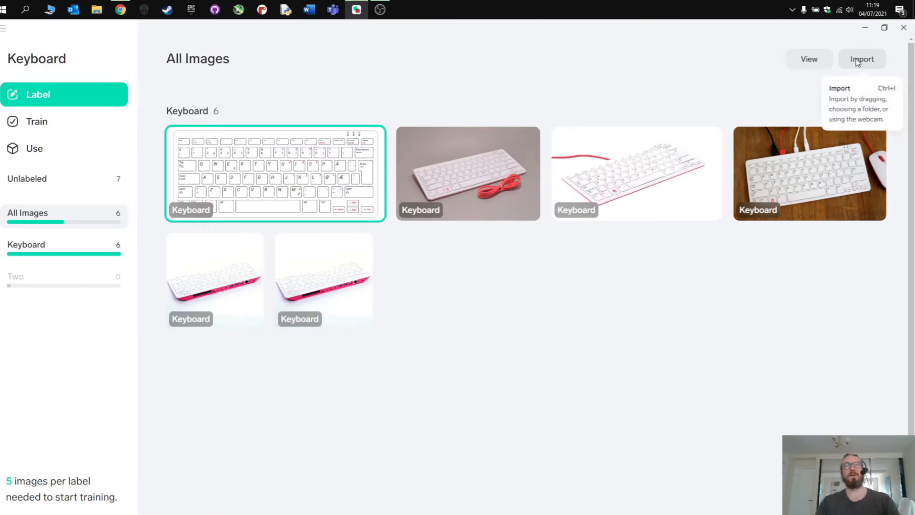
click(862, 59)
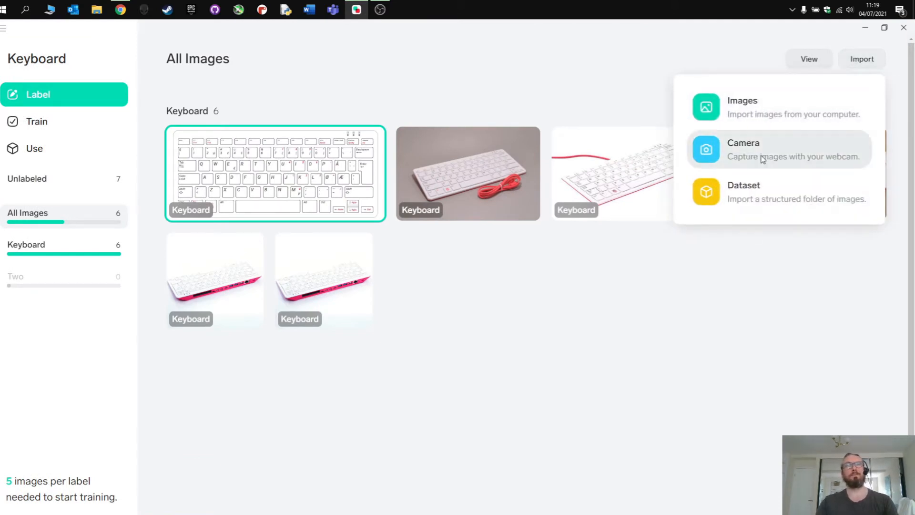
click(743, 150)
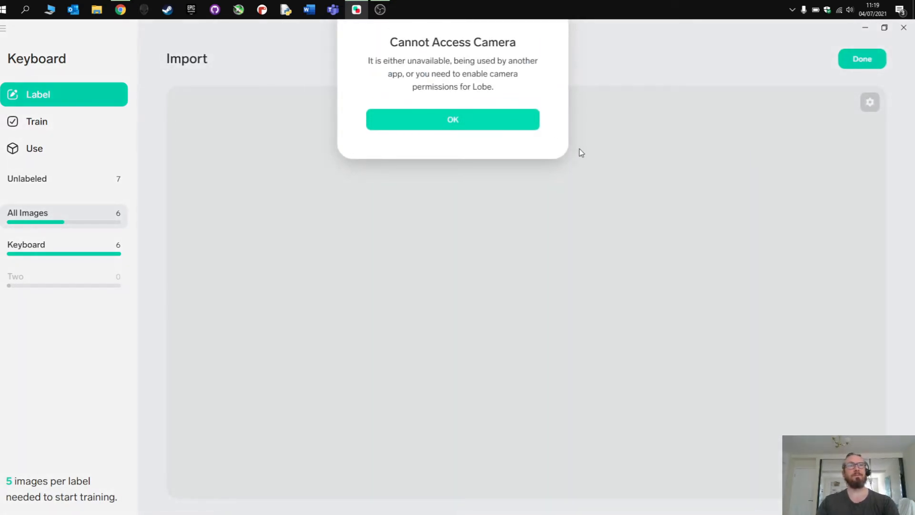
mouse_move(452, 119)
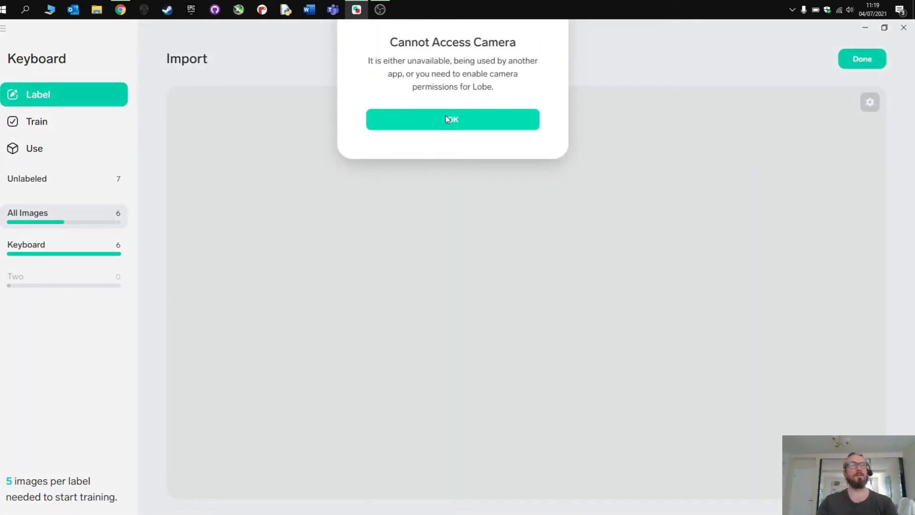
mouse_move(446, 141)
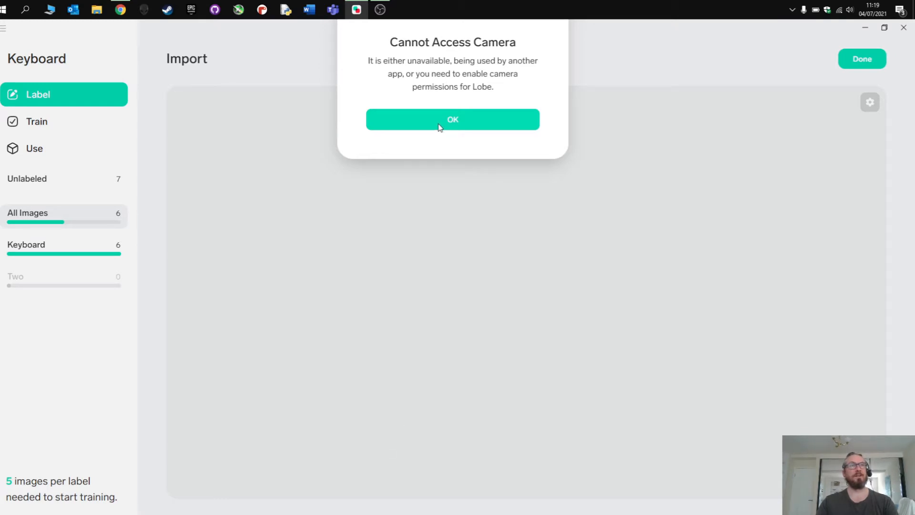
click(452, 119)
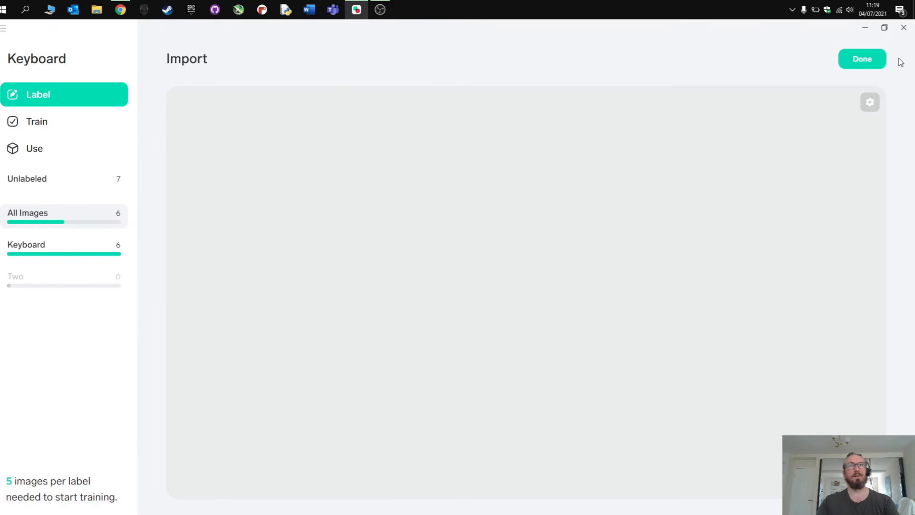
click(861, 59)
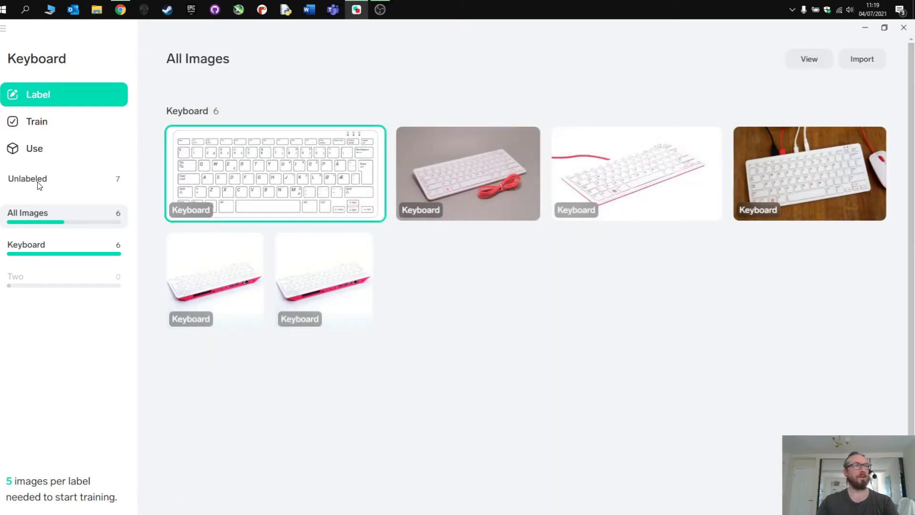
Step: Filter to the seven unlabeled webcam photos and give each the Dan label
click(27, 179)
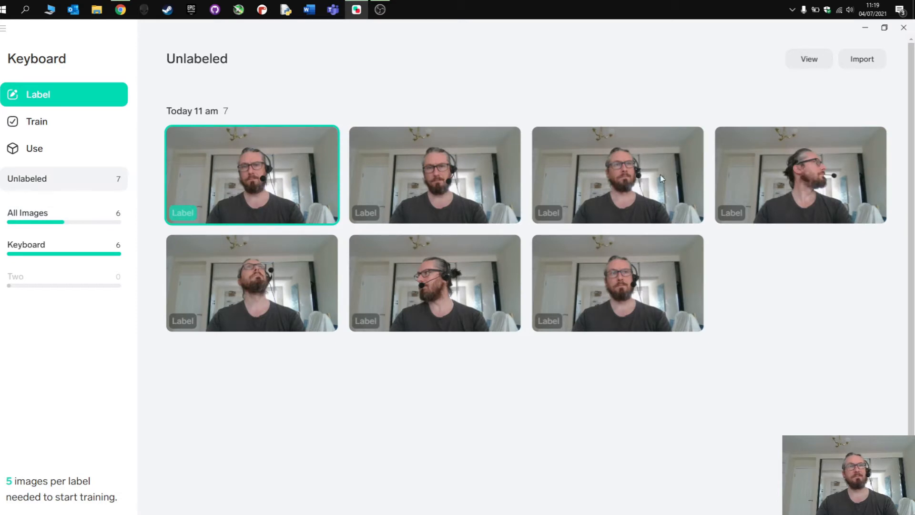
mouse_move(169, 210)
text(Dan)
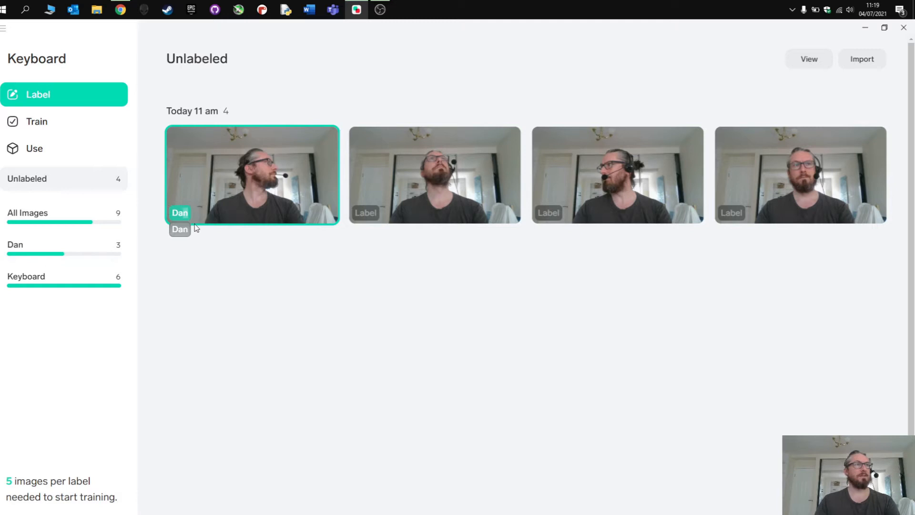
click(180, 229)
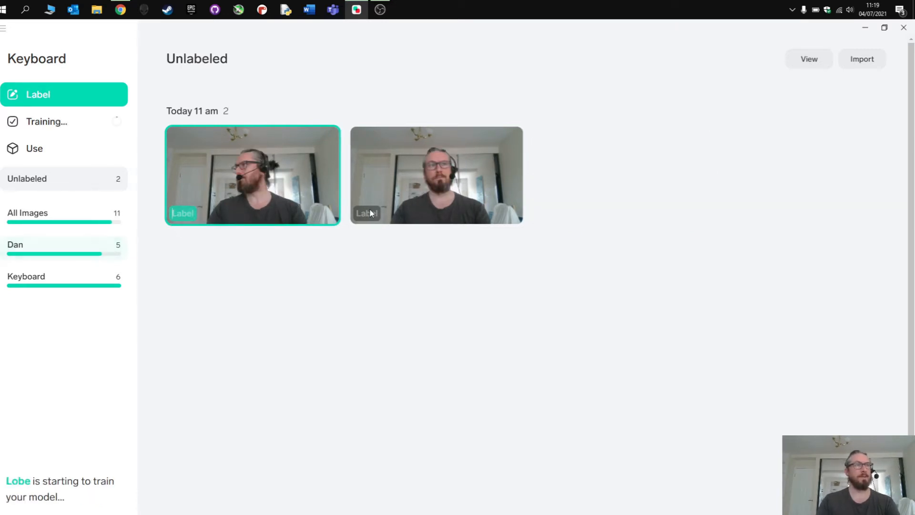
click(367, 213)
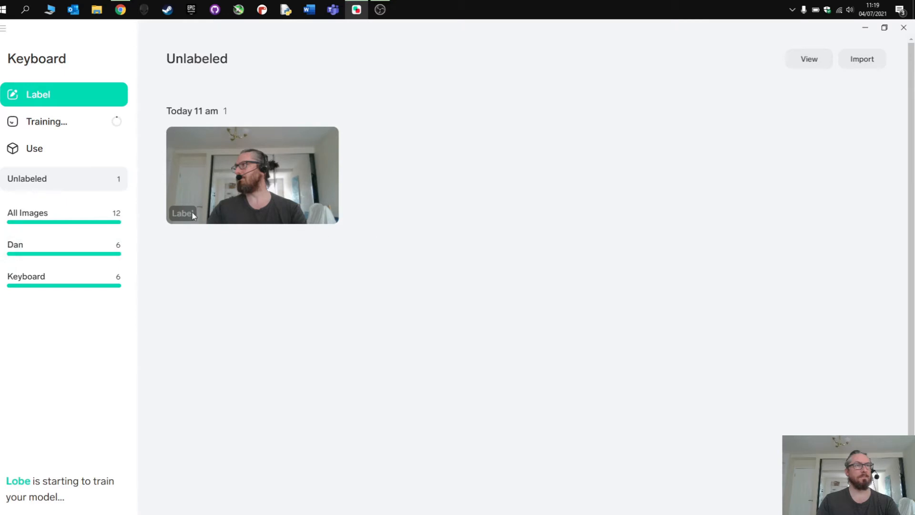
click(183, 213)
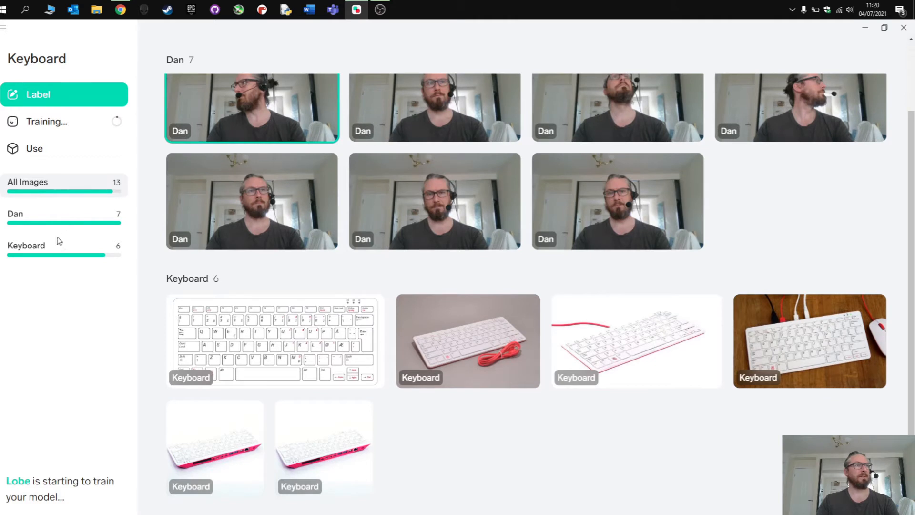
Step: View all labelled images and the Train results, checking a webcam photo's label options
click(27, 181)
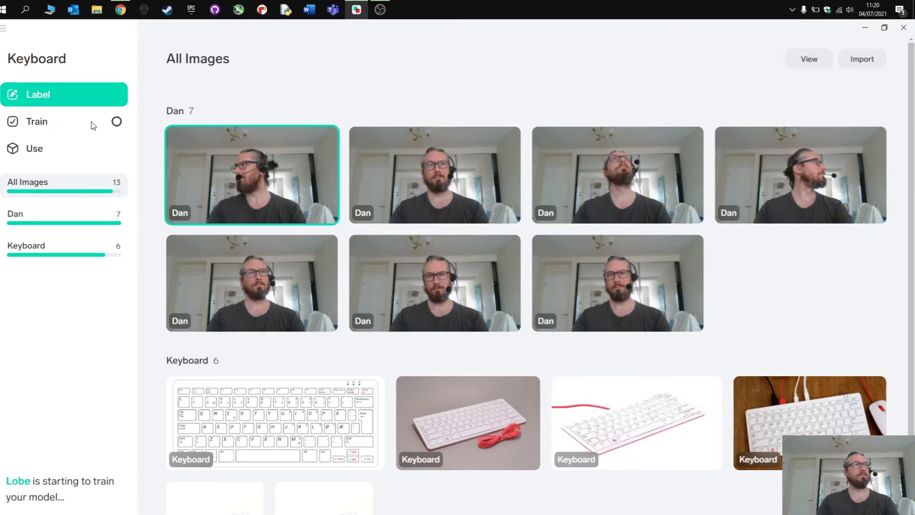
click(38, 121)
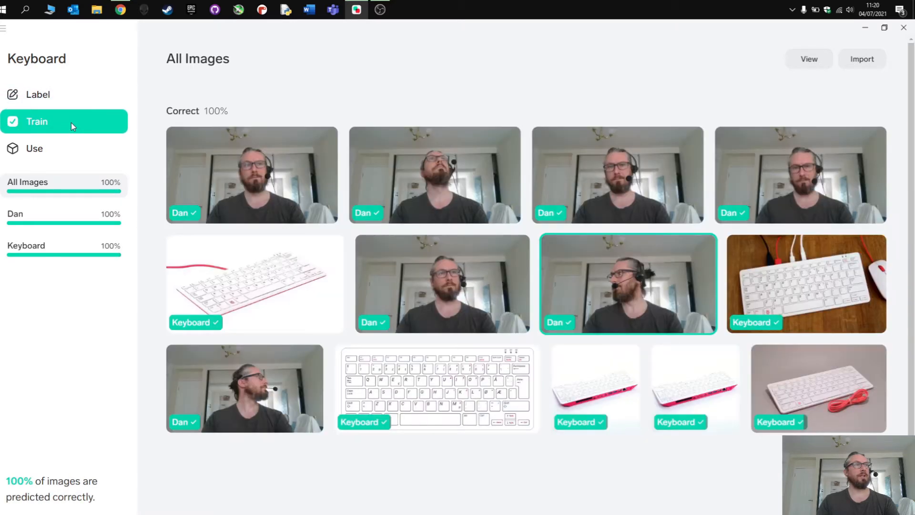
mouse_move(327, 127)
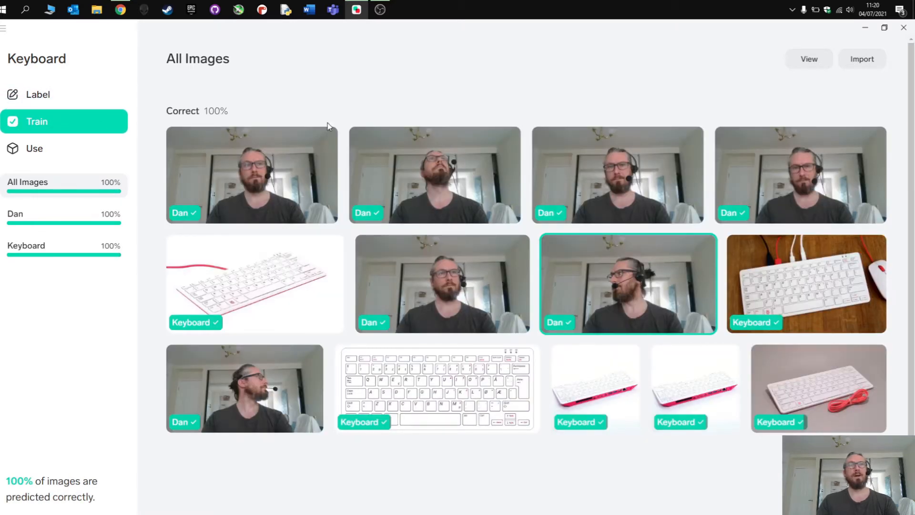
mouse_move(65, 231)
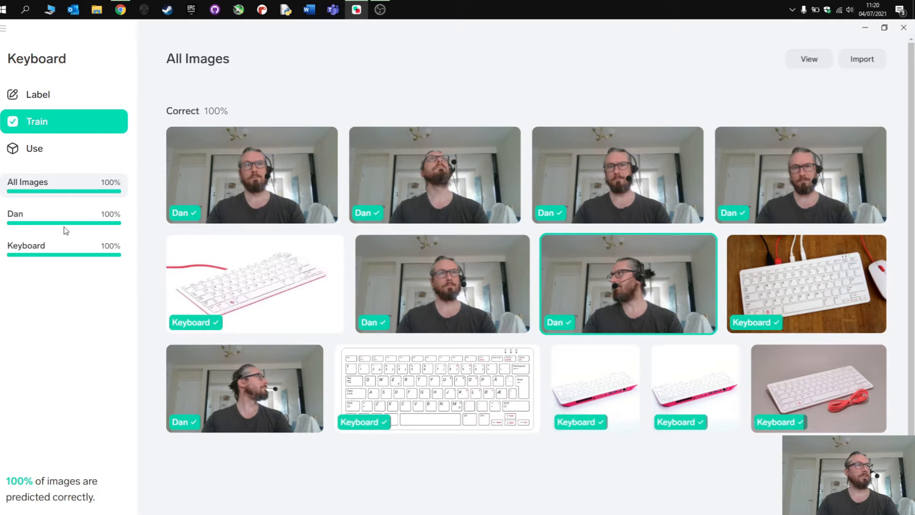
mouse_move(217, 414)
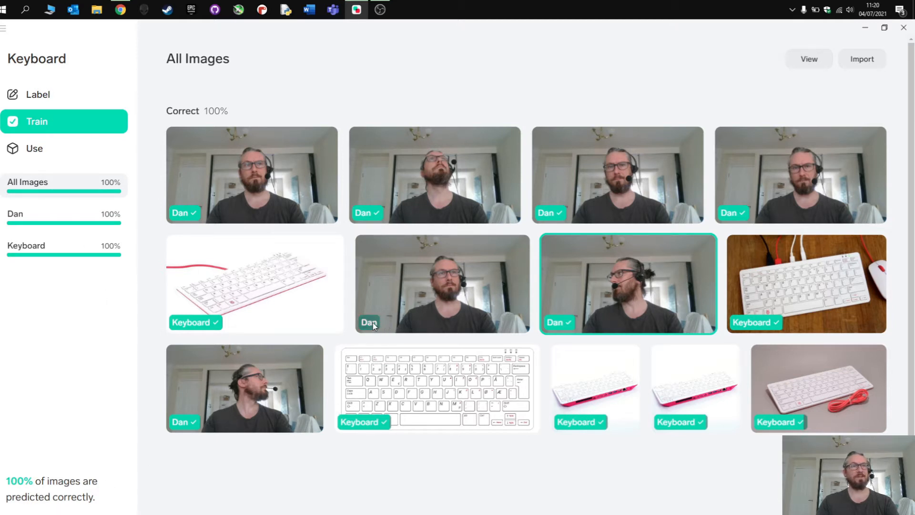
click(368, 323)
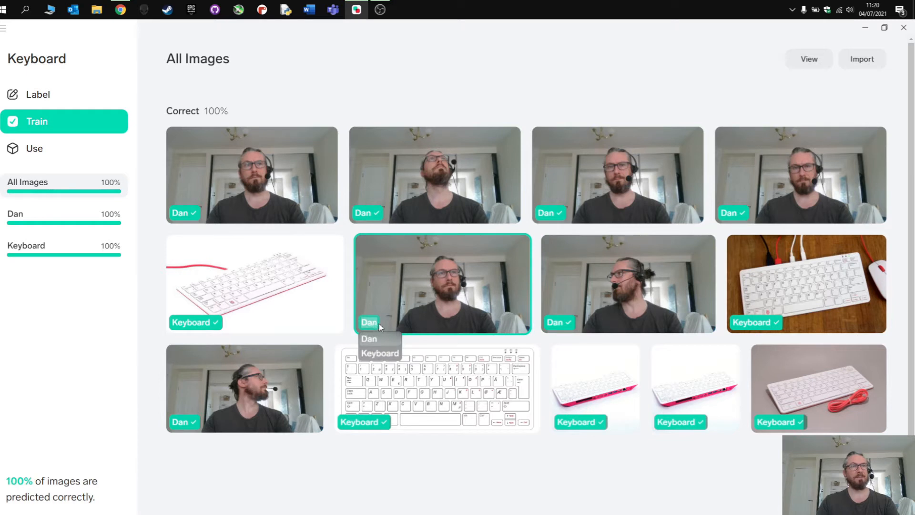
mouse_move(475, 299)
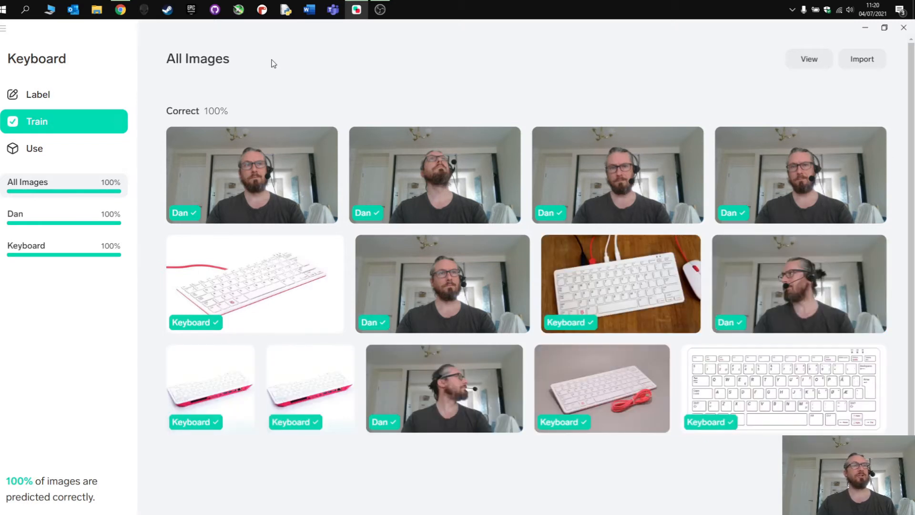
Step: Import photo 20140617_153803 from Media (M:) > Photographs & Images > Picademy
click(863, 59)
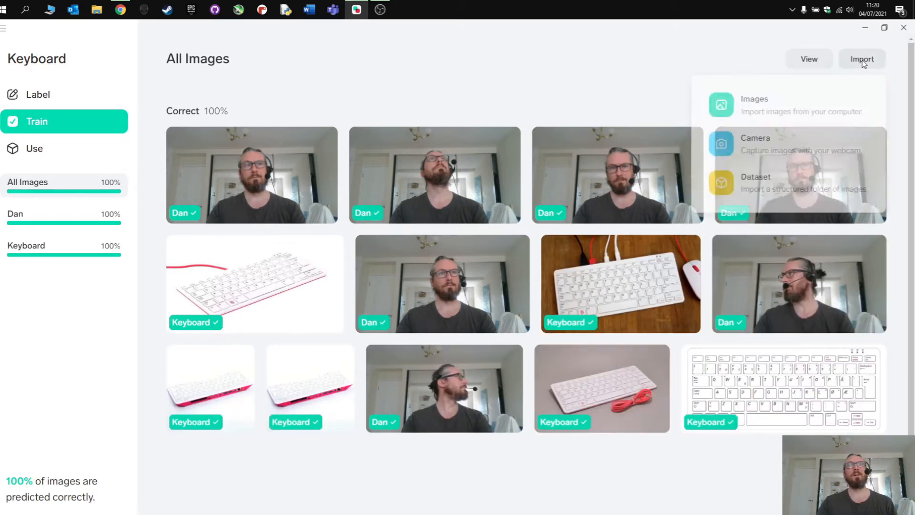
click(755, 105)
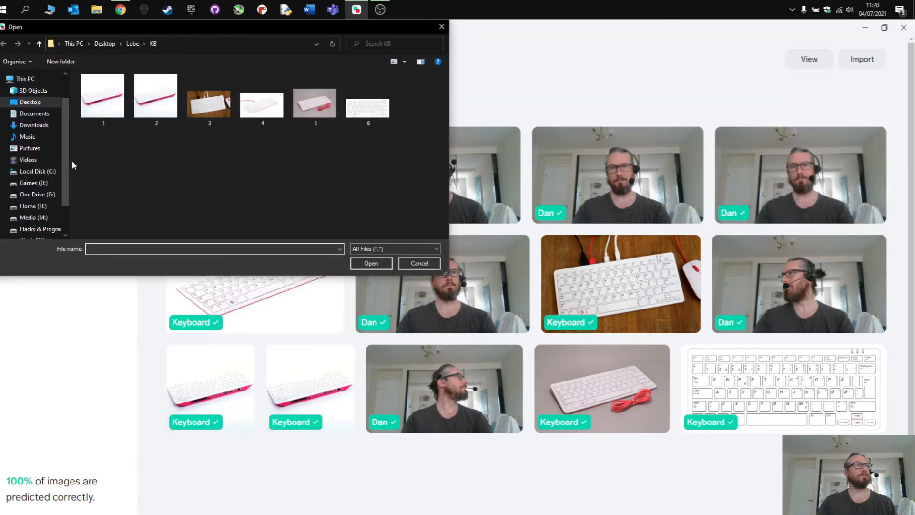
mouse_move(38, 158)
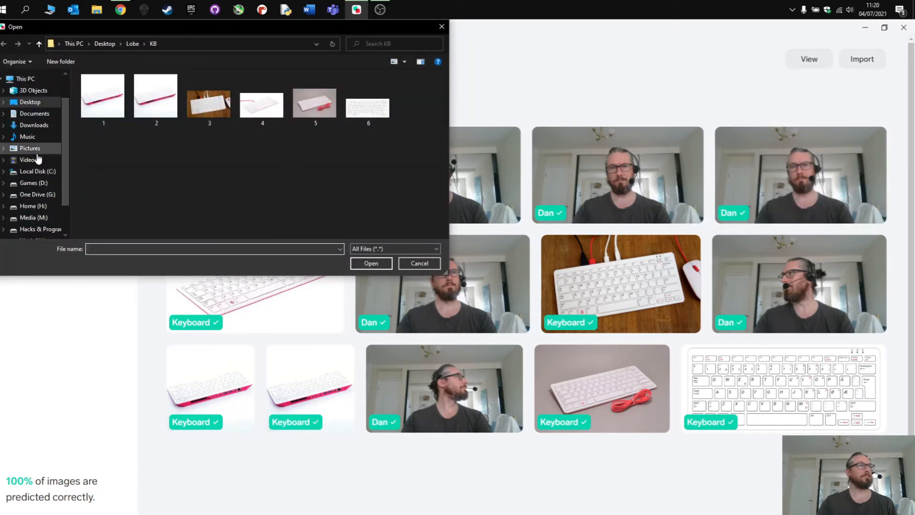
click(34, 190)
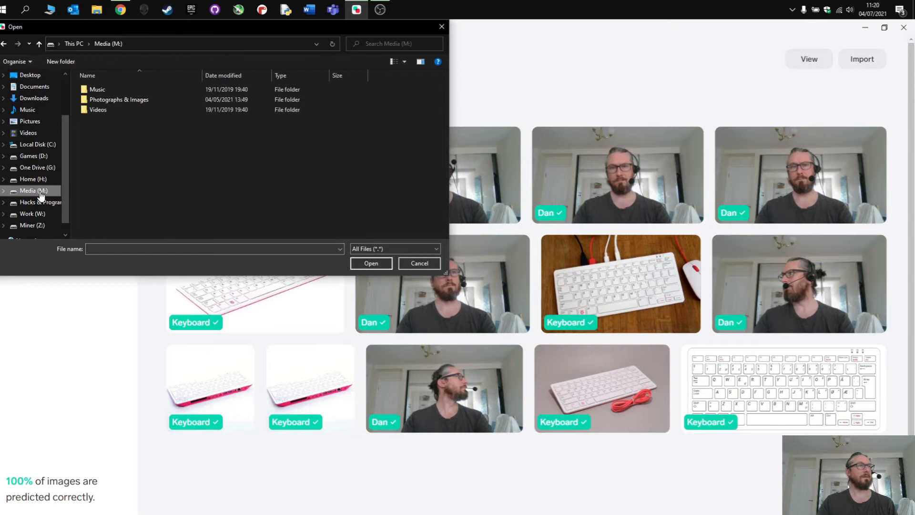
click(119, 99)
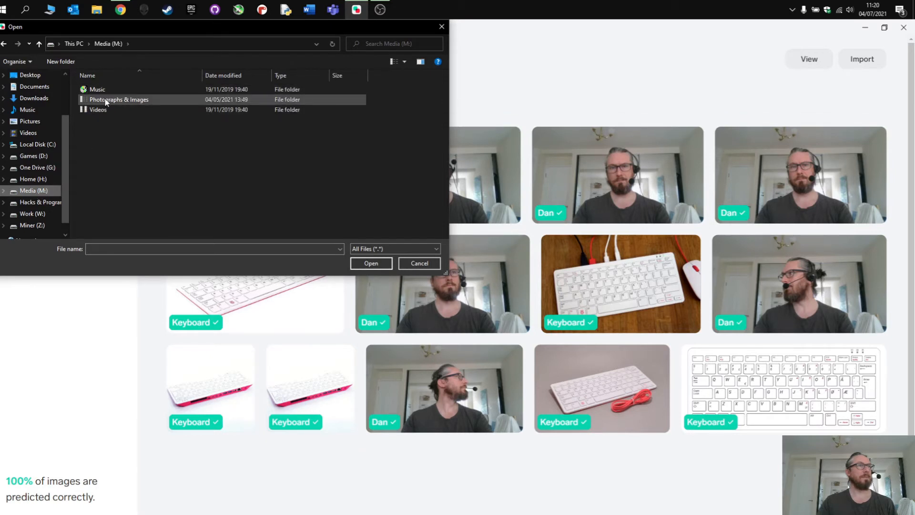
double_click(119, 99)
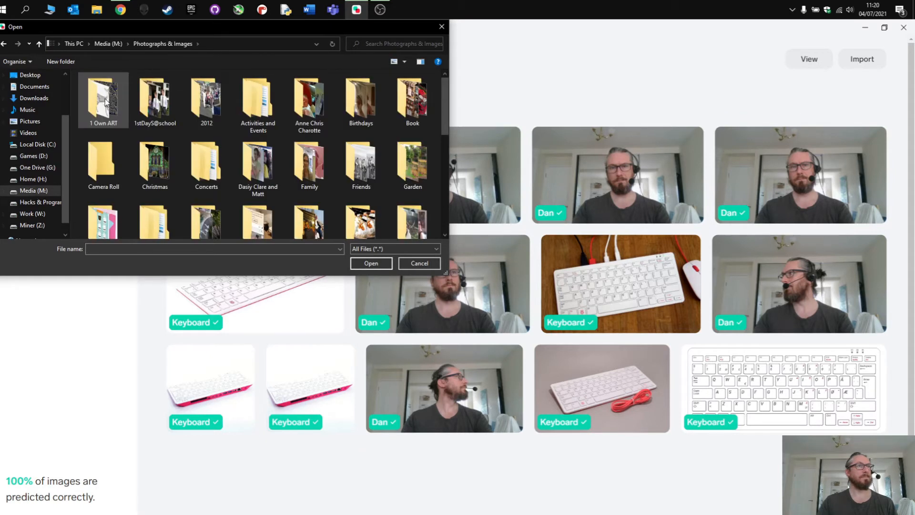
scroll(down, 3)
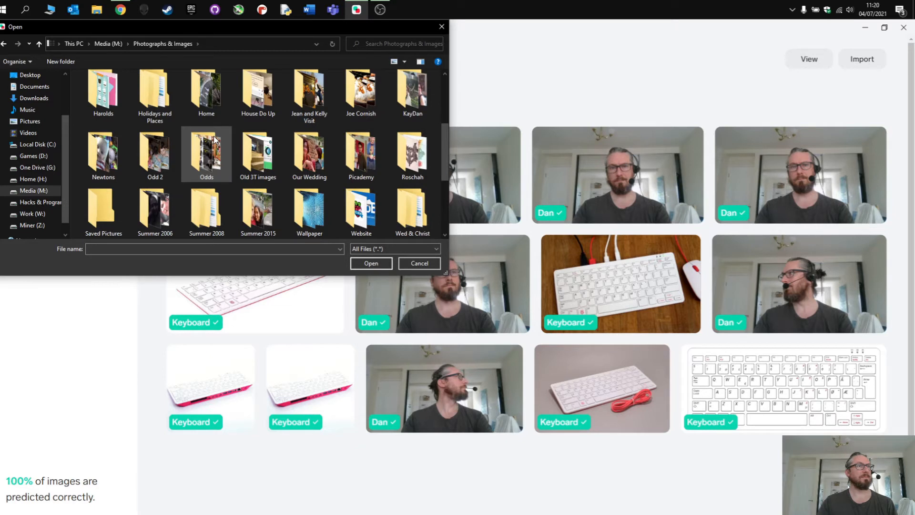
scroll(down, 3)
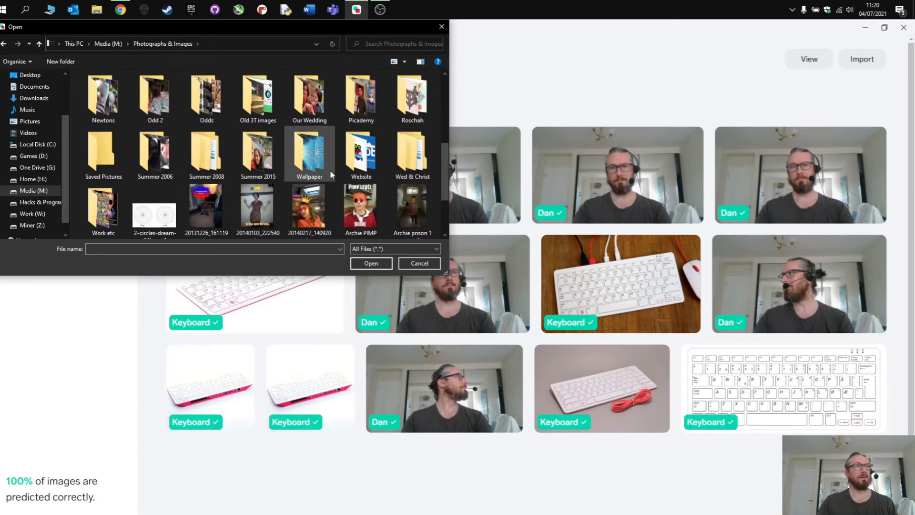
double_click(360, 96)
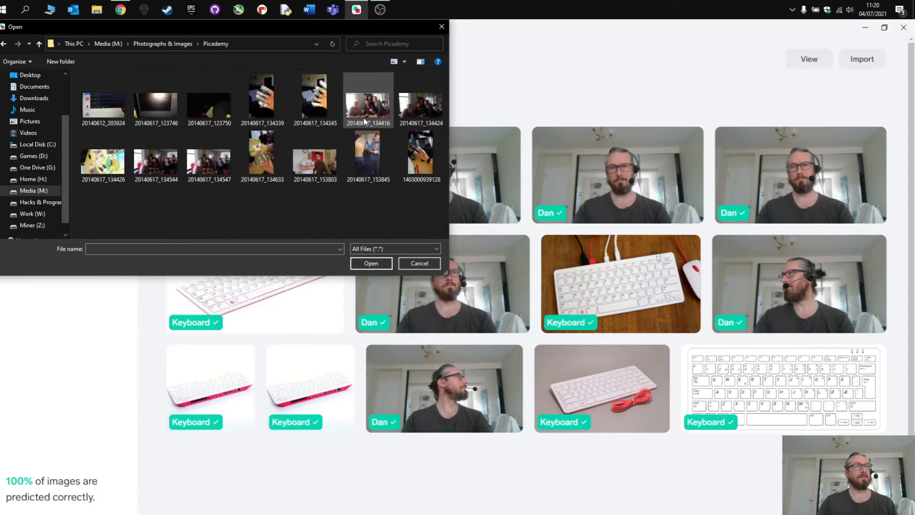
click(314, 154)
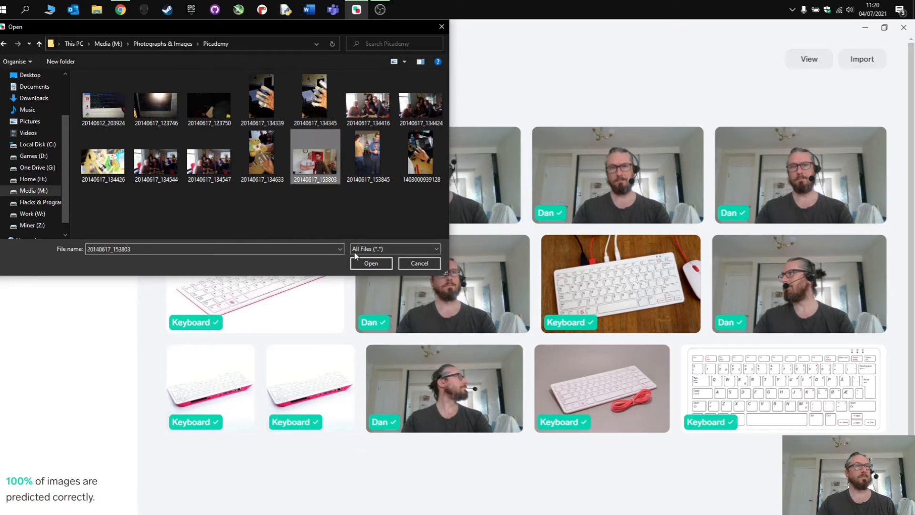
click(372, 263)
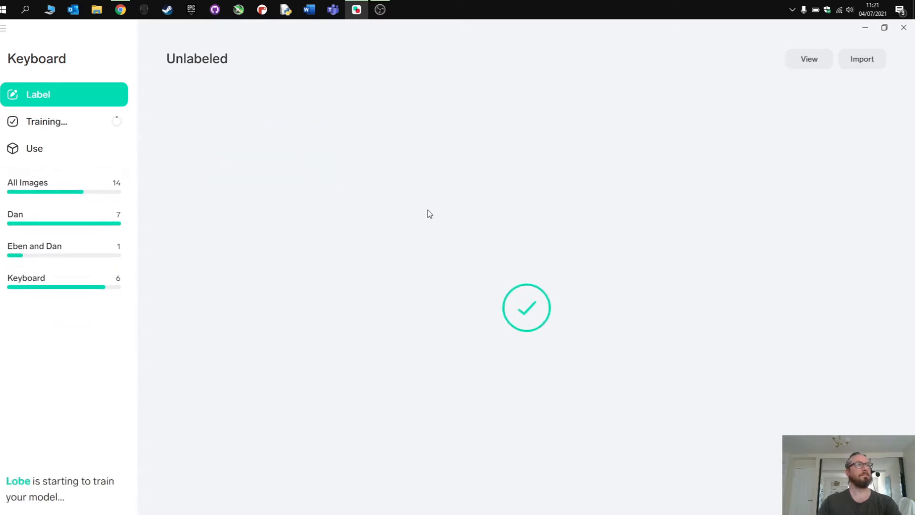
Step: Show all 14 images grouped by label and scroll through them
click(27, 182)
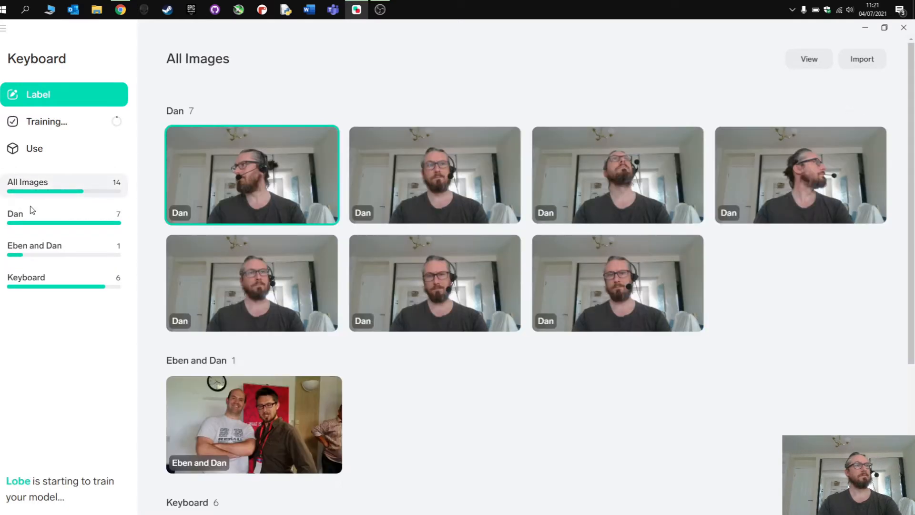
scroll(down, 3)
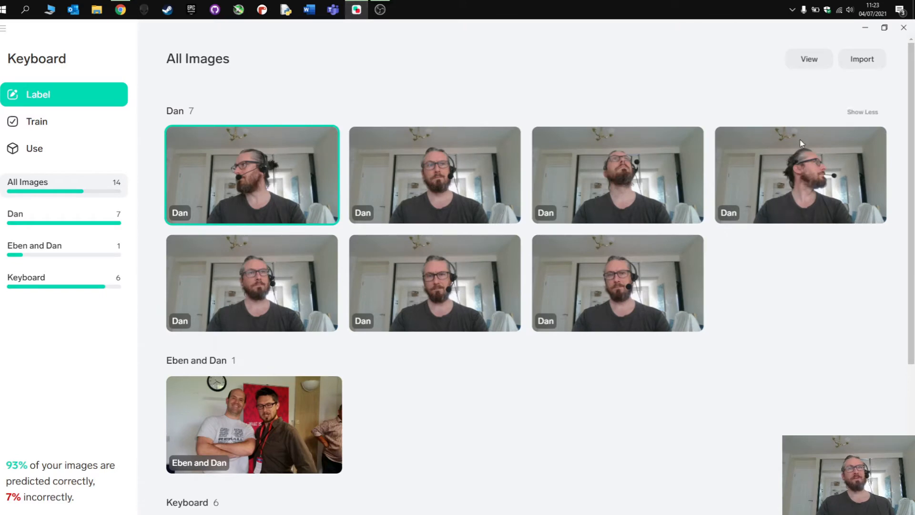
Step: Import the suit-and-tie portrait from the Photographs & Images > Website folder
click(862, 58)
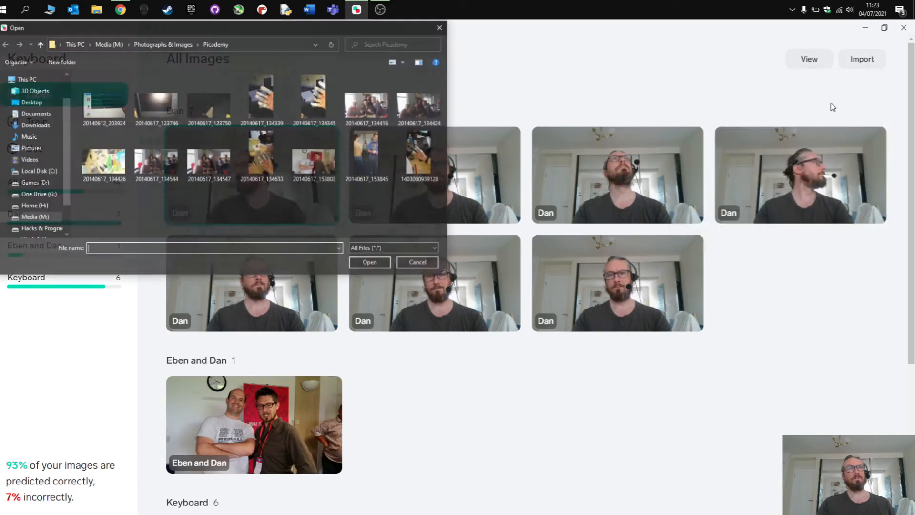
click(163, 44)
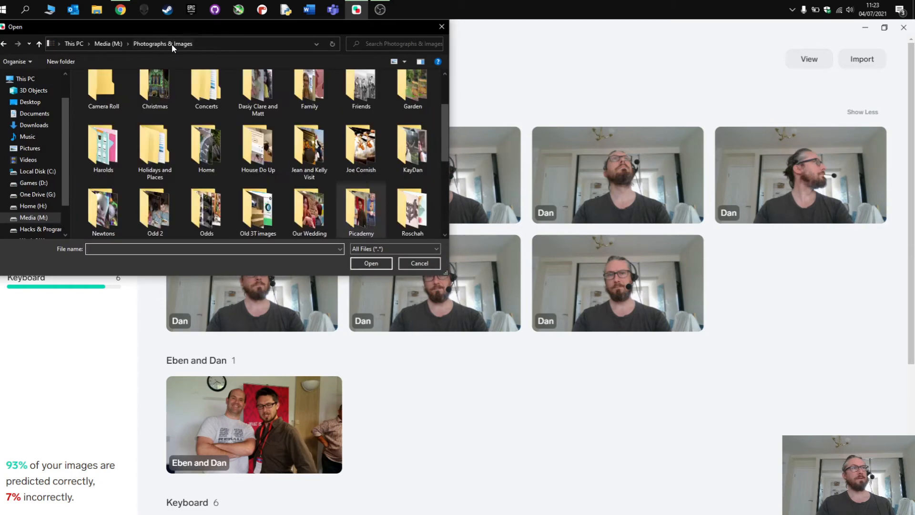
scroll(down, 3)
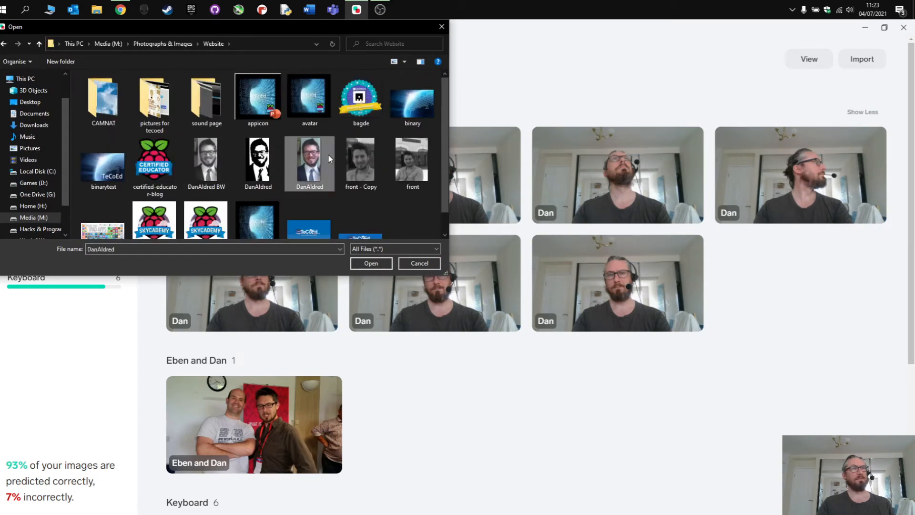
click(370, 263)
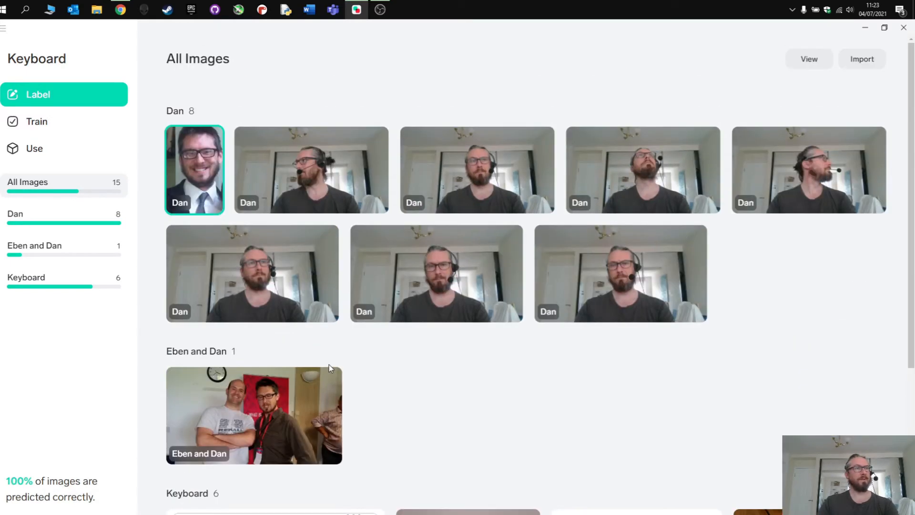
mouse_move(44, 158)
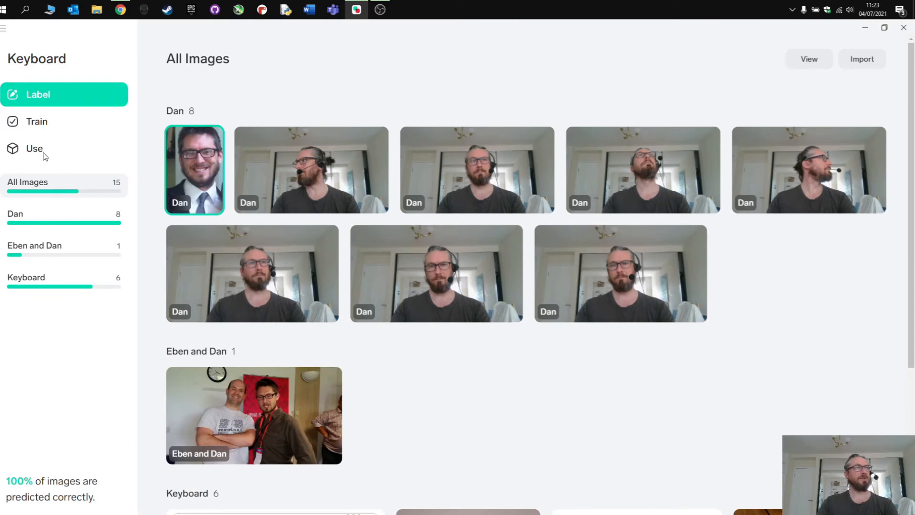
Step: Switch Lobe to the Use view, then bring Chrome to the front
click(34, 148)
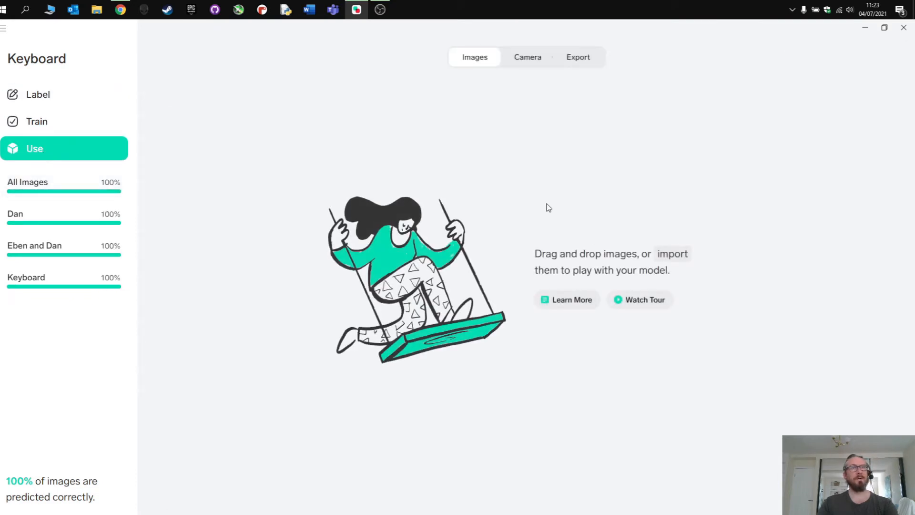
mouse_move(637, 263)
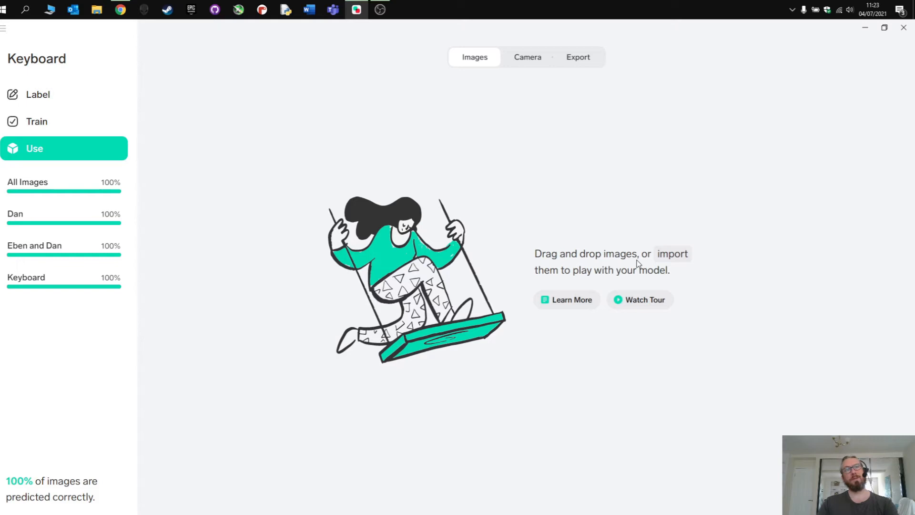
mouse_move(443, 205)
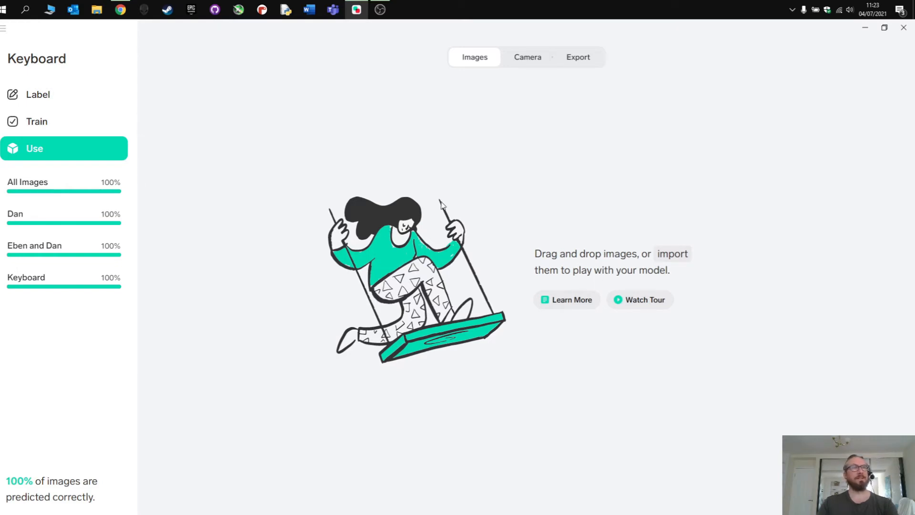
mouse_move(490, 108)
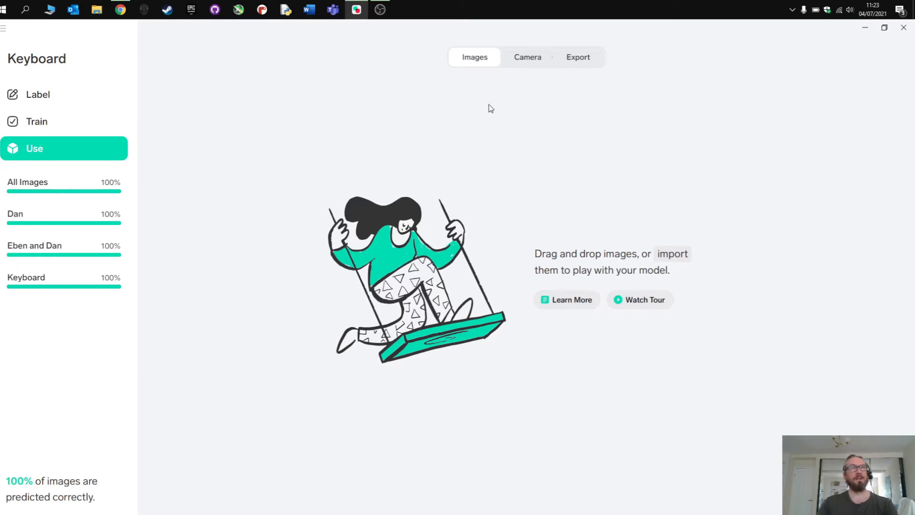
mouse_move(635, 13)
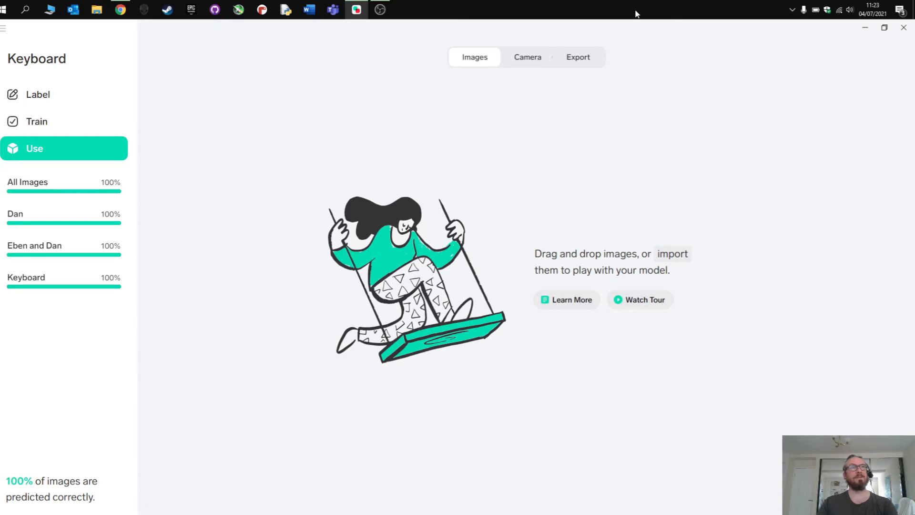
mouse_move(691, 62)
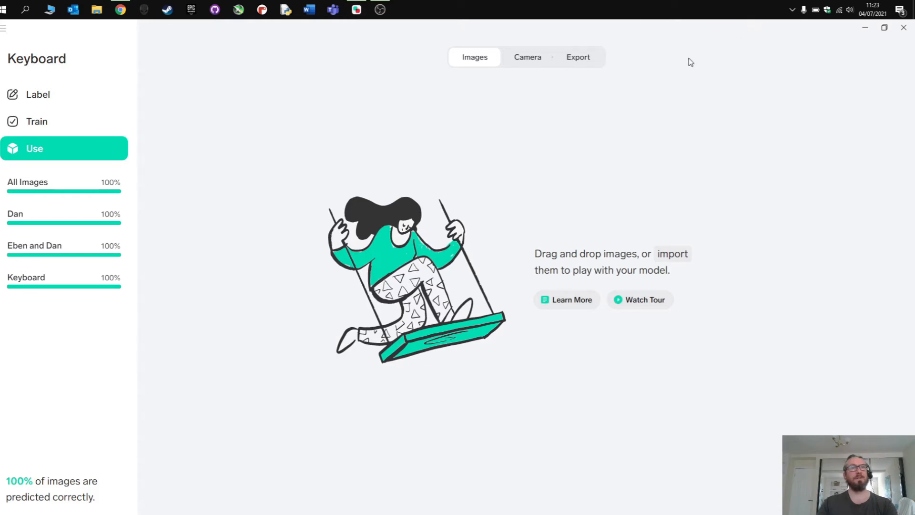
click(120, 9)
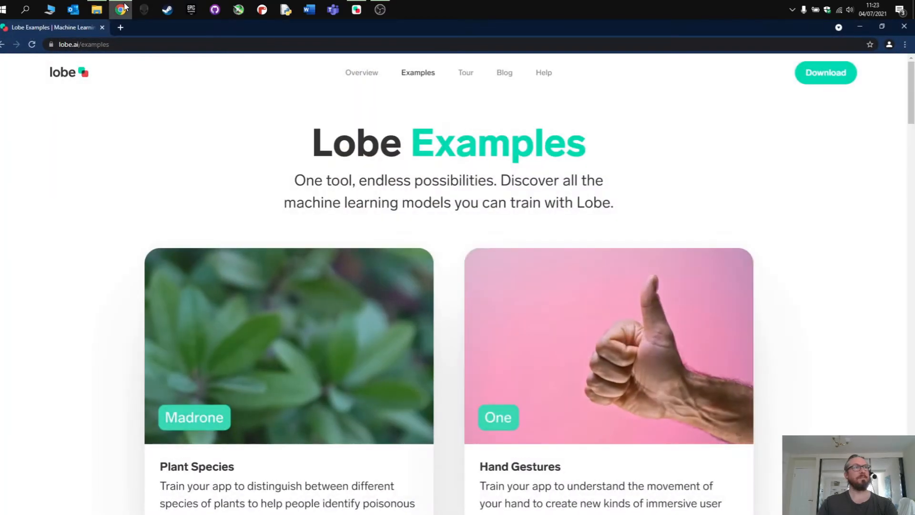
Step: Search Google Shopping in a new tab for 'raspberry pi keyboard'
click(120, 27)
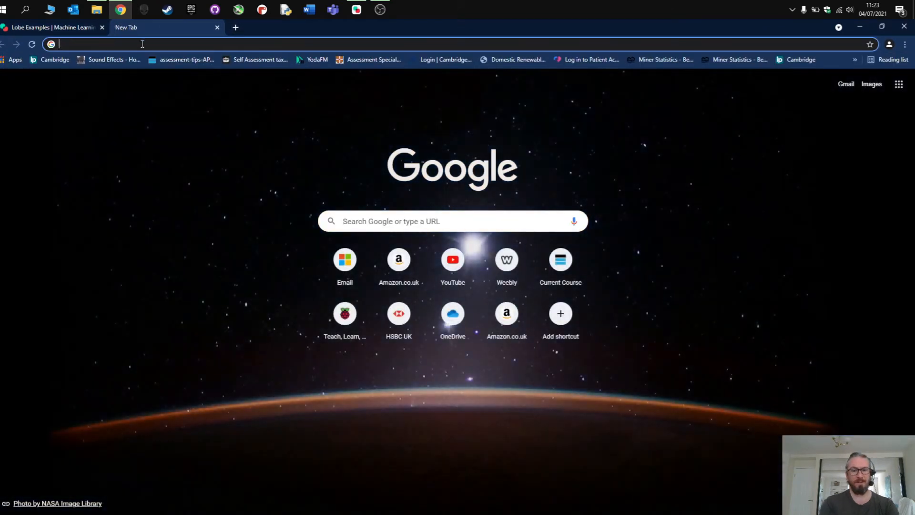
text(raspberry pi keyboard)
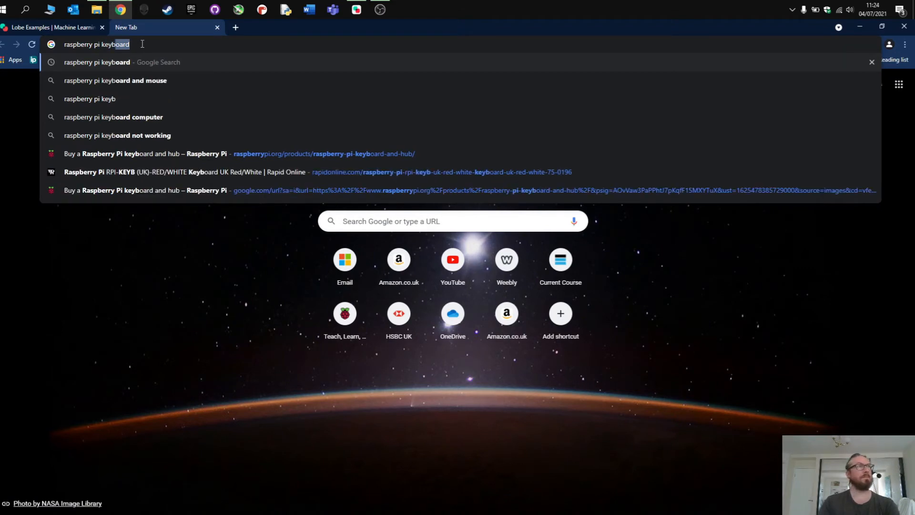
key(Return)
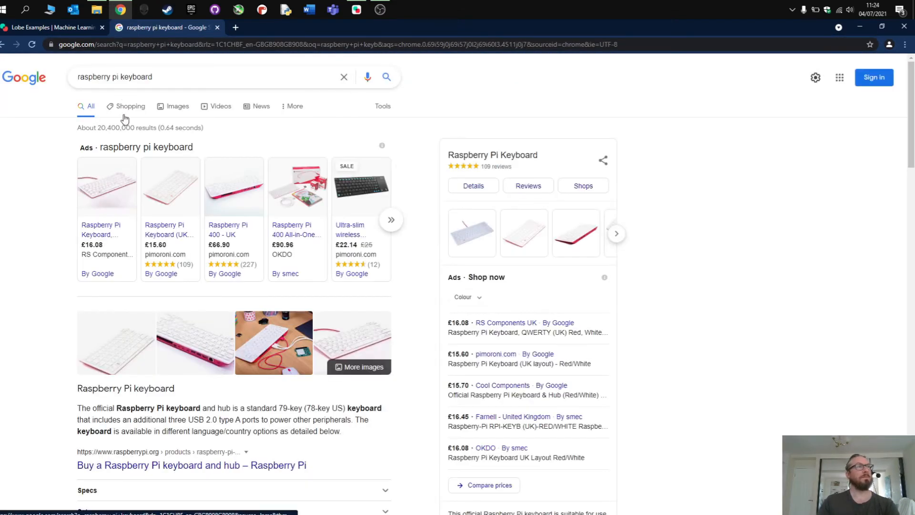
click(130, 105)
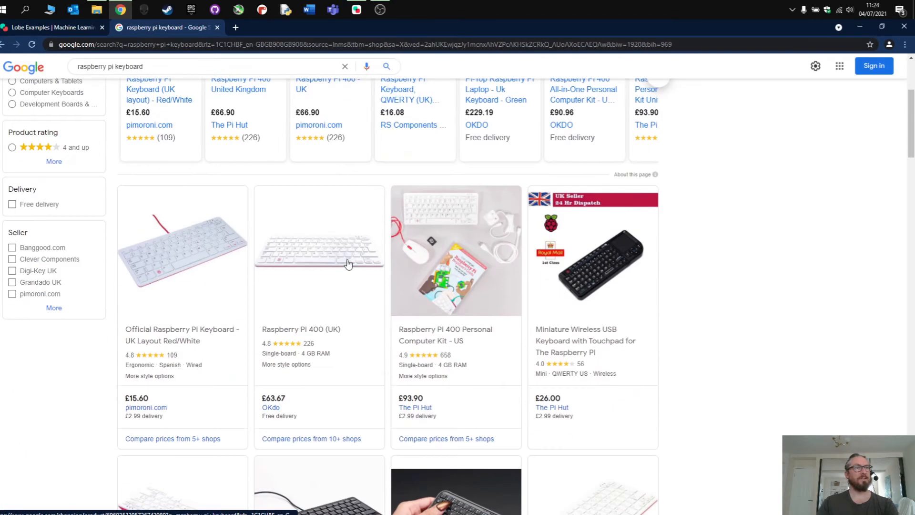
scroll(down, 3)
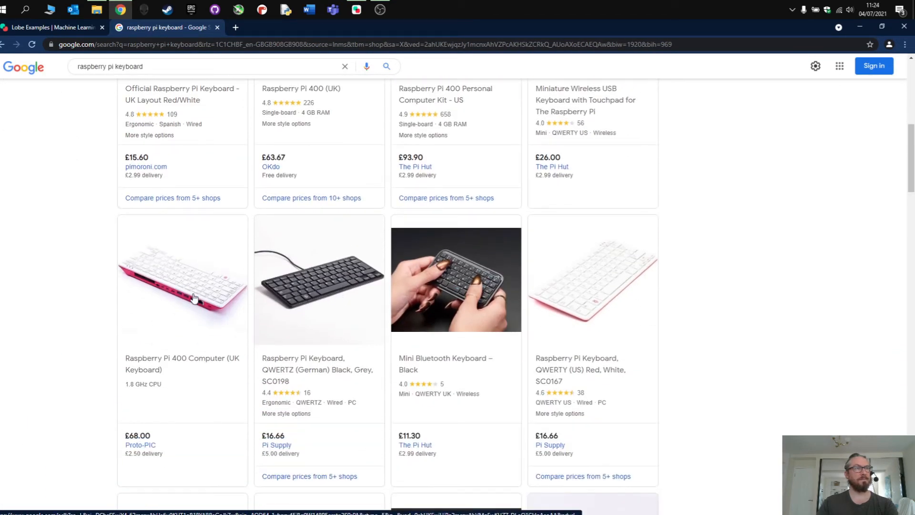
Step: Save the Raspberry Pi 400 product photo to the desktop as pikb.jpg and close the tab
click(182, 279)
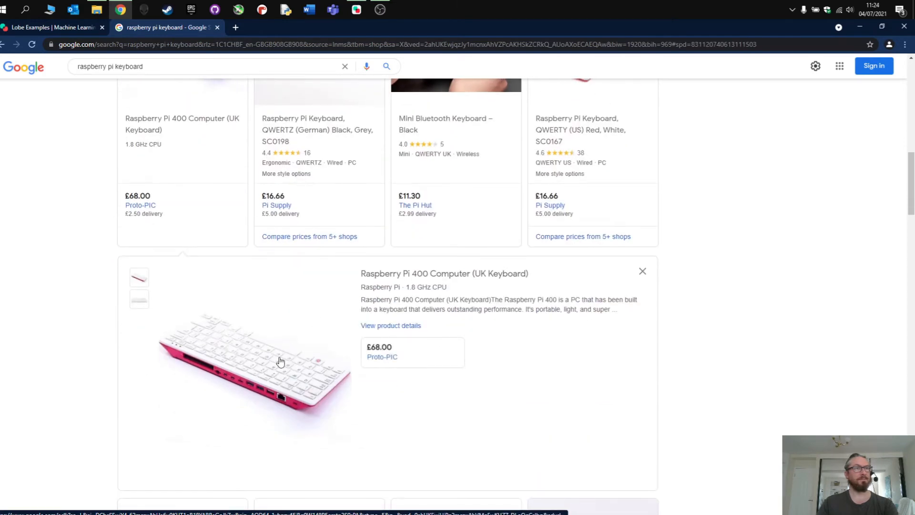
click(381, 357)
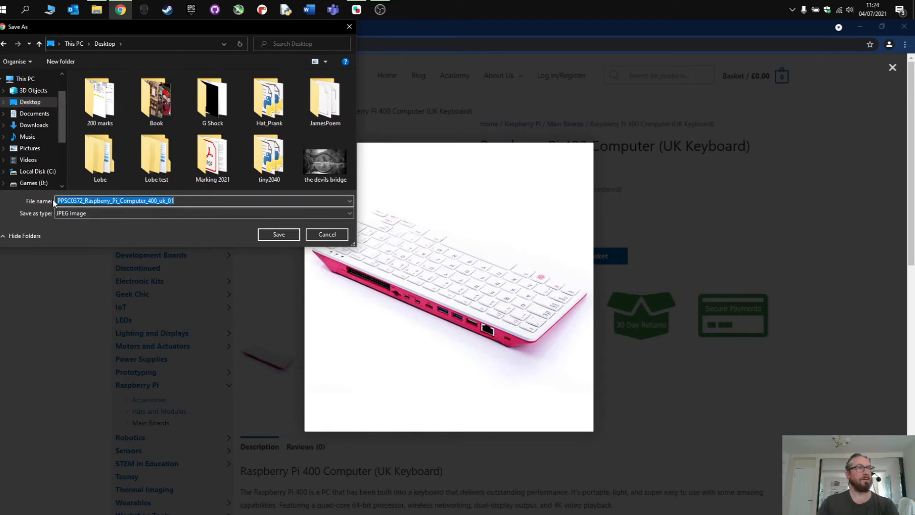
text(pi)
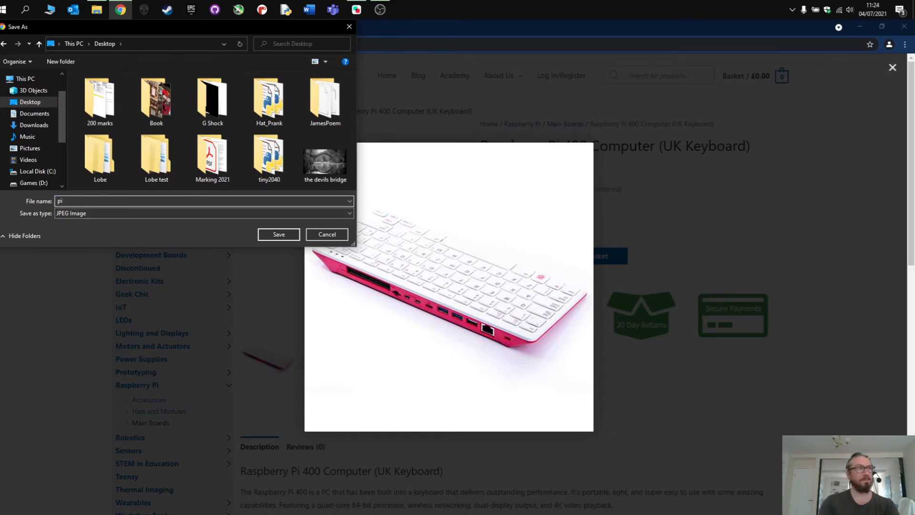
click(279, 234)
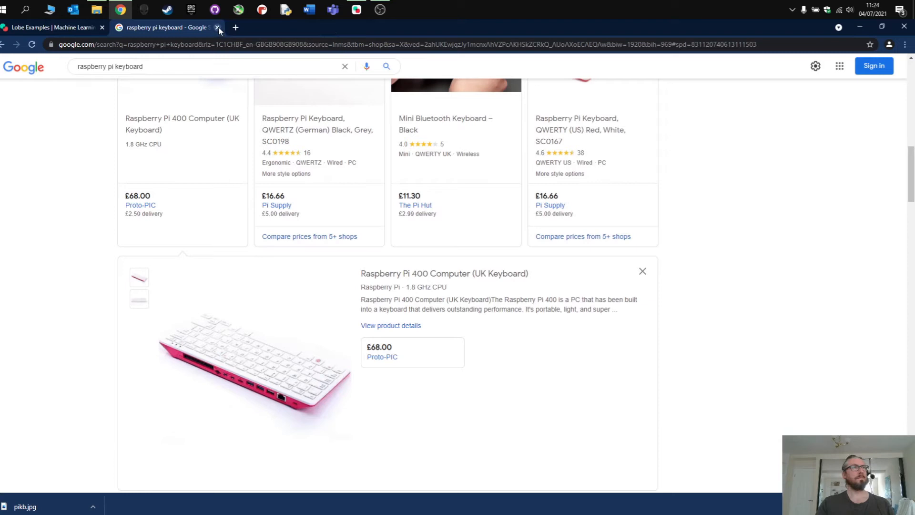
click(217, 27)
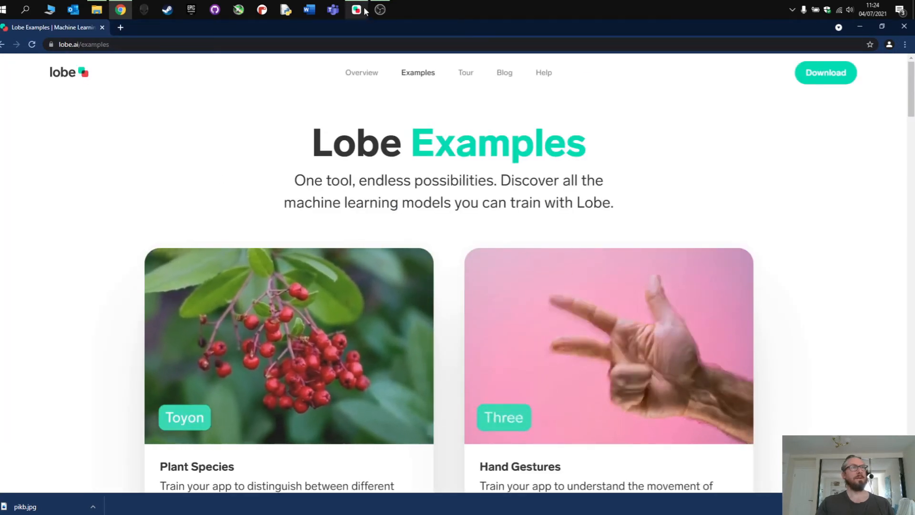
Step: Test pikb.jpg in Lobe's Use view, confirm its Keyboard prediction, then return to Chrome
click(356, 10)
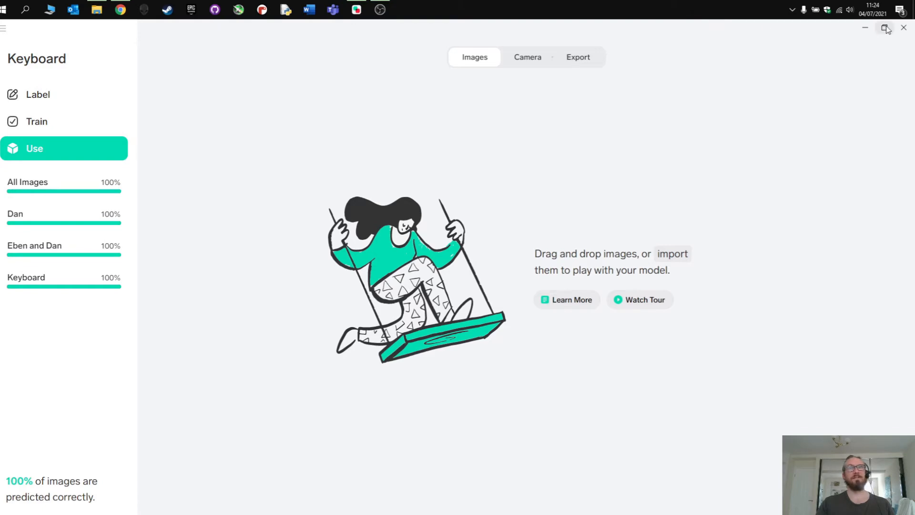
click(886, 28)
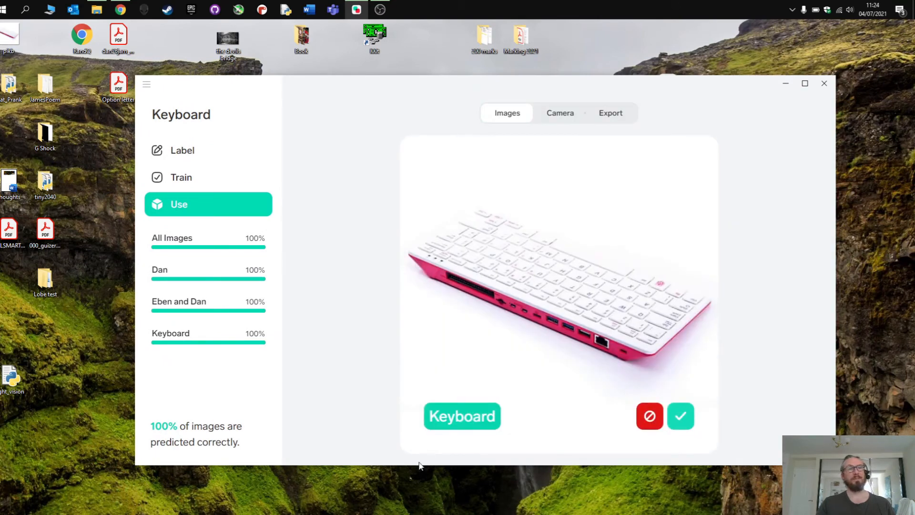
mouse_move(504, 235)
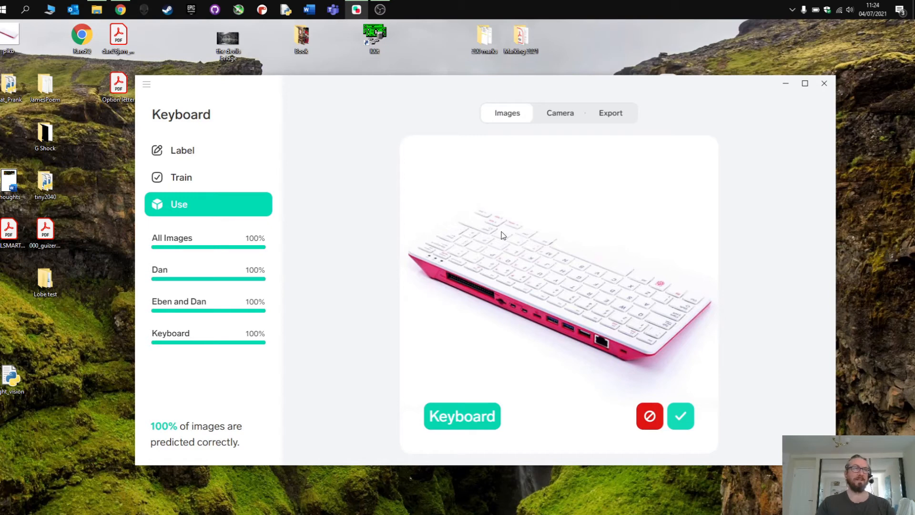
click(680, 416)
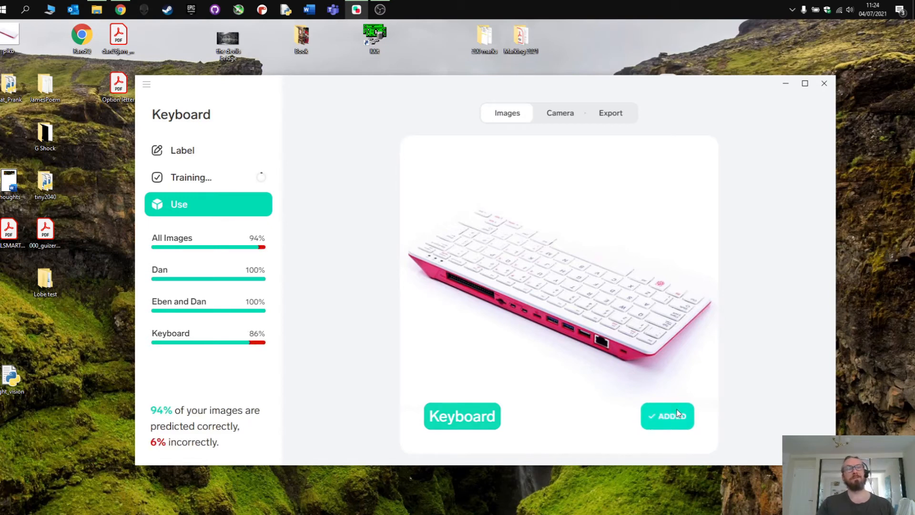
click(119, 10)
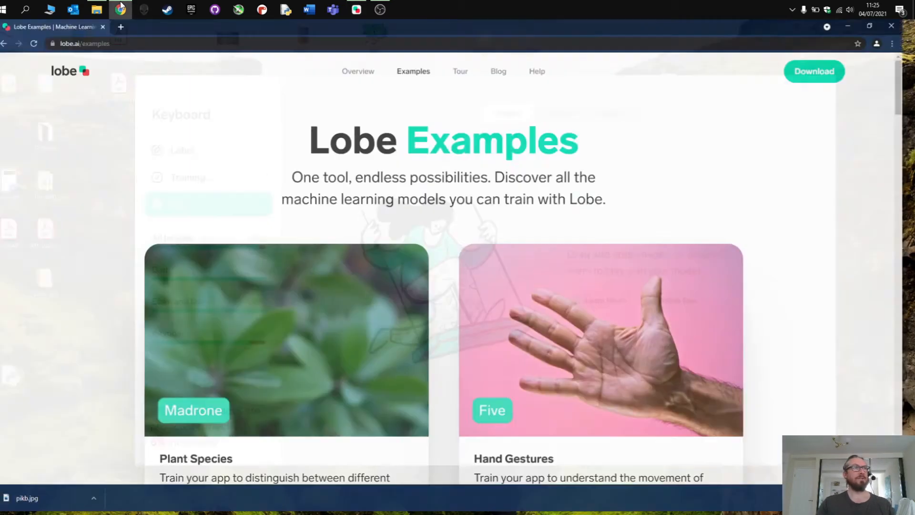
Step: Search Google Images for 'frog' and save the big-eyed frog photo as big-frog-eyes
click(120, 27)
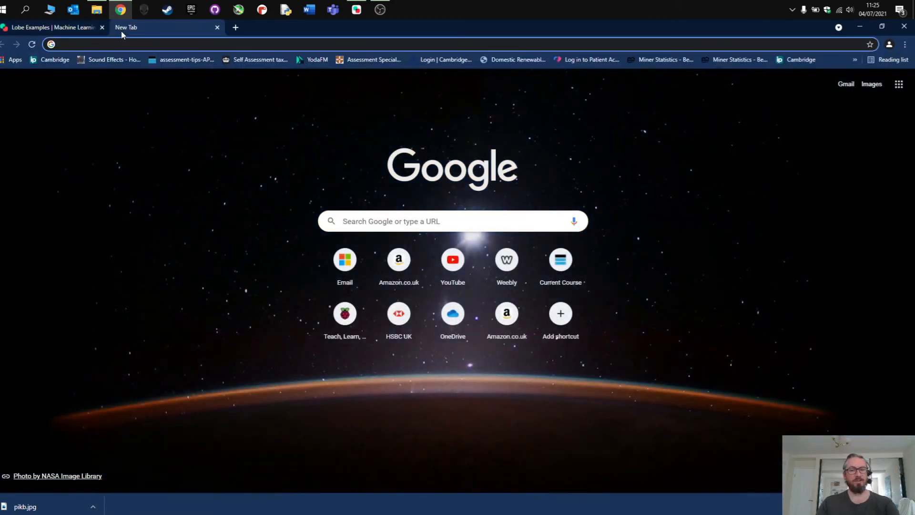
text(frog)
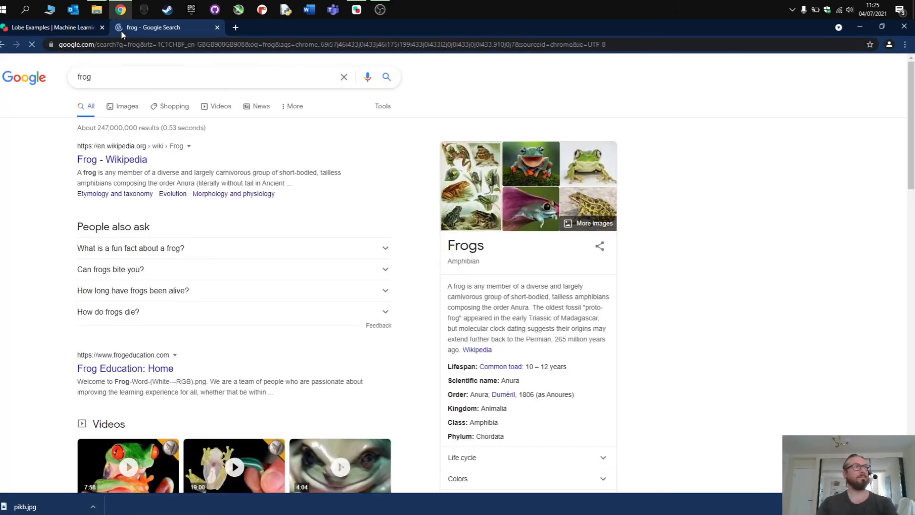
click(127, 106)
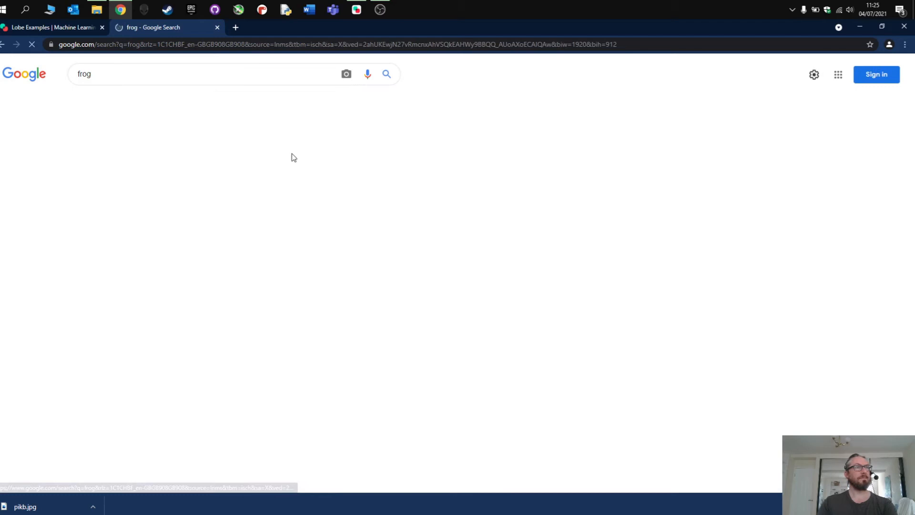
click(182, 127)
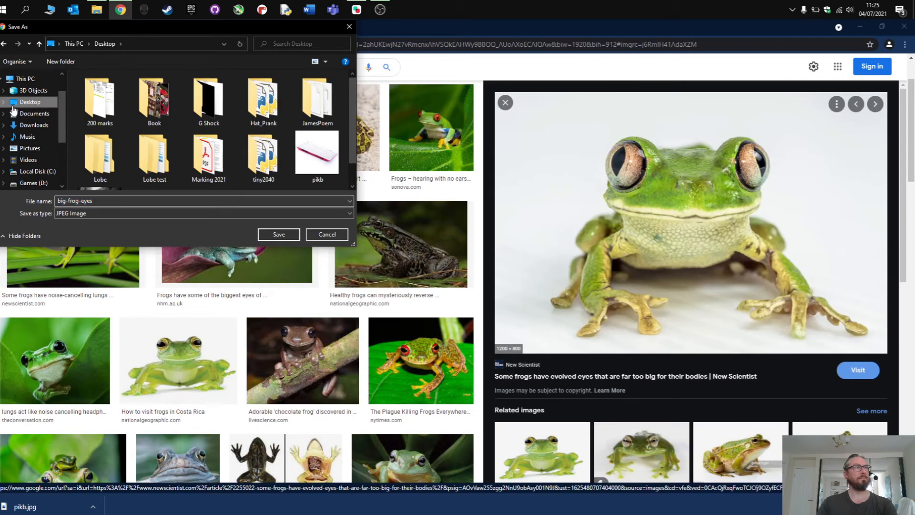
click(279, 234)
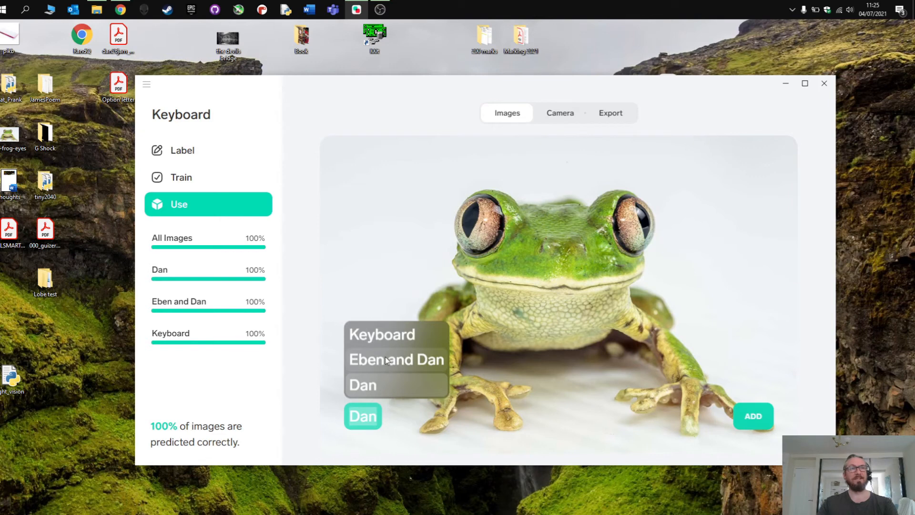
mouse_move(367, 421)
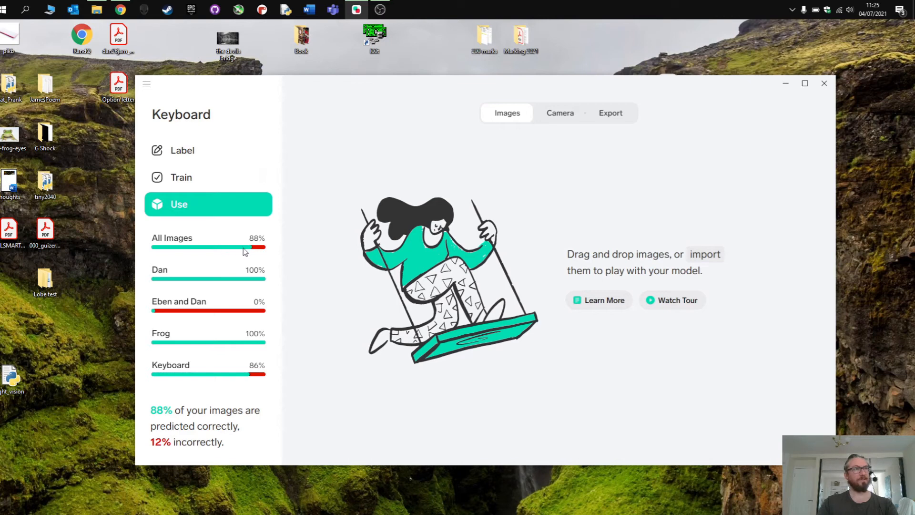
mouse_move(237, 318)
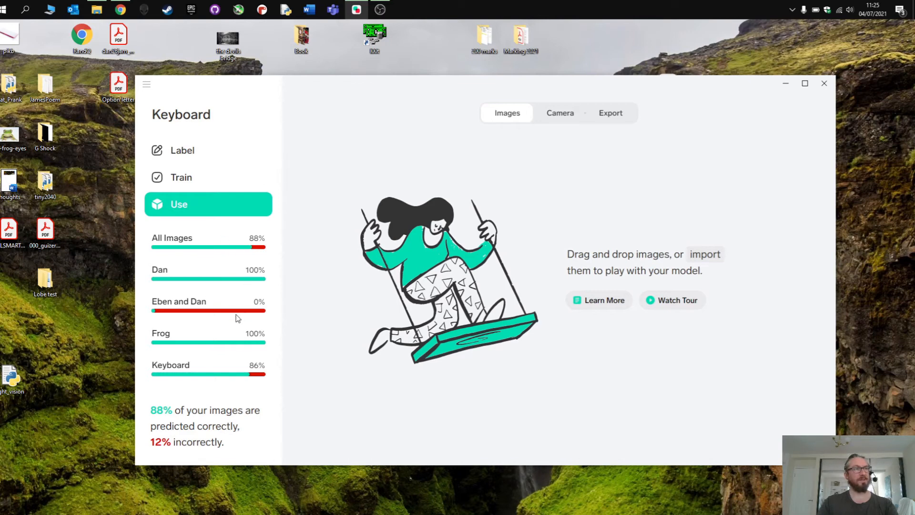
mouse_move(244, 376)
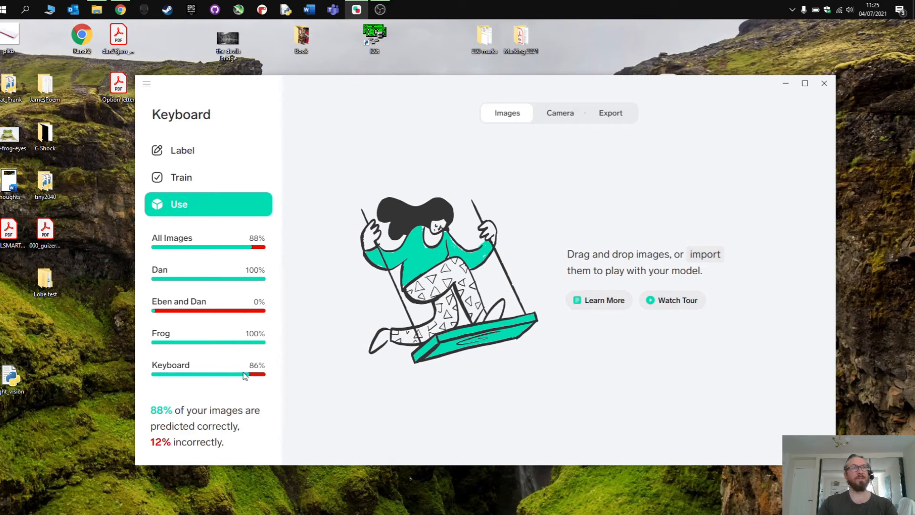
mouse_move(232, 413)
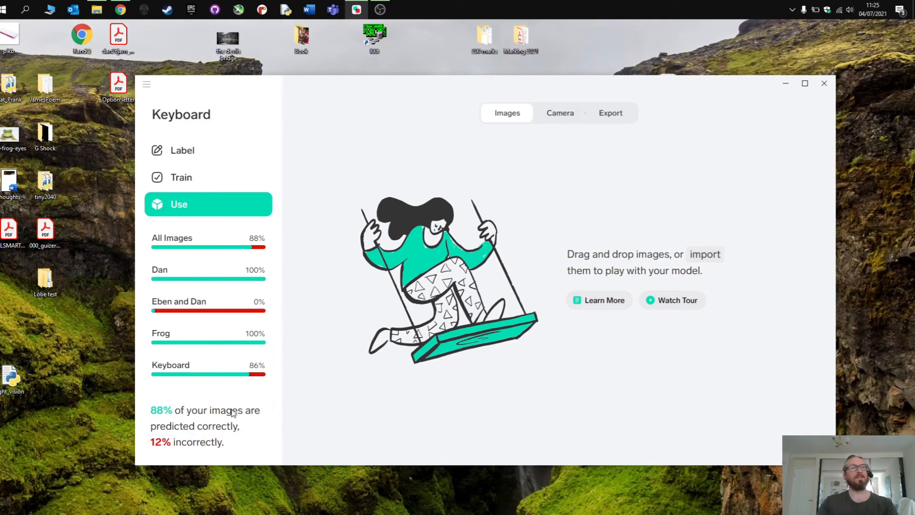
mouse_move(182, 177)
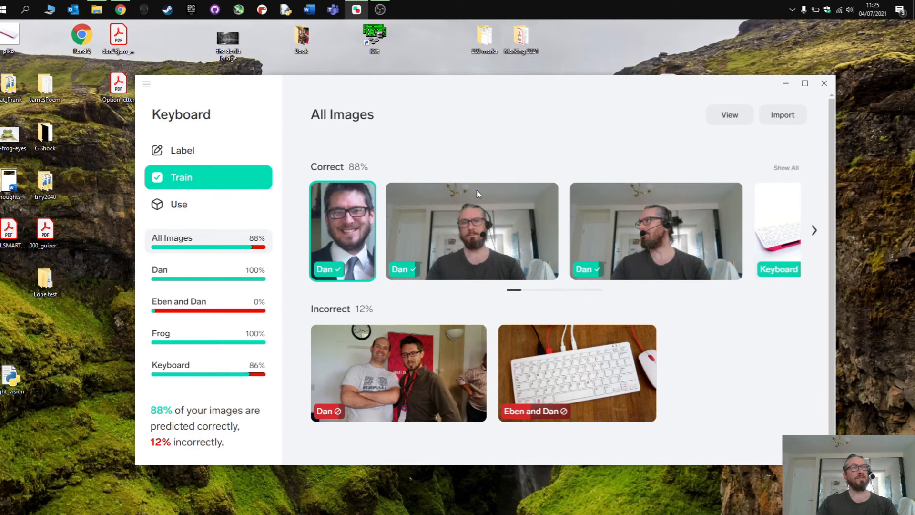
mouse_move(412, 269)
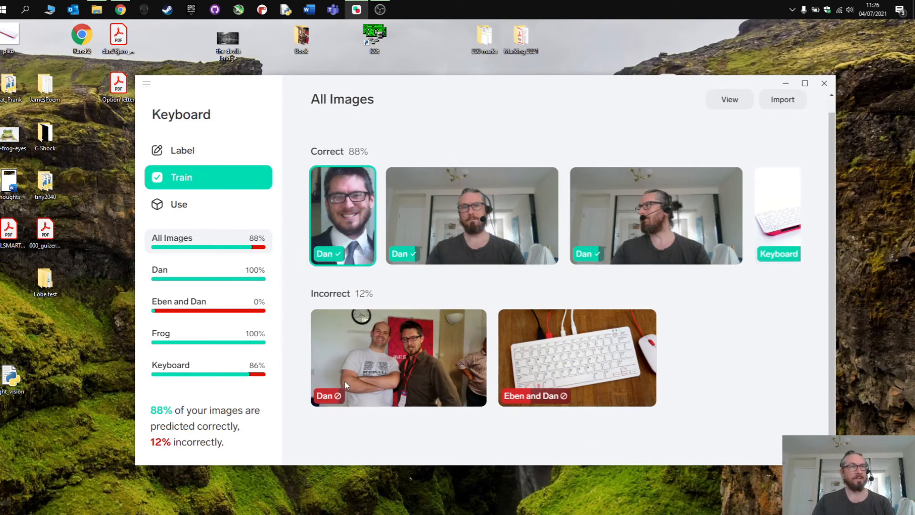
Step: Relabel the misclassified group photo as Eben and Dan, then scroll through all images
click(328, 395)
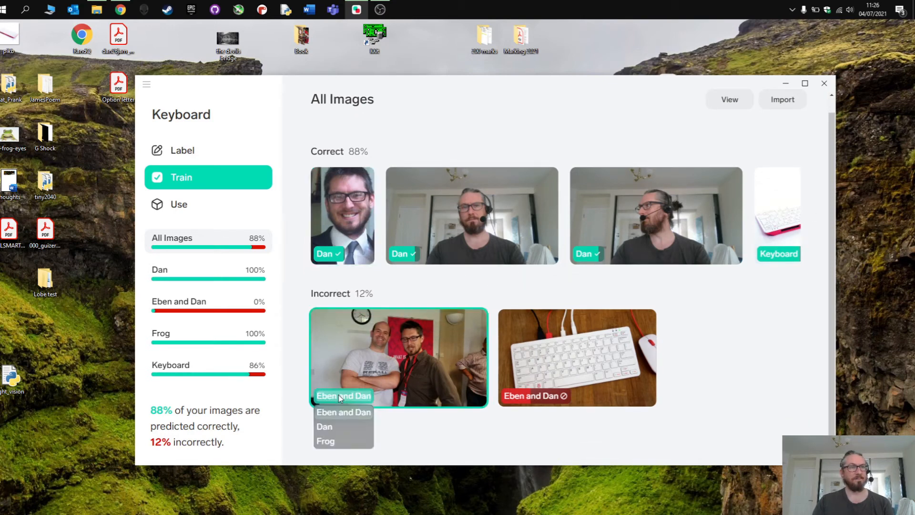
click(323, 426)
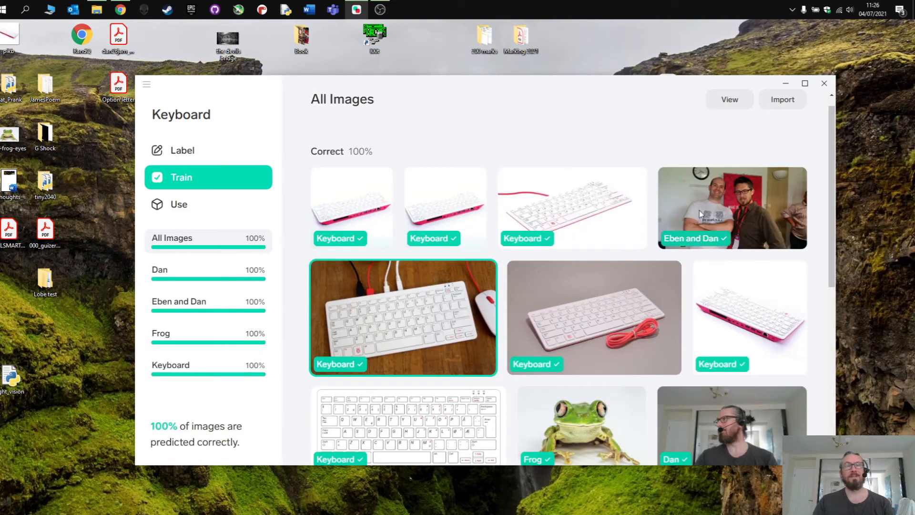
mouse_move(698, 253)
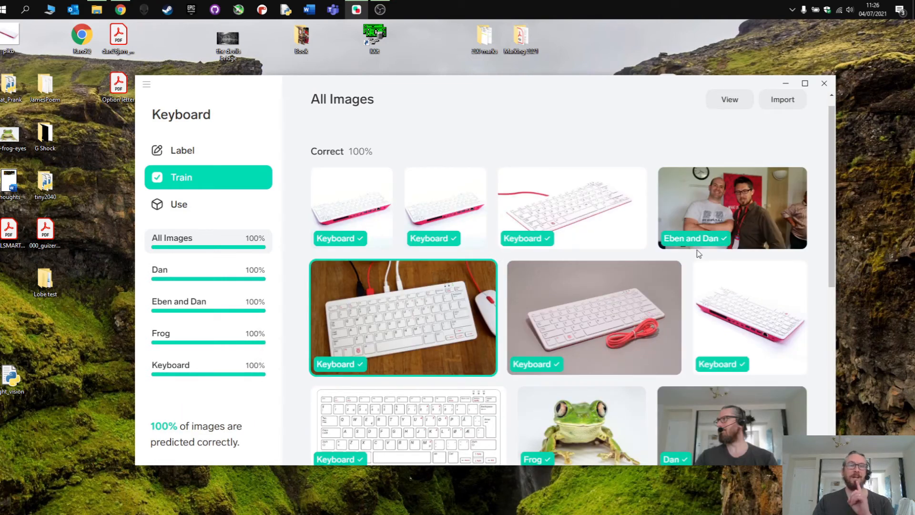
mouse_move(492, 310)
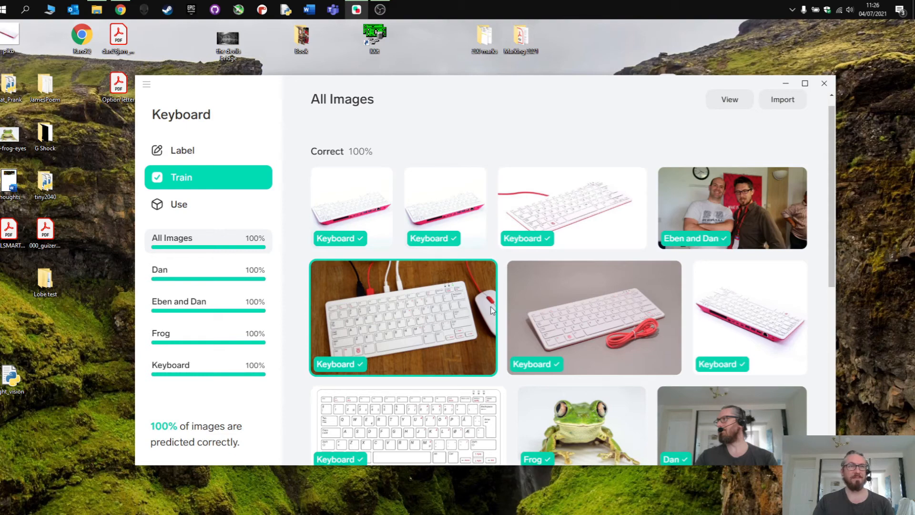
scroll(down, 3)
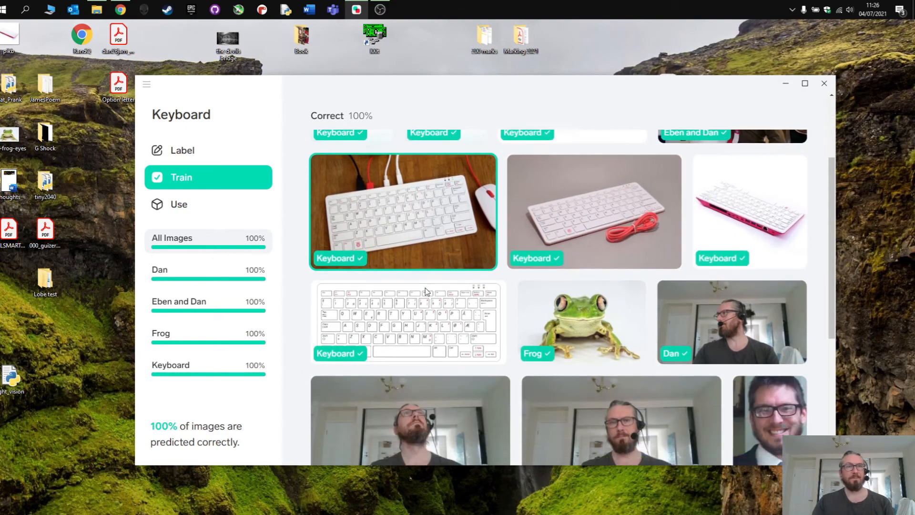
scroll(down, 3)
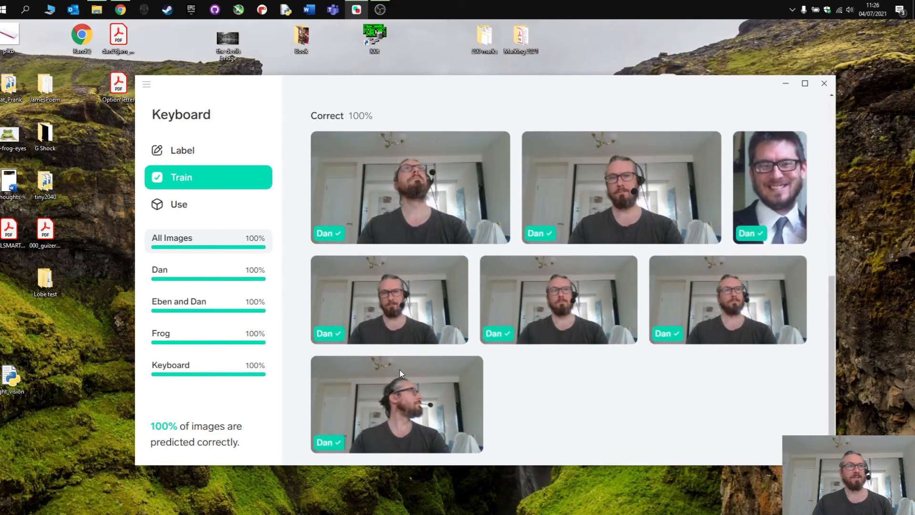
click(171, 237)
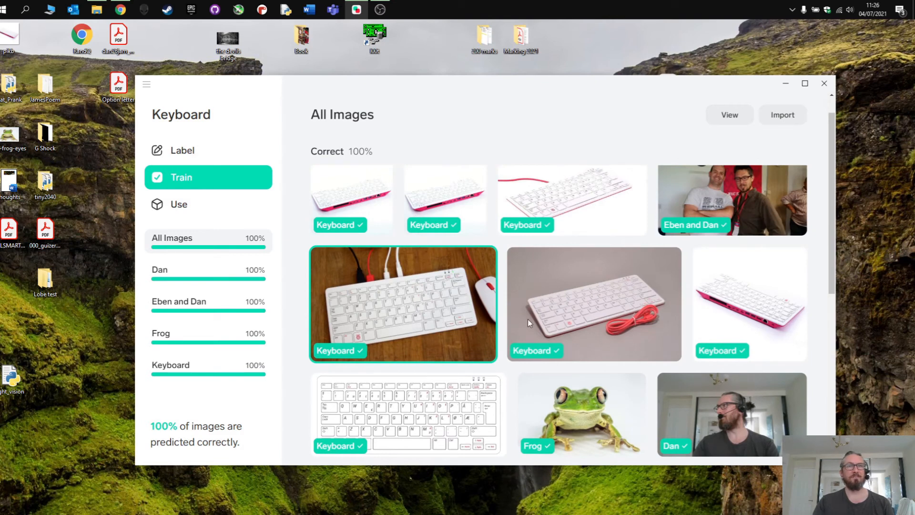
mouse_move(221, 242)
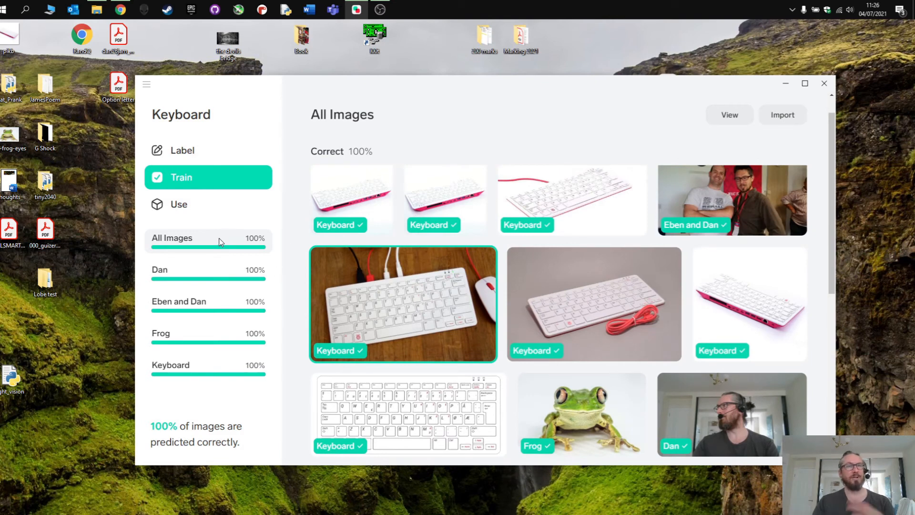
mouse_move(183, 195)
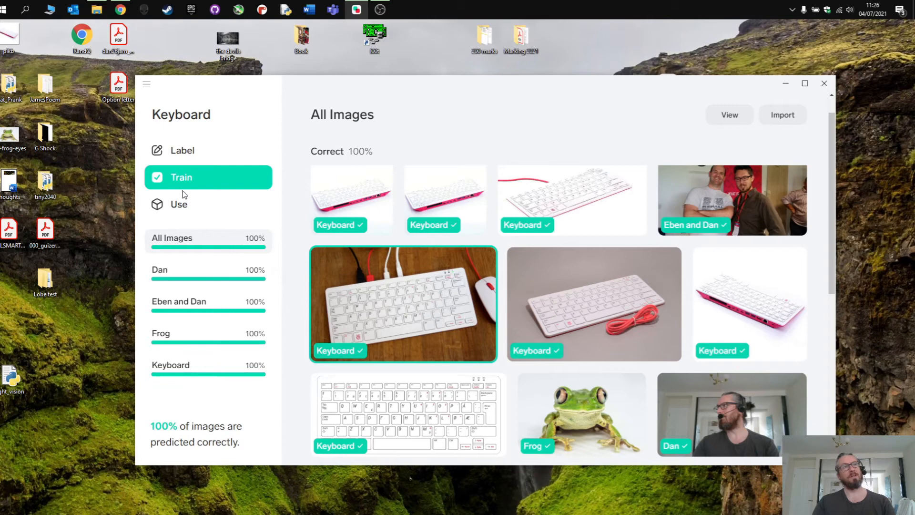
mouse_move(255, 260)
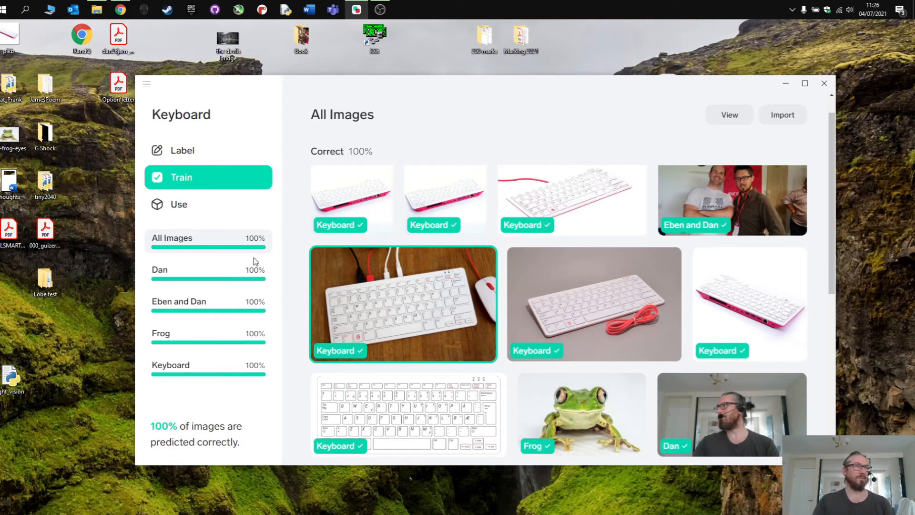
mouse_move(281, 253)
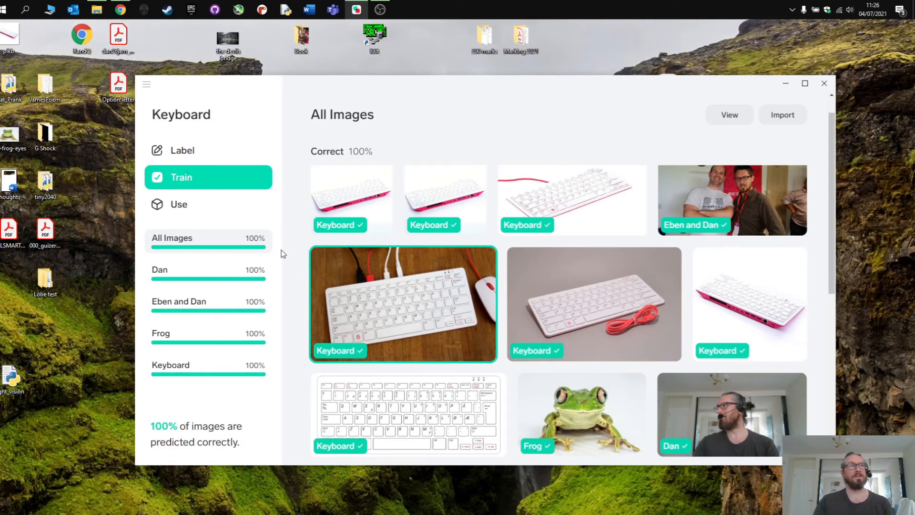
Step: Maximize Lobe in the Use view and choose TensorFlow Lite from the export options
click(187, 204)
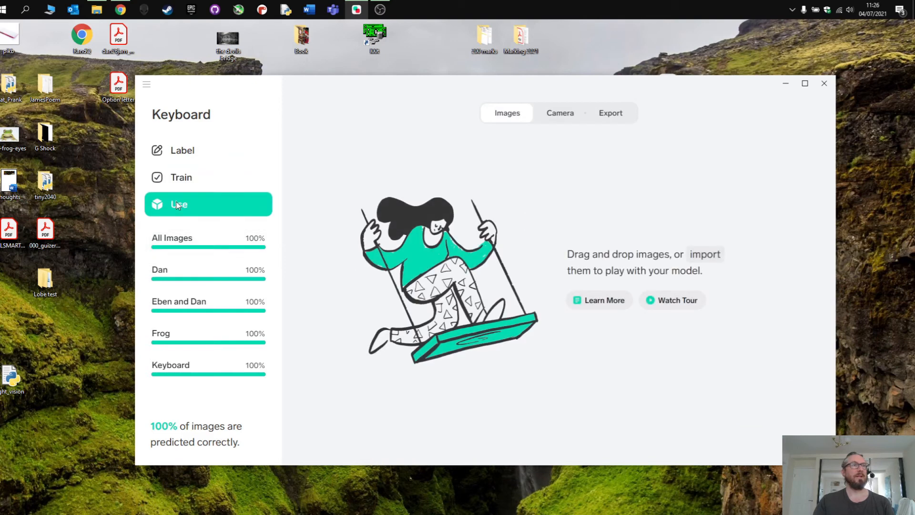
mouse_move(595, 253)
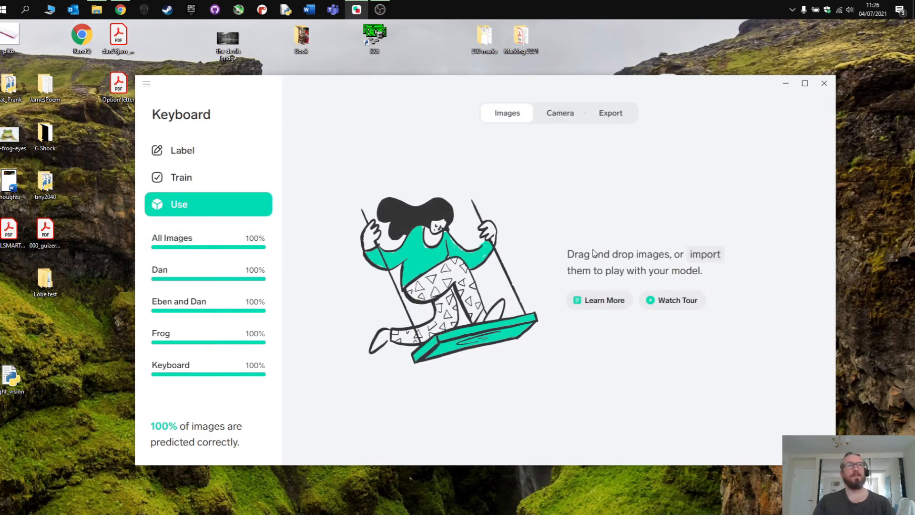
mouse_move(618, 129)
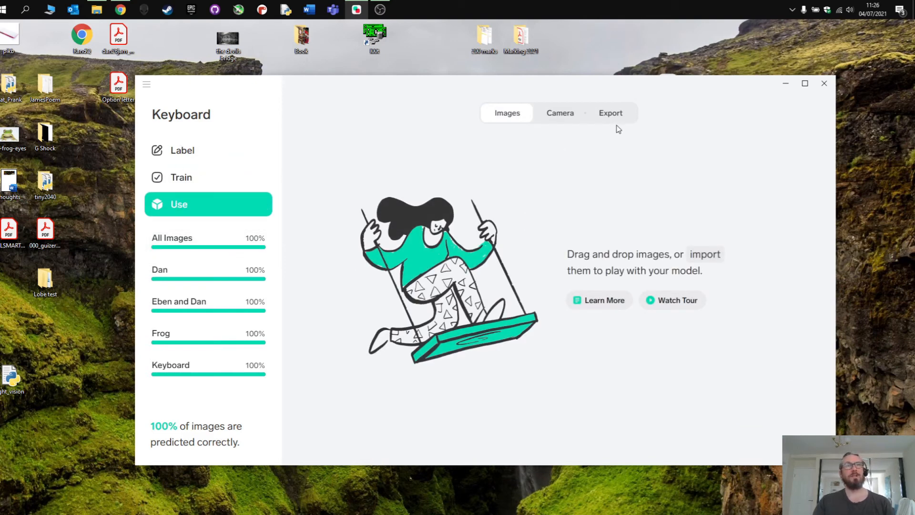
click(804, 83)
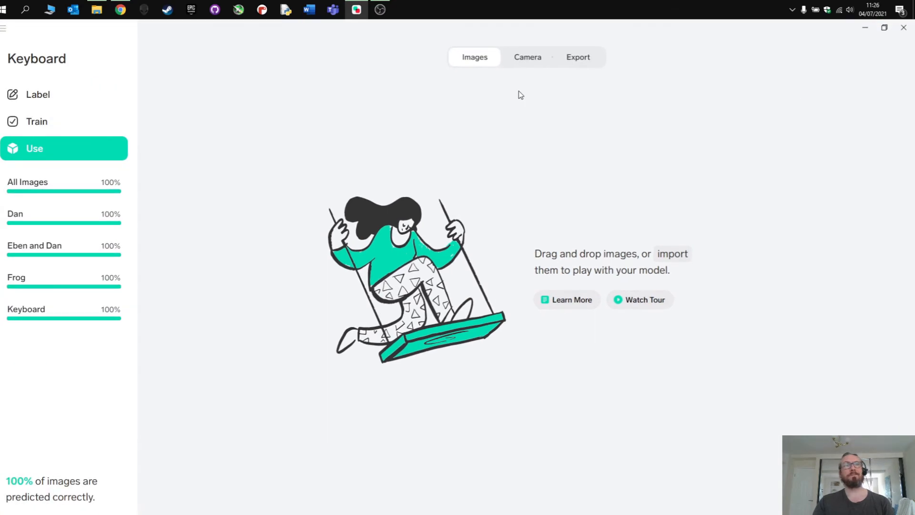
mouse_move(590, 60)
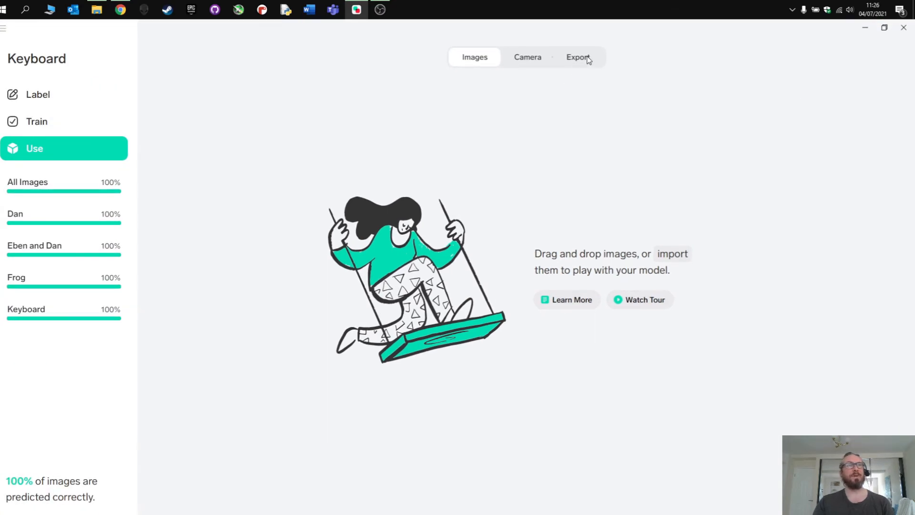
click(578, 57)
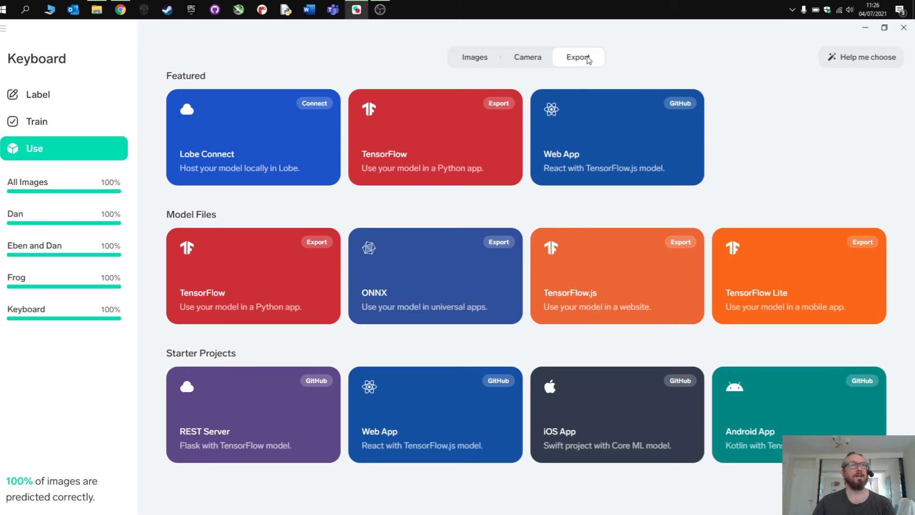
mouse_move(770, 102)
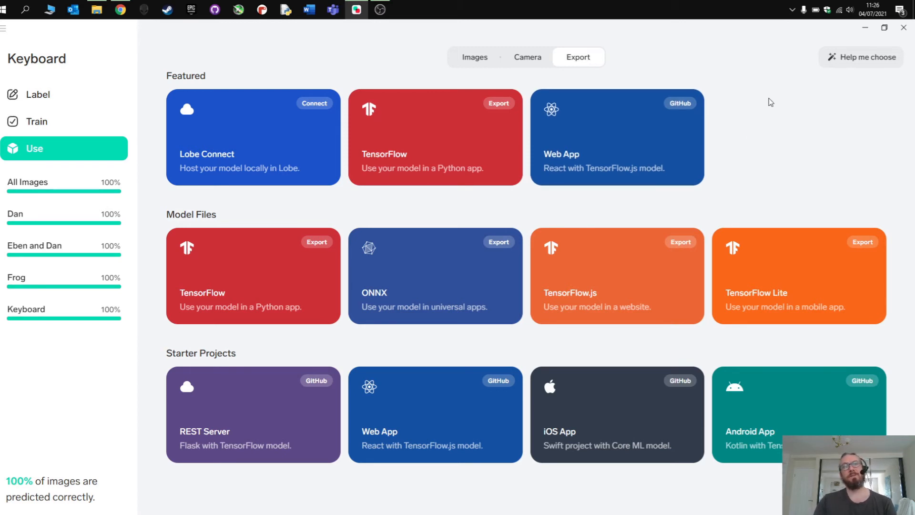
mouse_move(770, 263)
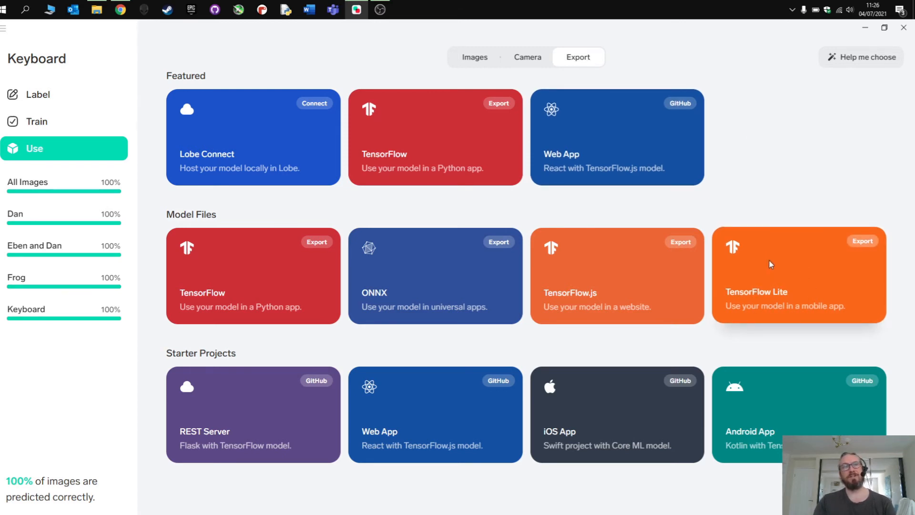
mouse_move(771, 275)
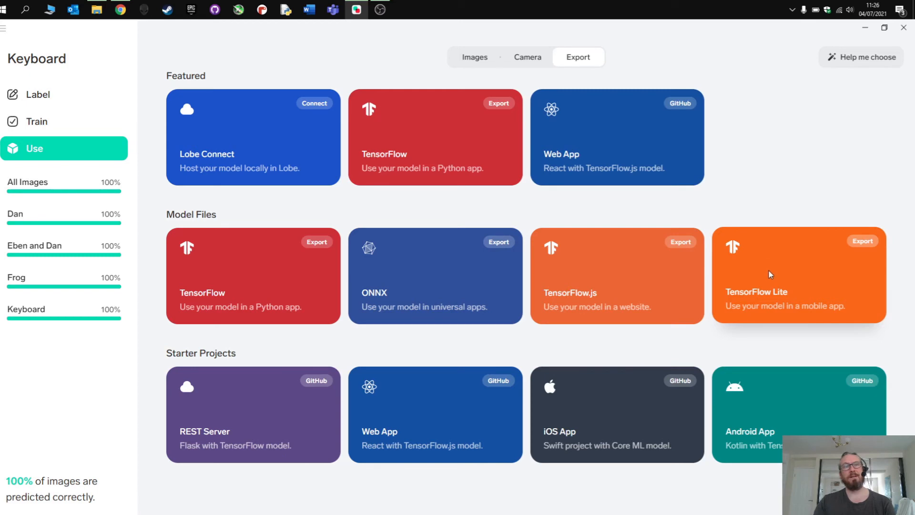
mouse_move(792, 295)
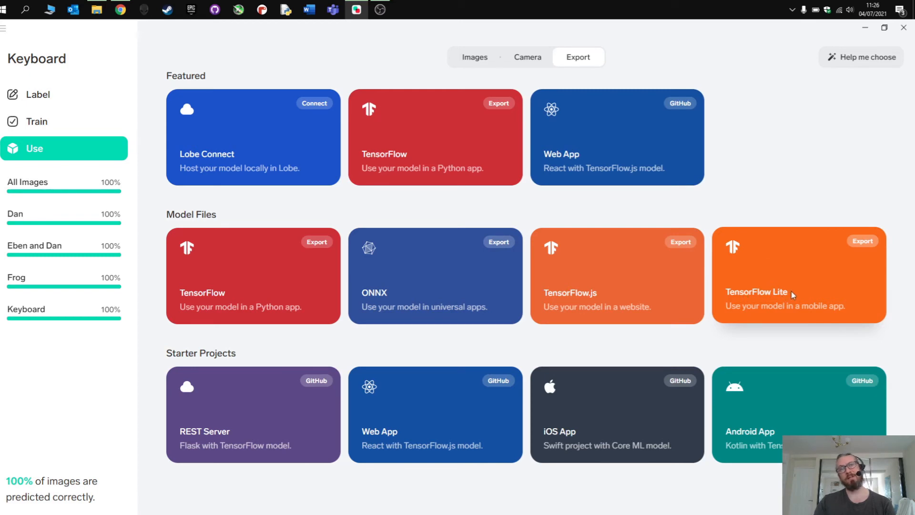
click(862, 241)
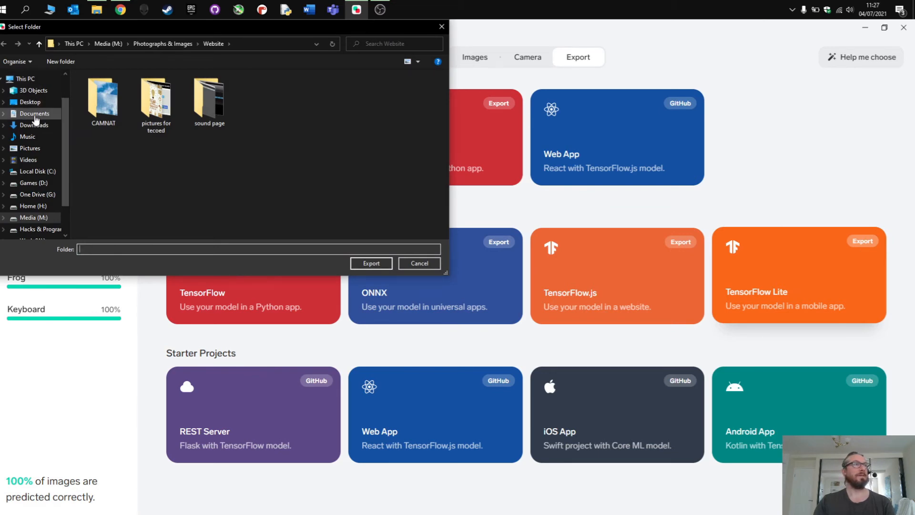
Step: Select Desktop as the export folder and choose Just Export, skipping optimisation
click(29, 102)
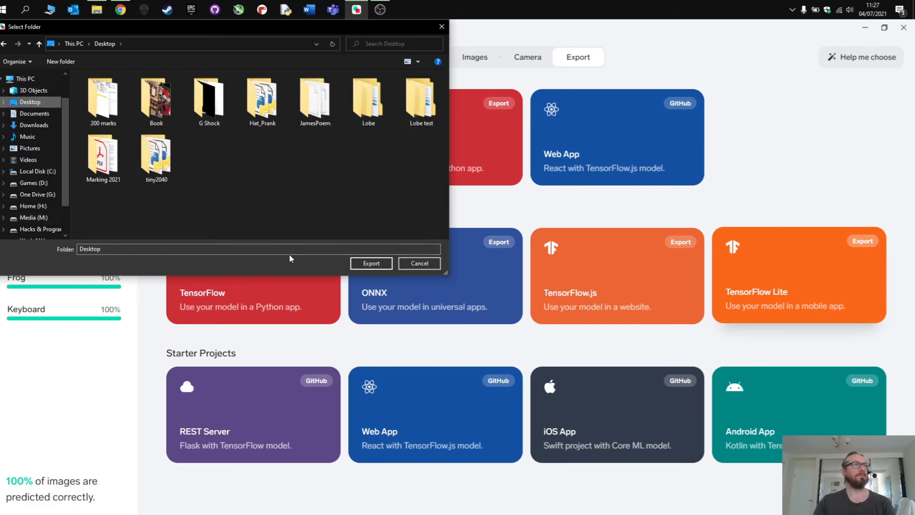
click(371, 263)
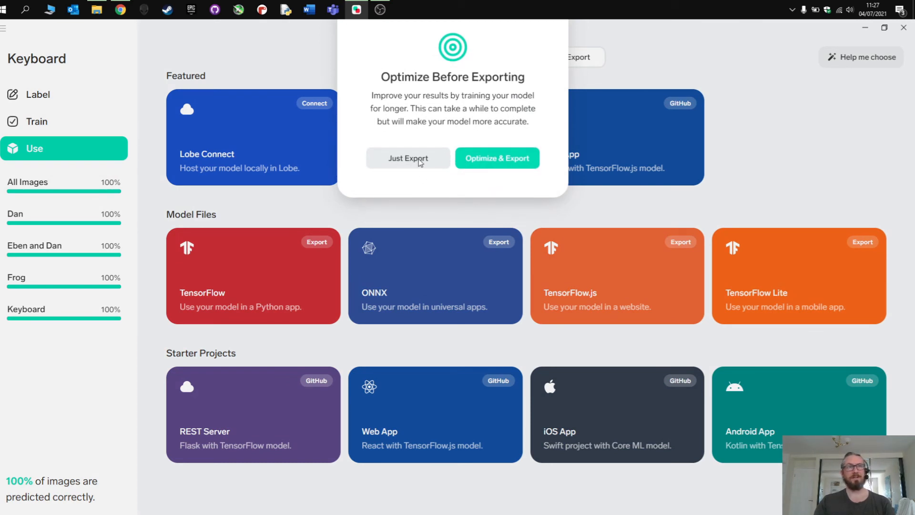
click(407, 157)
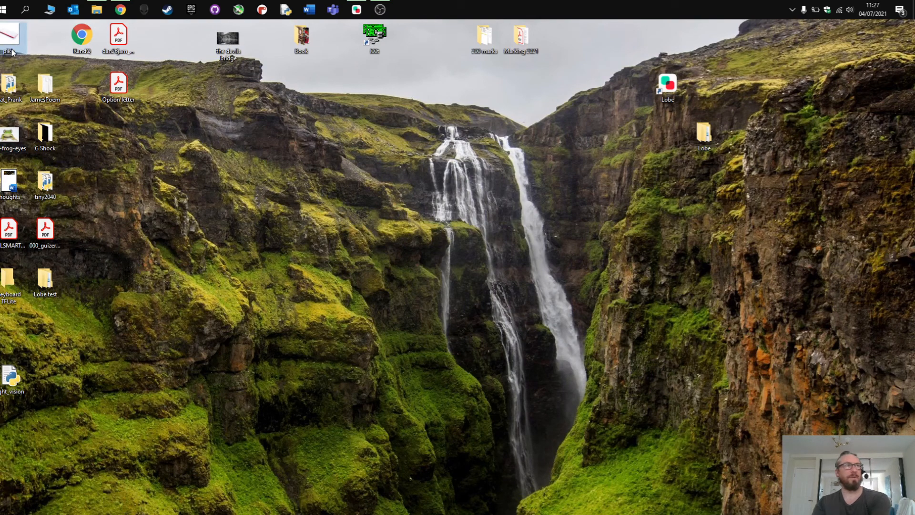
mouse_move(46, 88)
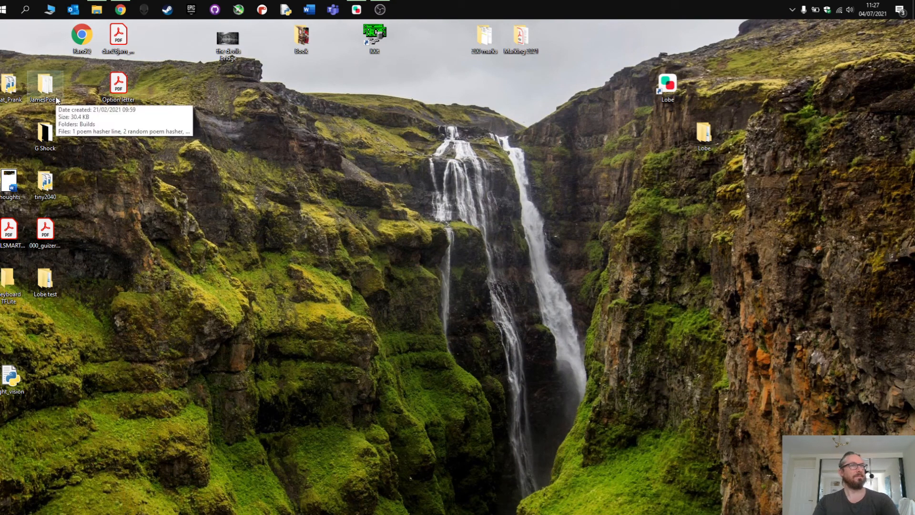
mouse_move(129, 265)
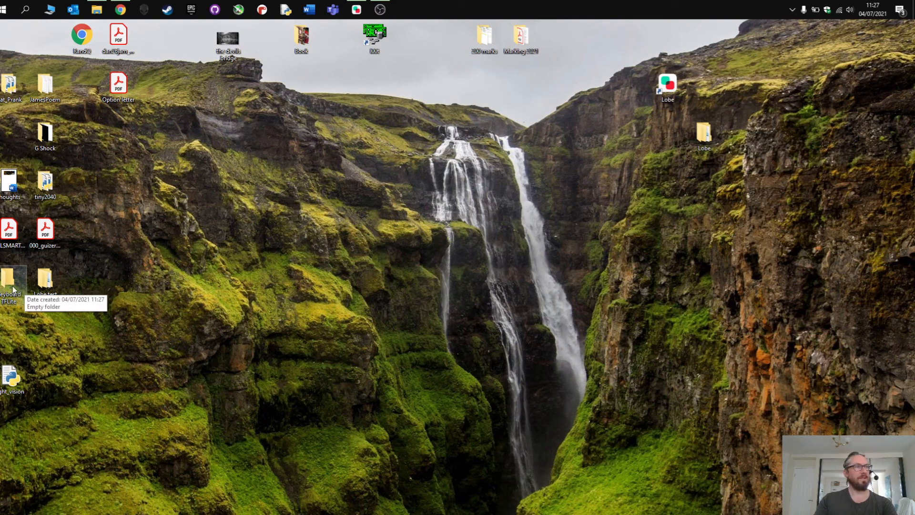
mouse_move(95, 289)
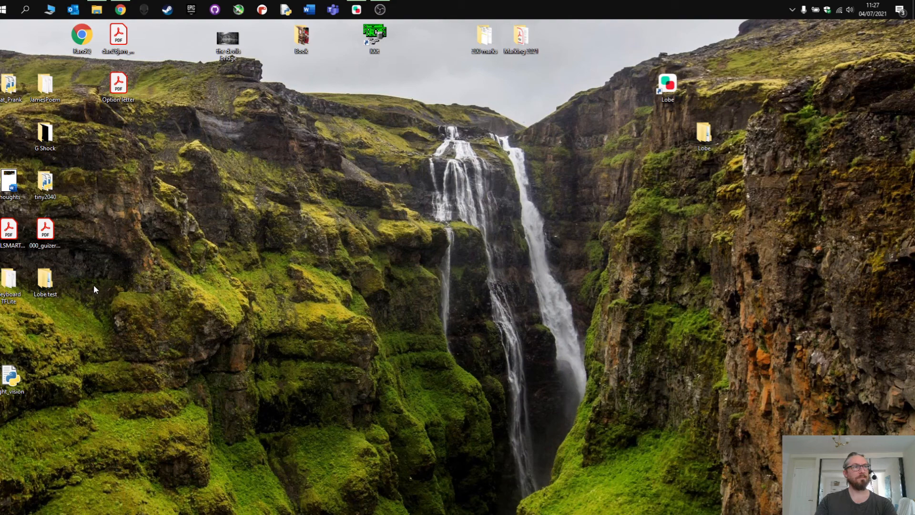
mouse_move(204, 107)
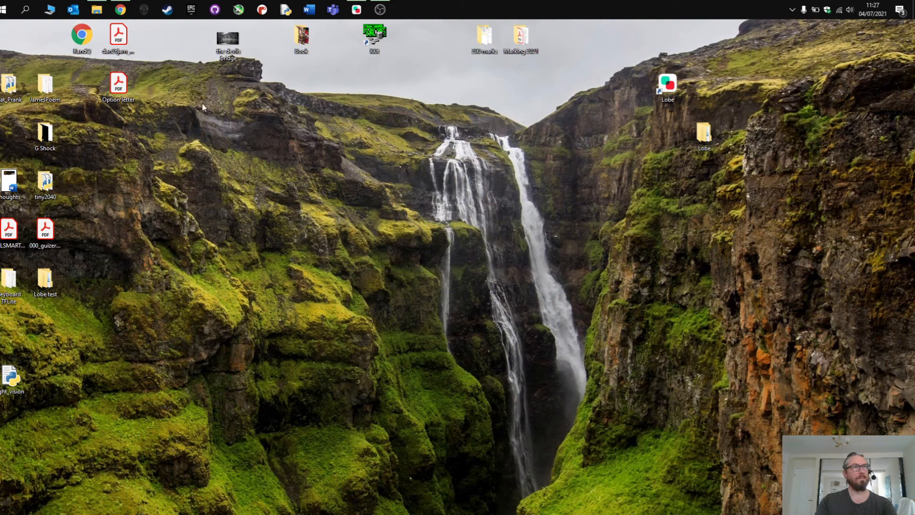
Step: Check Lobe's export progress, then bring up the Keyboard TFLite folder in File Explorer
click(355, 10)
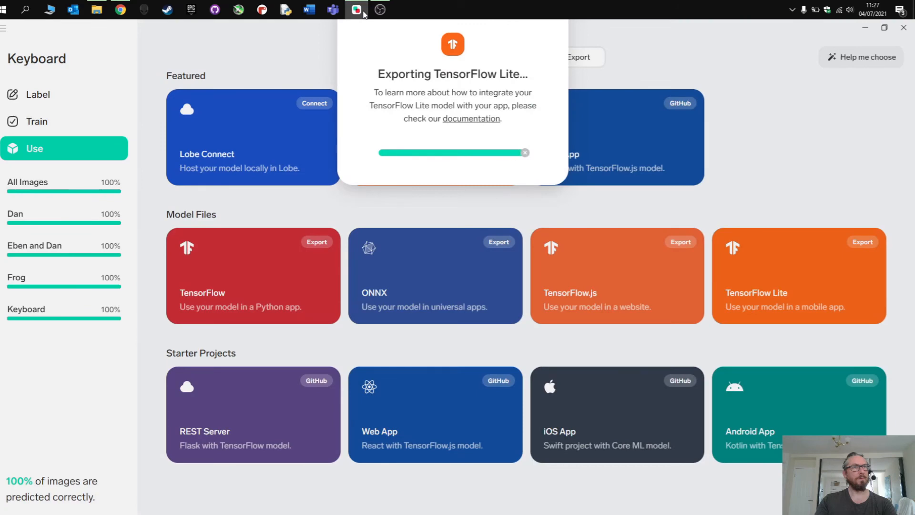
click(97, 10)
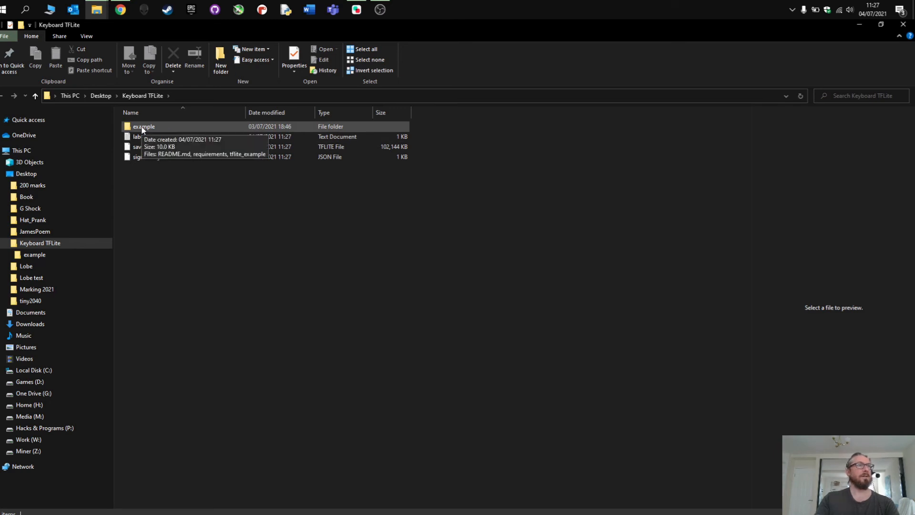
Step: Open the example folder and open README.md via Edit with Notepad++
double_click(143, 126)
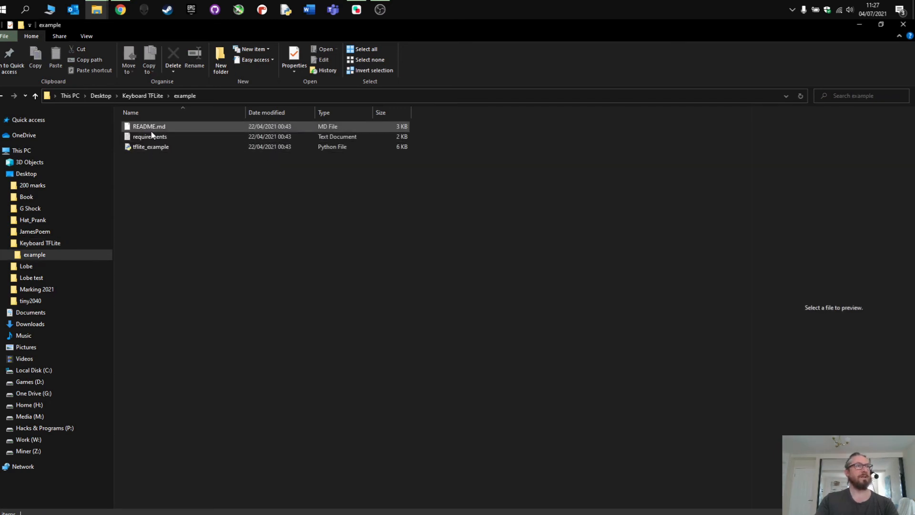
double_click(149, 126)
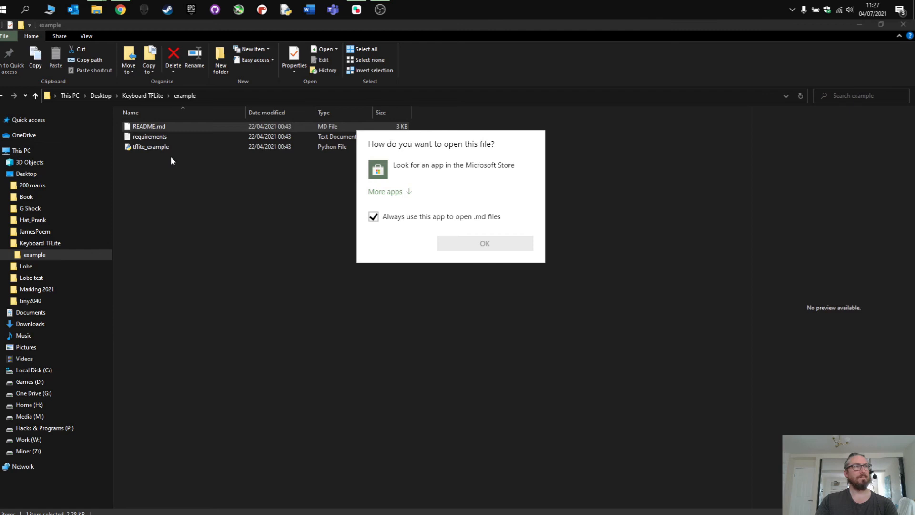
right_click(149, 126)
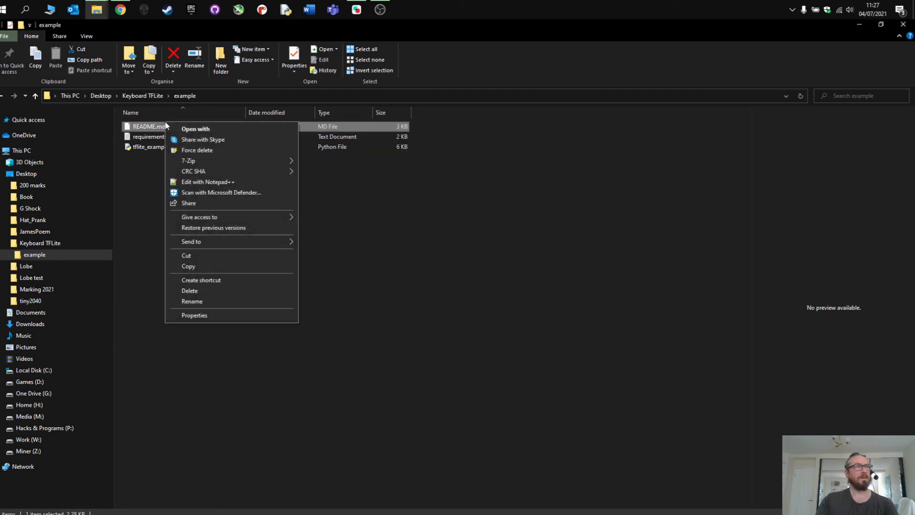
click(222, 187)
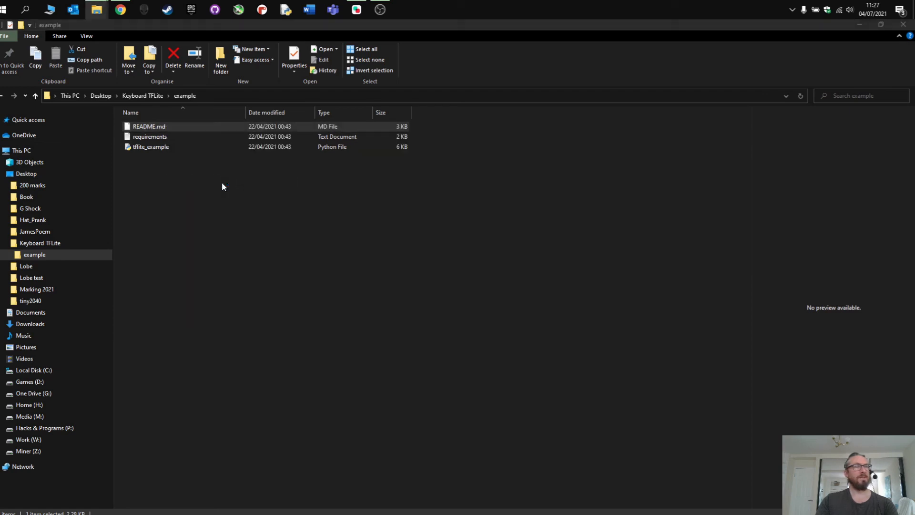
double_click(149, 126)
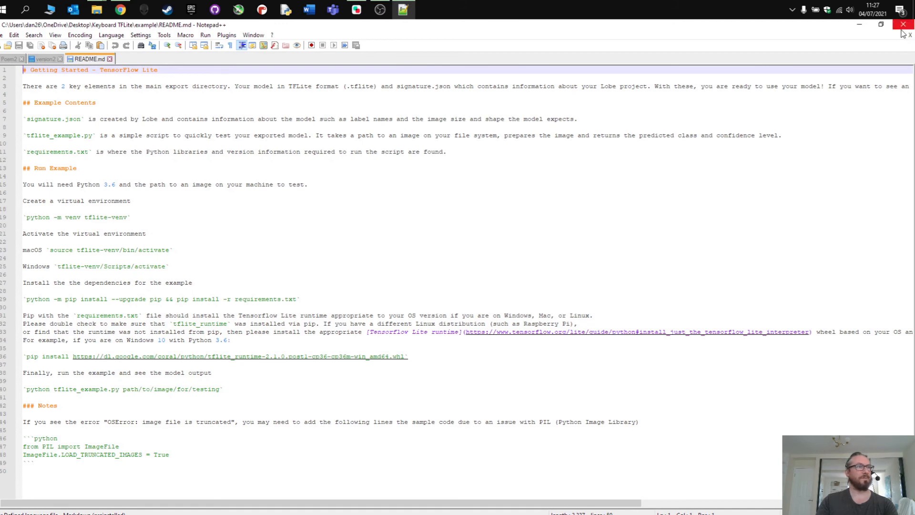
mouse_move(904, 27)
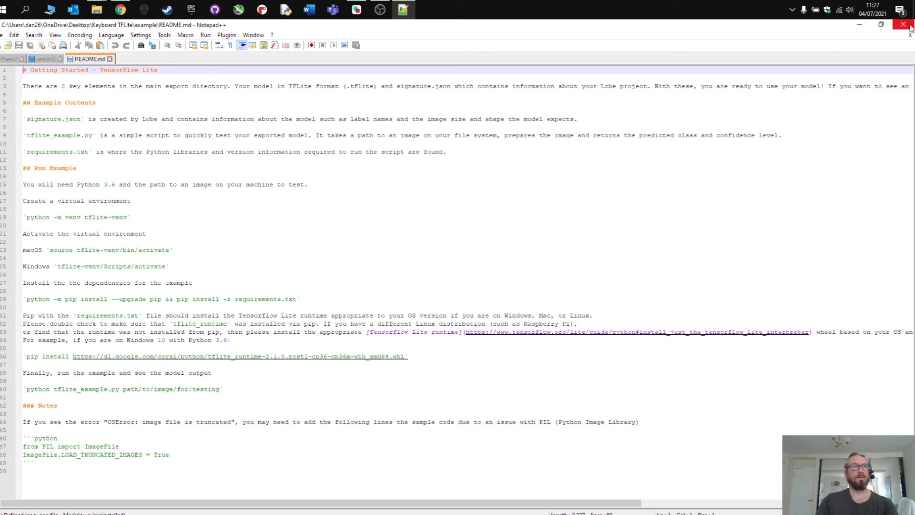
mouse_move(907, 24)
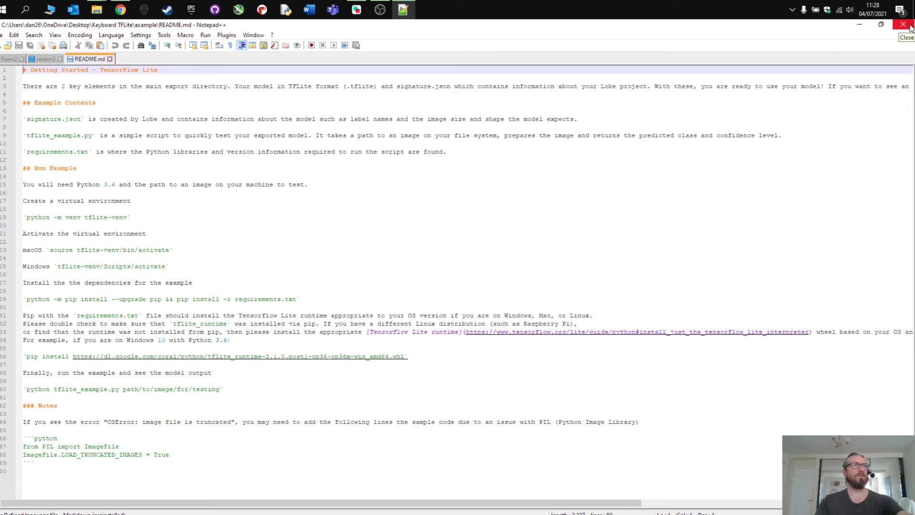
Step: Close Notepad++ and bring up the context menu for the requirements file
click(905, 25)
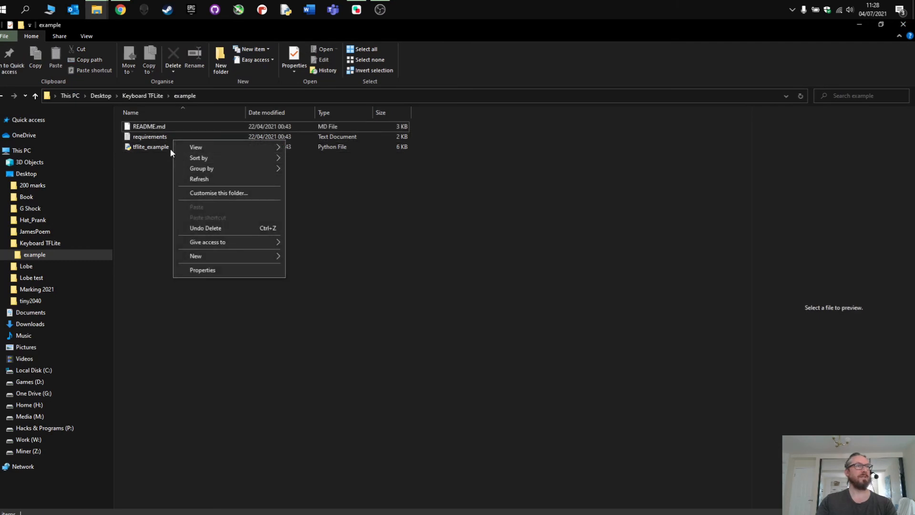
right_click(150, 136)
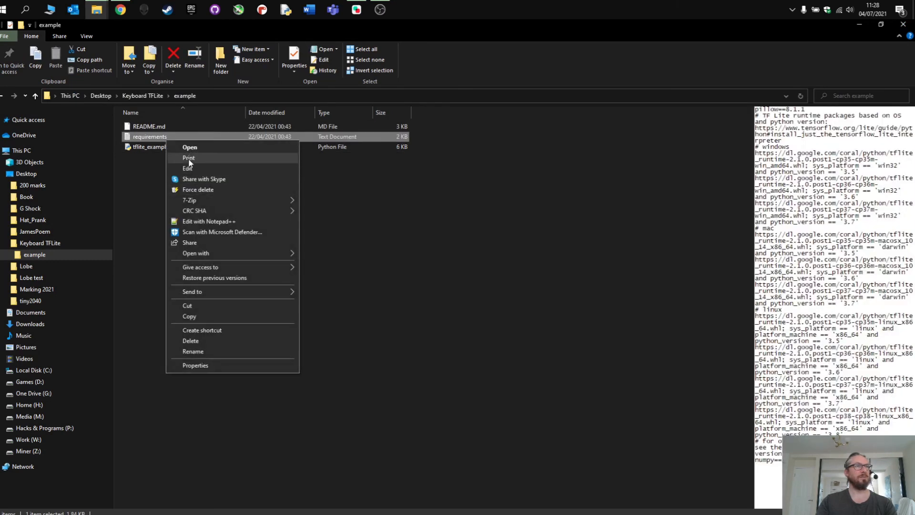
Step: Review the requirements file in Notepad++, close it, and bring up options for tflite_example
click(208, 222)
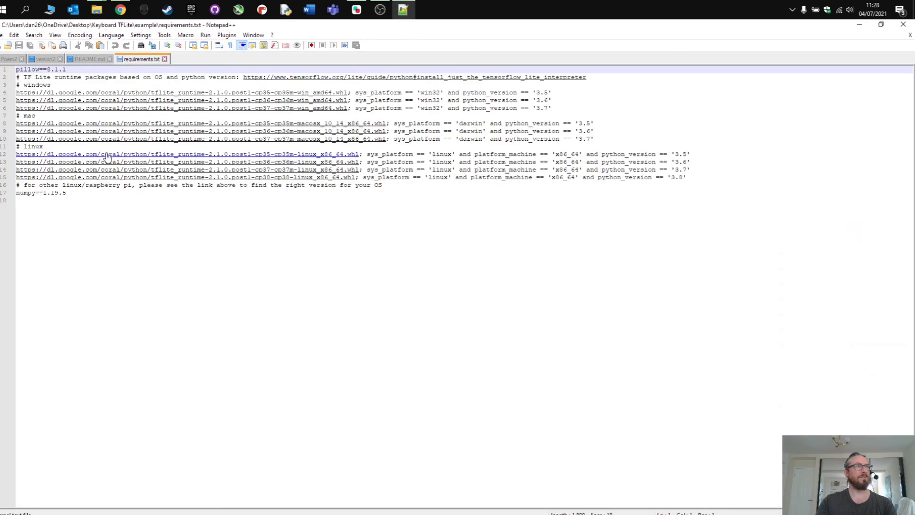
mouse_move(876, 46)
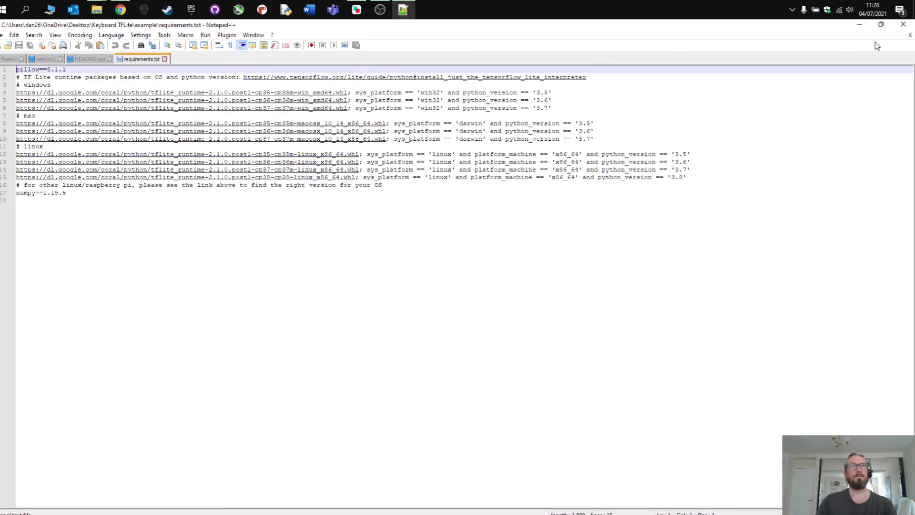
click(96, 10)
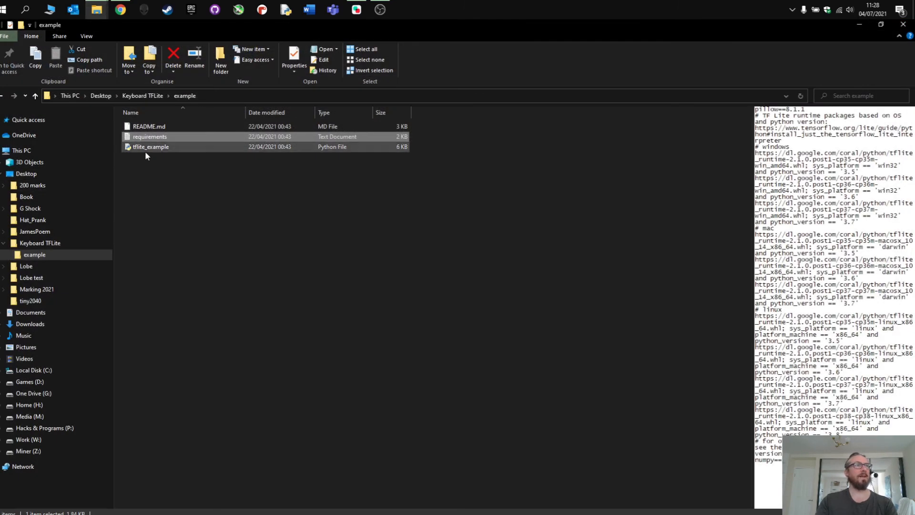
right_click(151, 147)
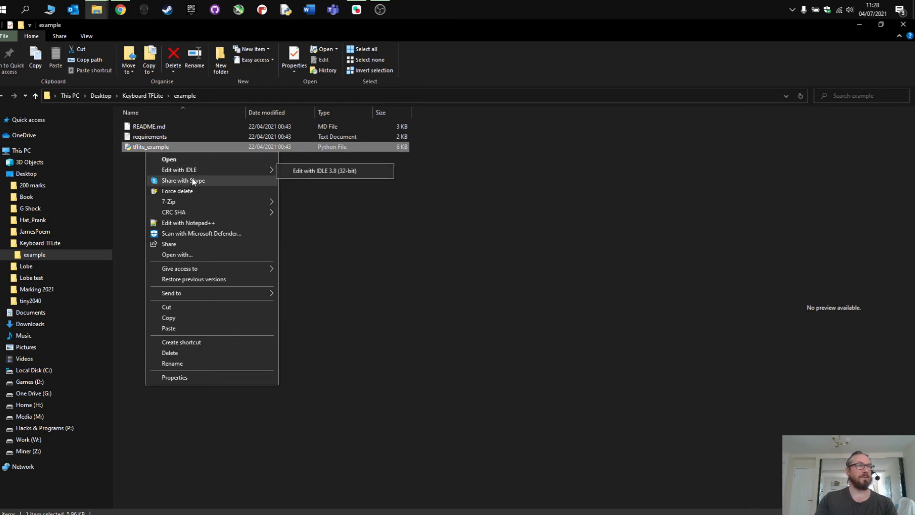
Step: Read through the tflite_example.py code in Notepad++, then switch back to Lobe
click(188, 223)
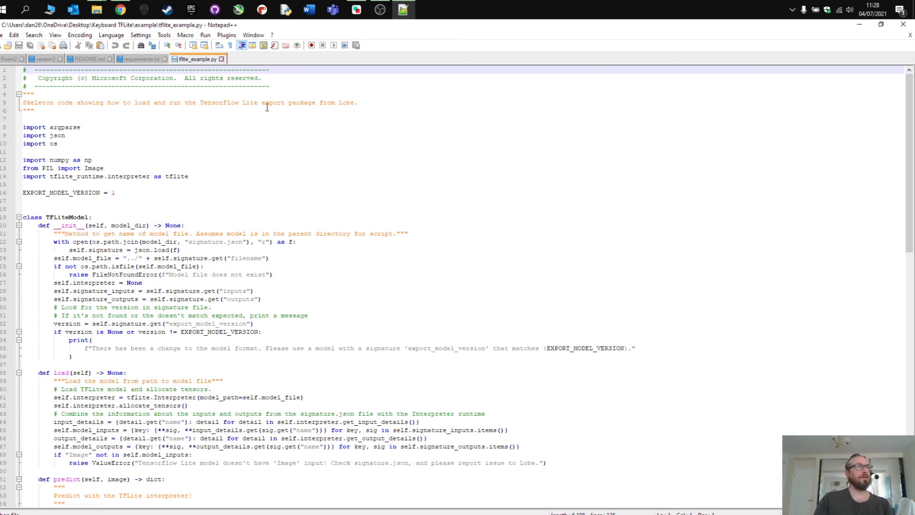
mouse_move(307, 146)
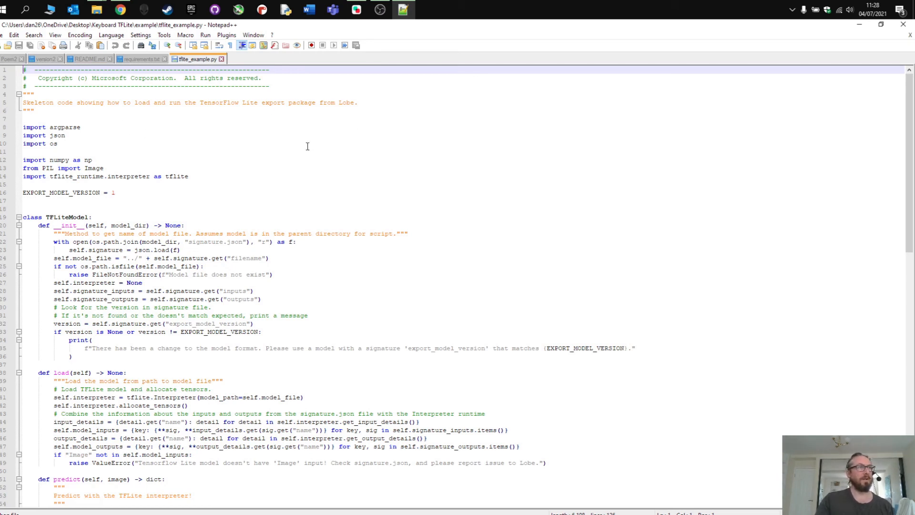
scroll(down, 3)
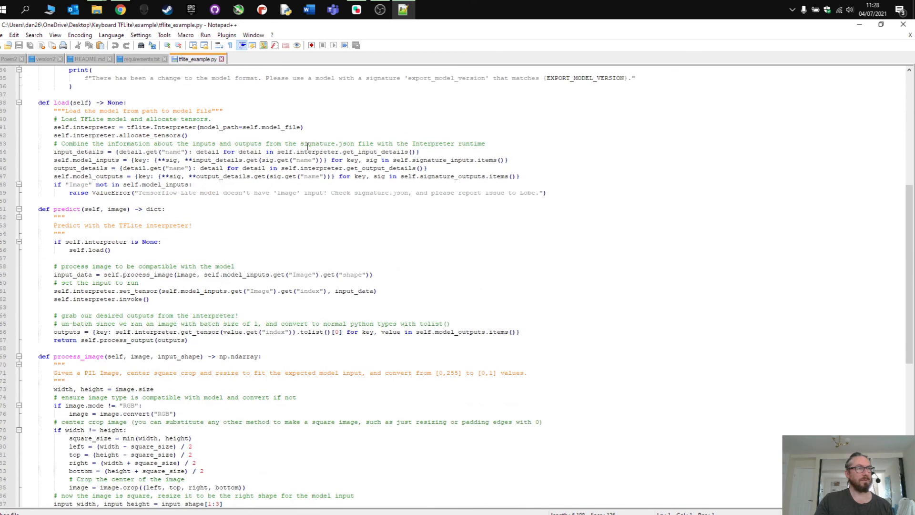
scroll(down, 3)
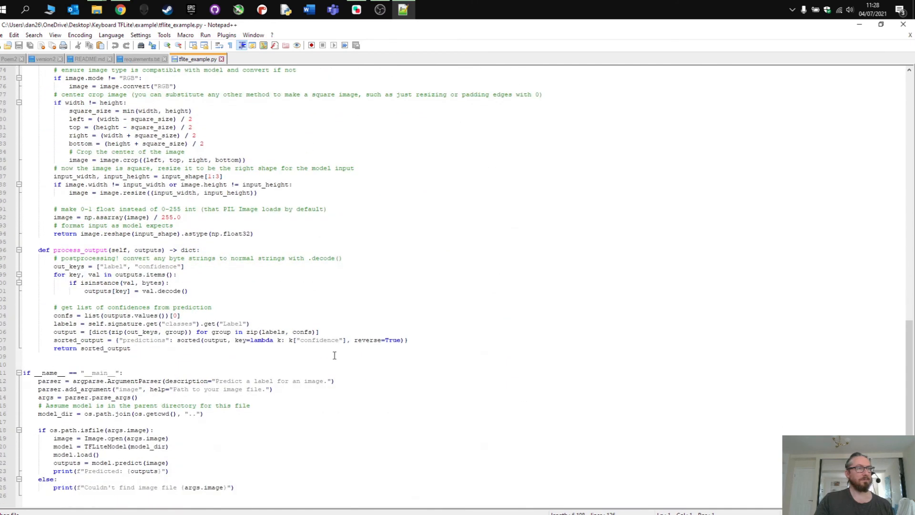
mouse_move(287, 359)
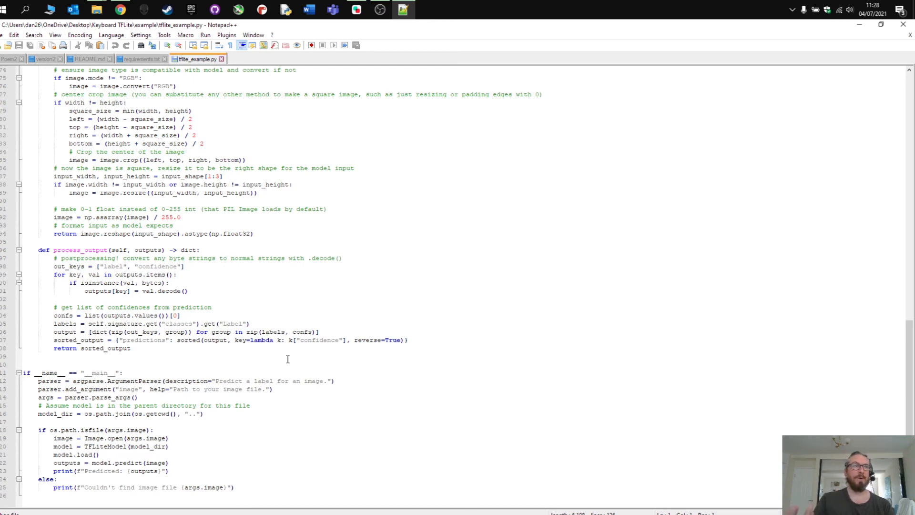
scroll(up, 3)
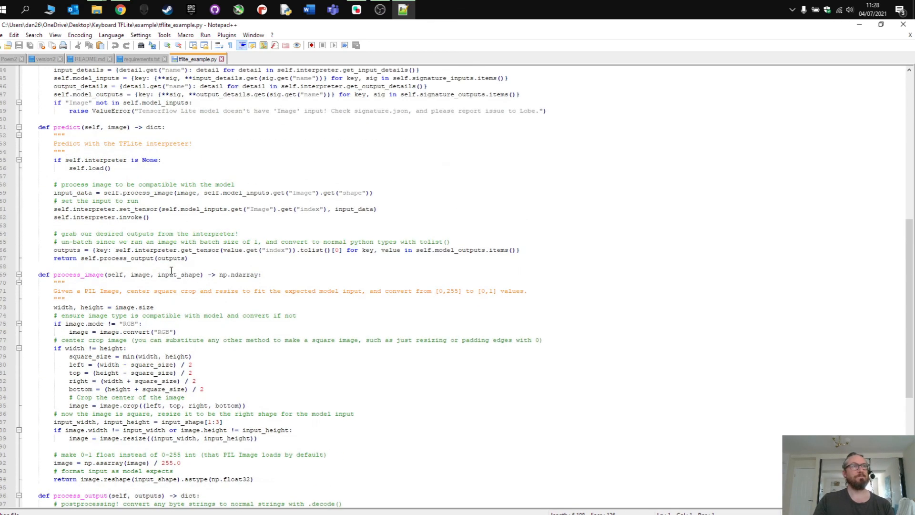
scroll(up, 3)
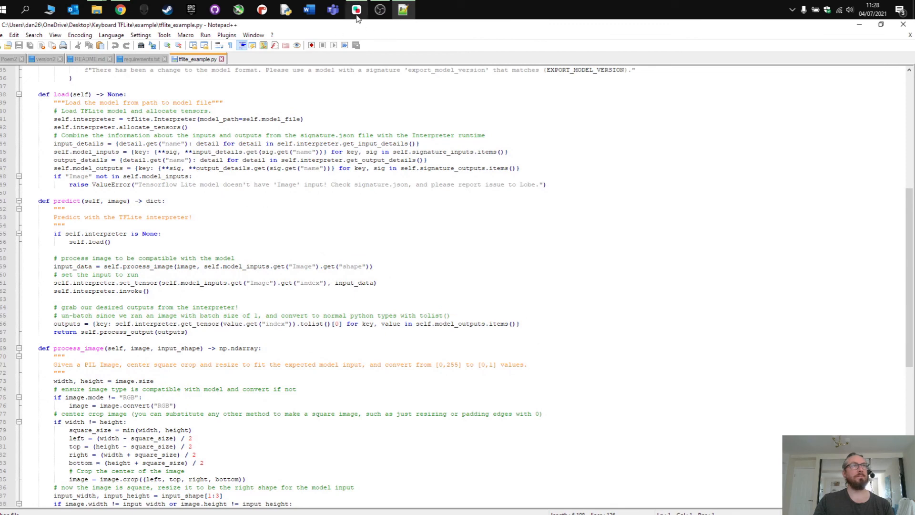
click(357, 10)
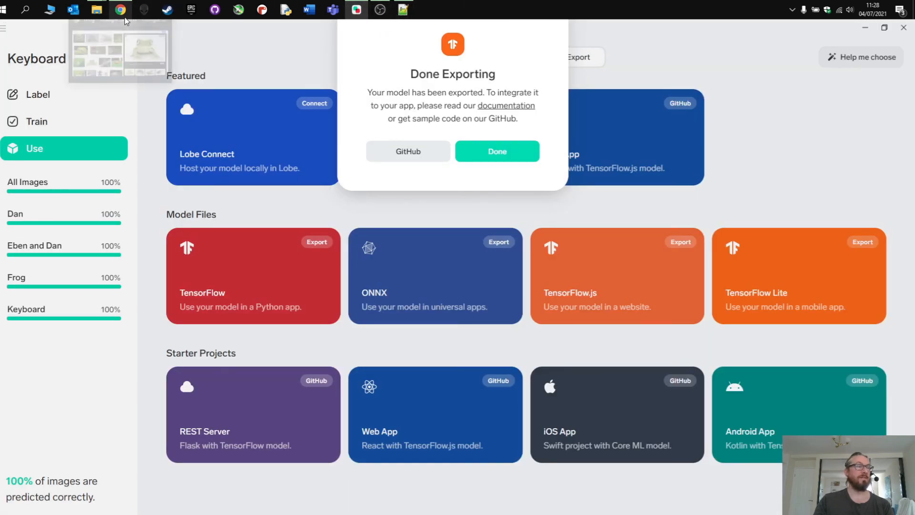
mouse_move(206, 133)
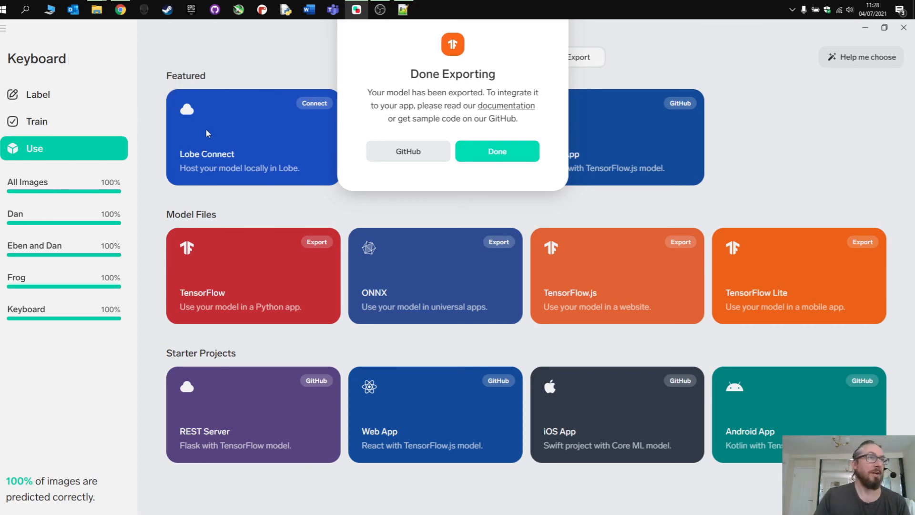
Step: Dismiss Done Exporting, browse the Keyboard project's labelled images, and open the main menu
click(497, 151)
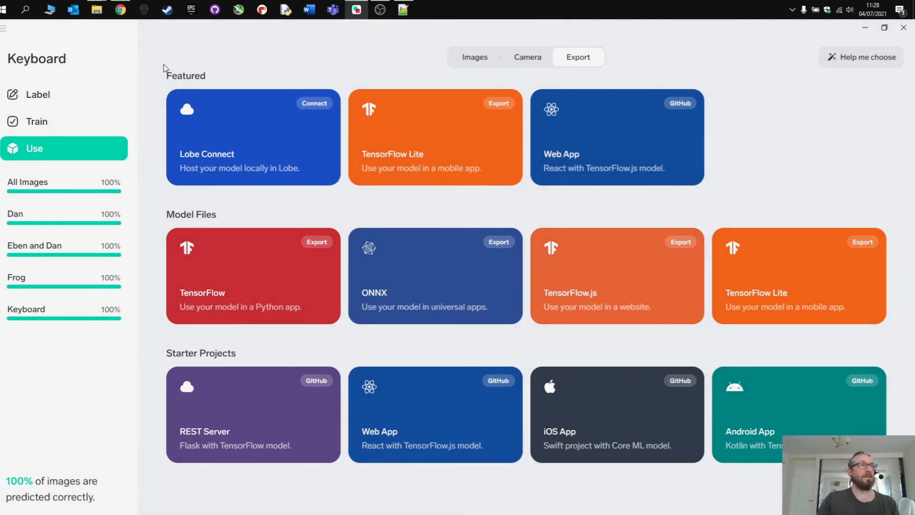
click(37, 95)
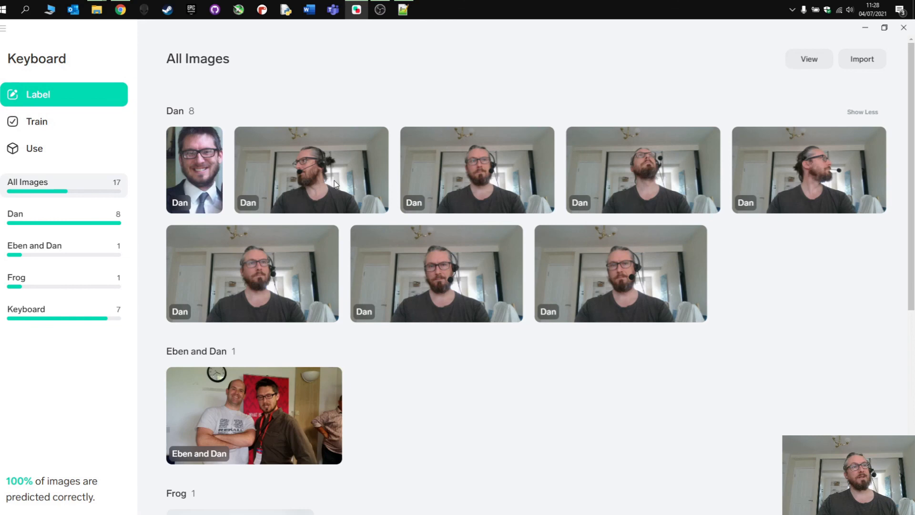
scroll(down, 3)
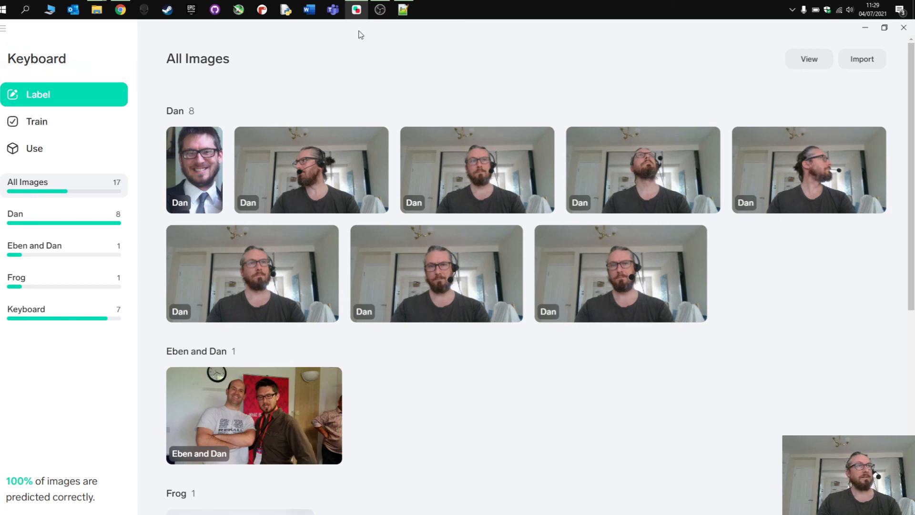
click(4, 27)
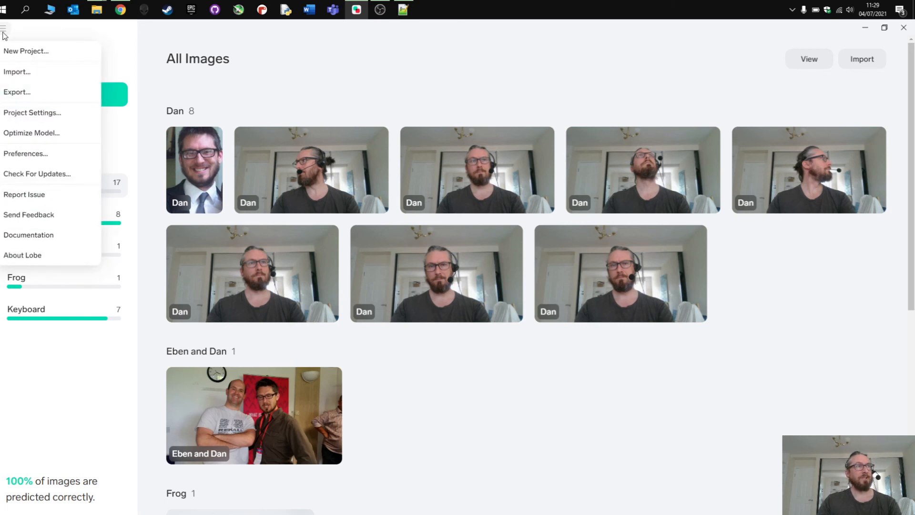
mouse_move(32, 133)
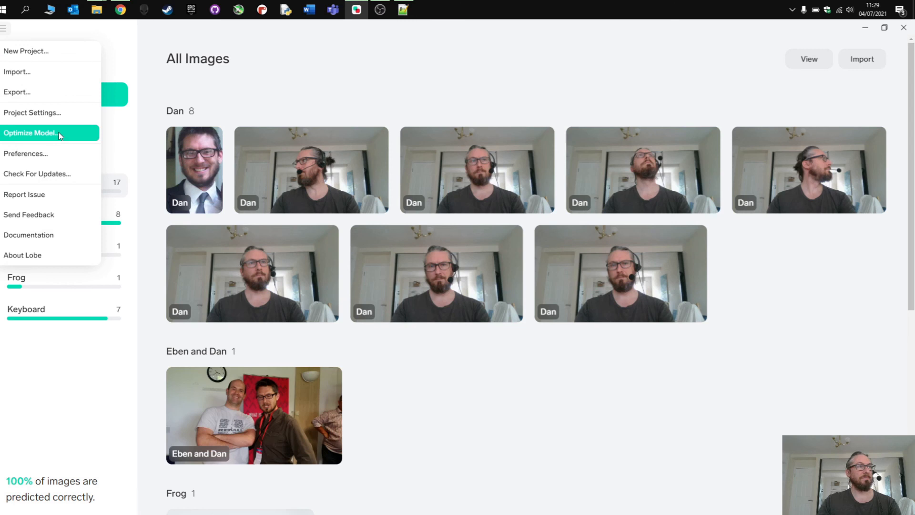
mouse_move(537, 92)
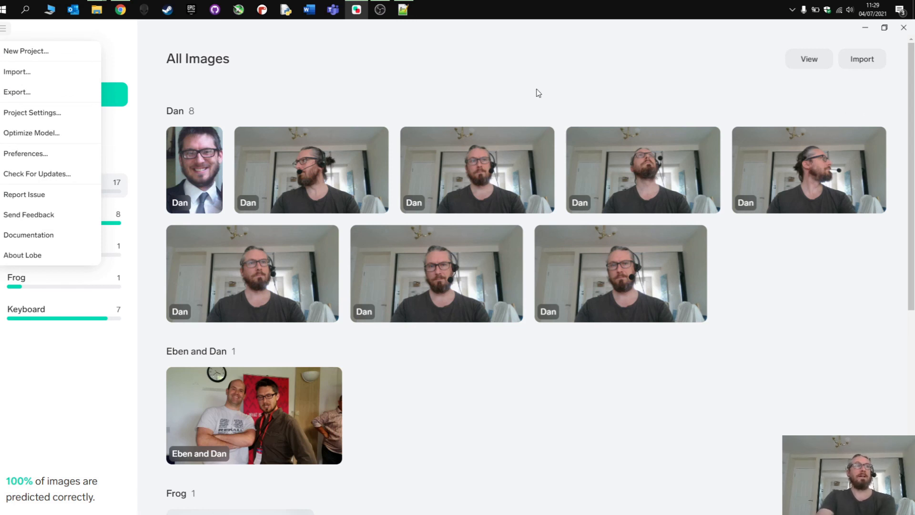
mouse_move(379, 10)
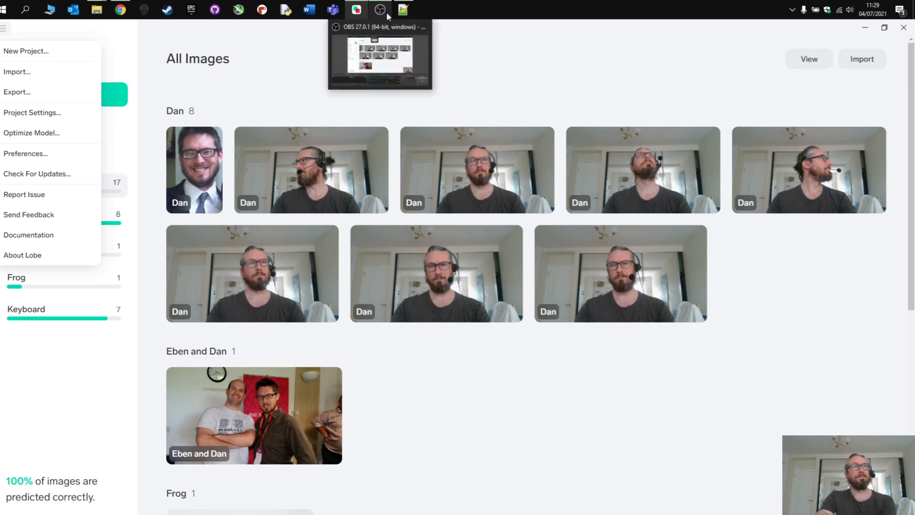
Step: Switch back to the tflite_example.py script in Notepad++
click(402, 10)
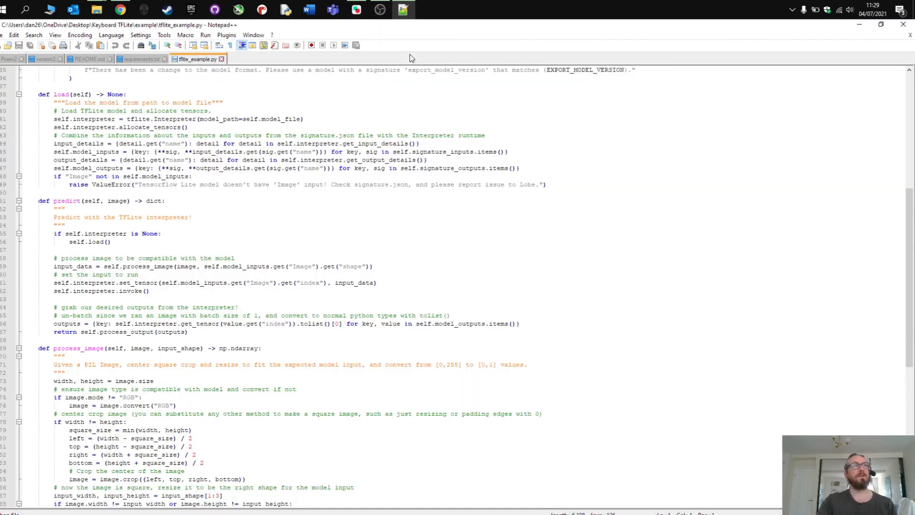